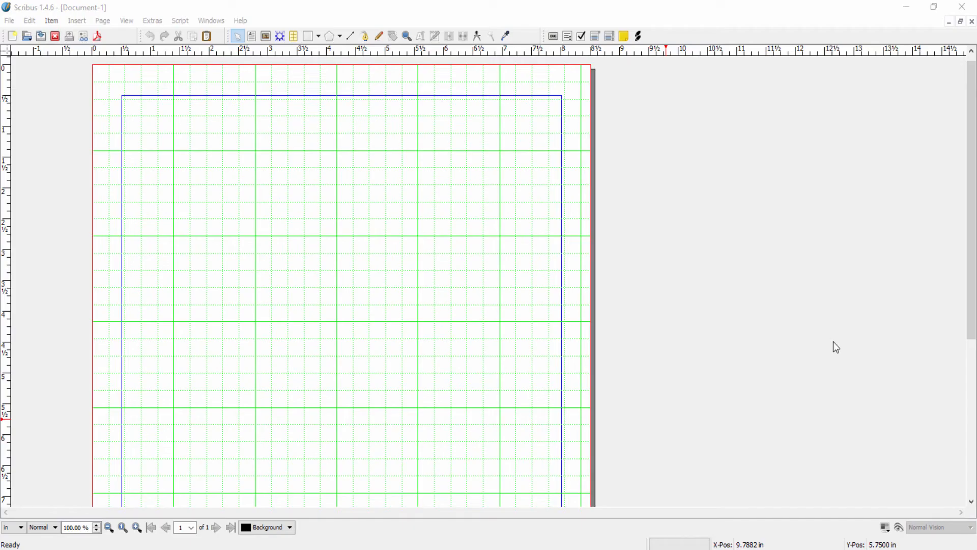
{"action": "mouse_move", "coordinate": [839, 342]}
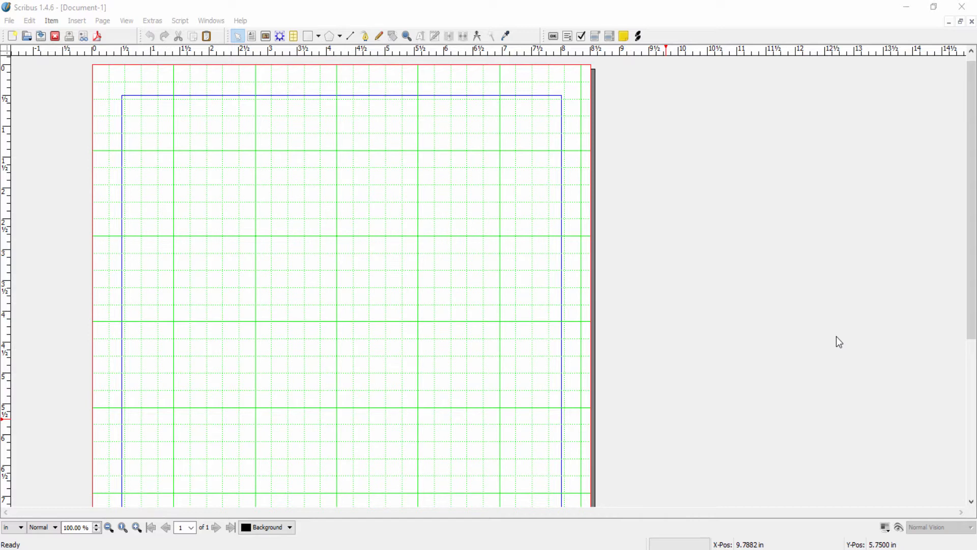
{"action": "mouse_move", "coordinate": [810, 333]}
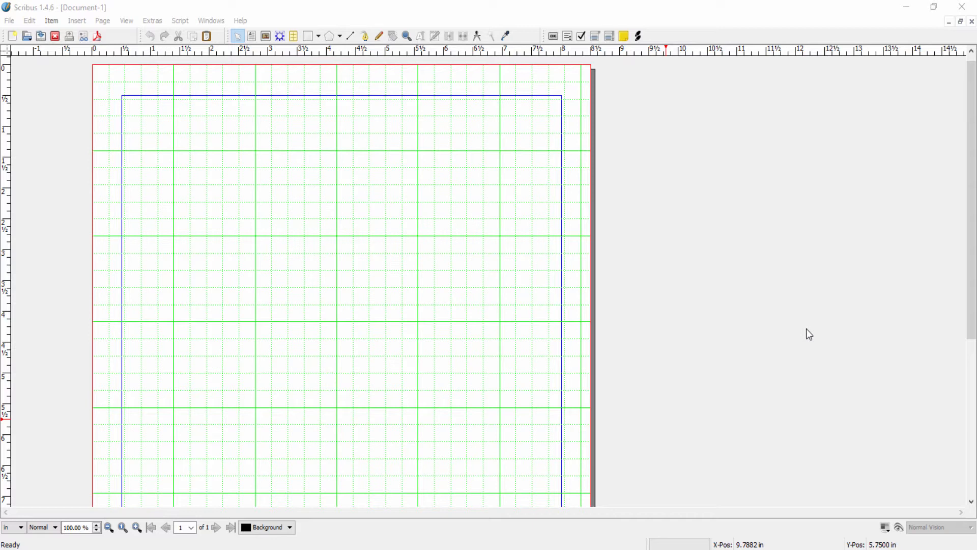
{"action": "mouse_move", "coordinate": [803, 319]}
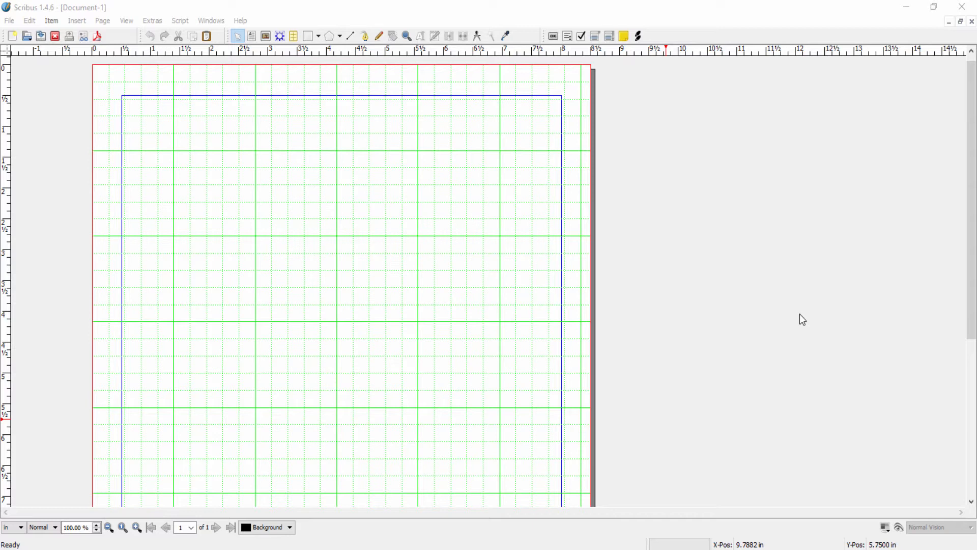
{"action": "mouse_move", "coordinate": [799, 317]}
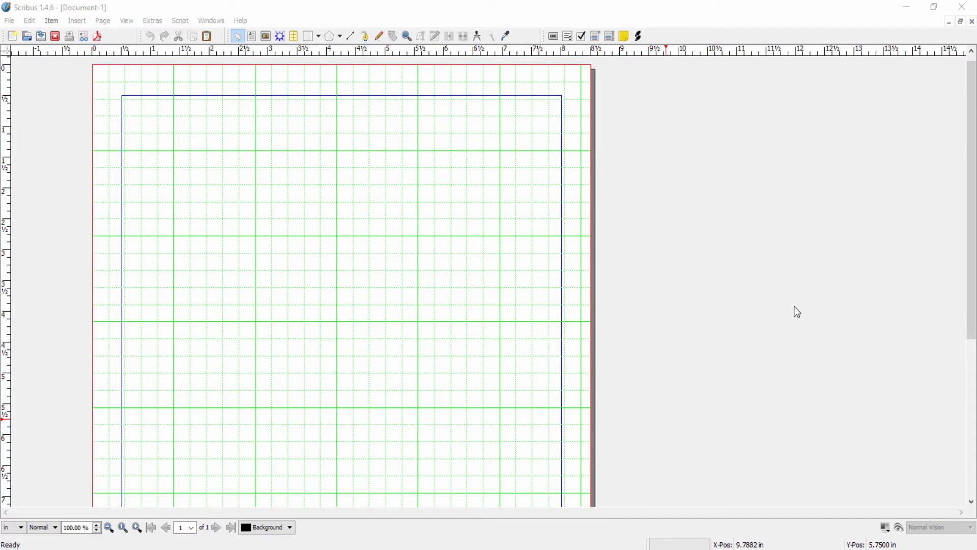
{"action": "mouse_move", "coordinate": [795, 335]}
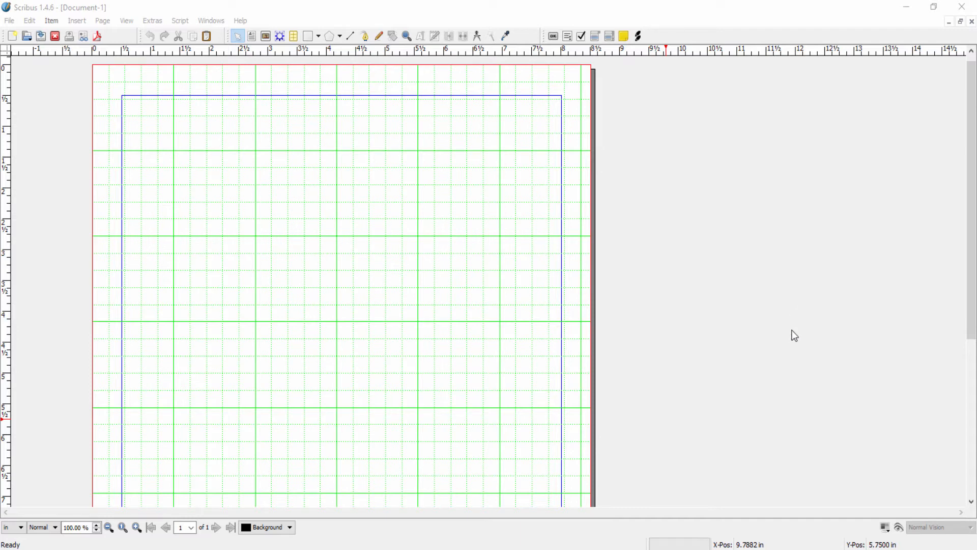
{"action": "mouse_move", "coordinate": [791, 333]}
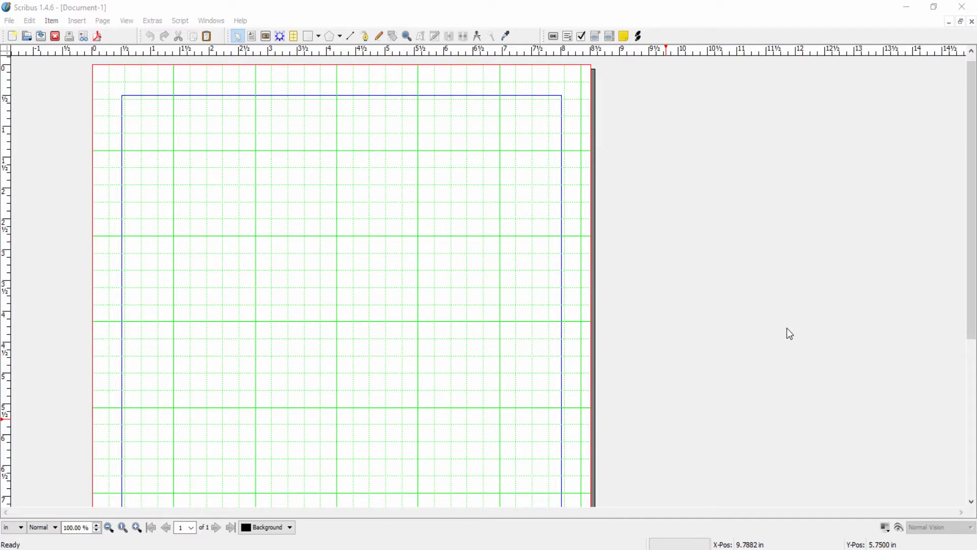
{"action": "mouse_move", "coordinate": [786, 337]}
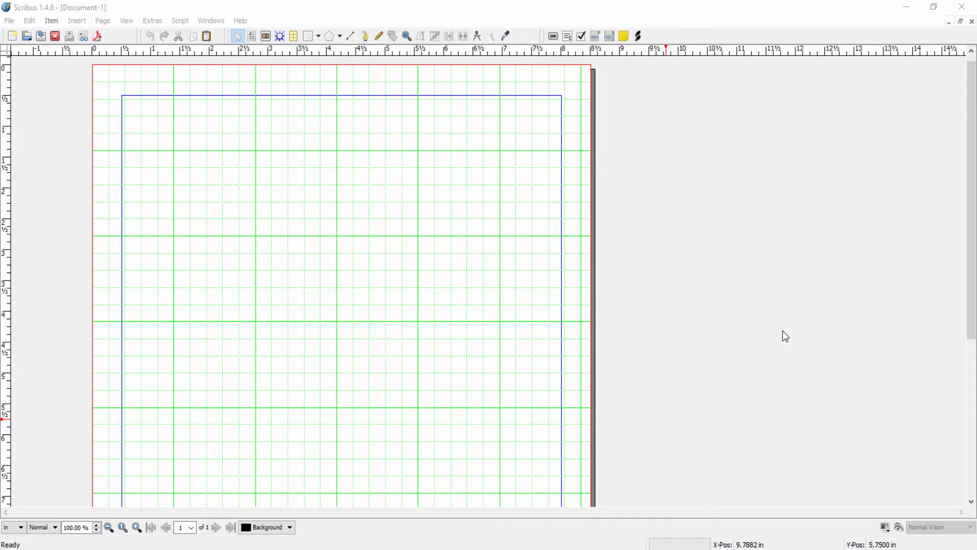
{"action": "mouse_move", "coordinate": [710, 204]}
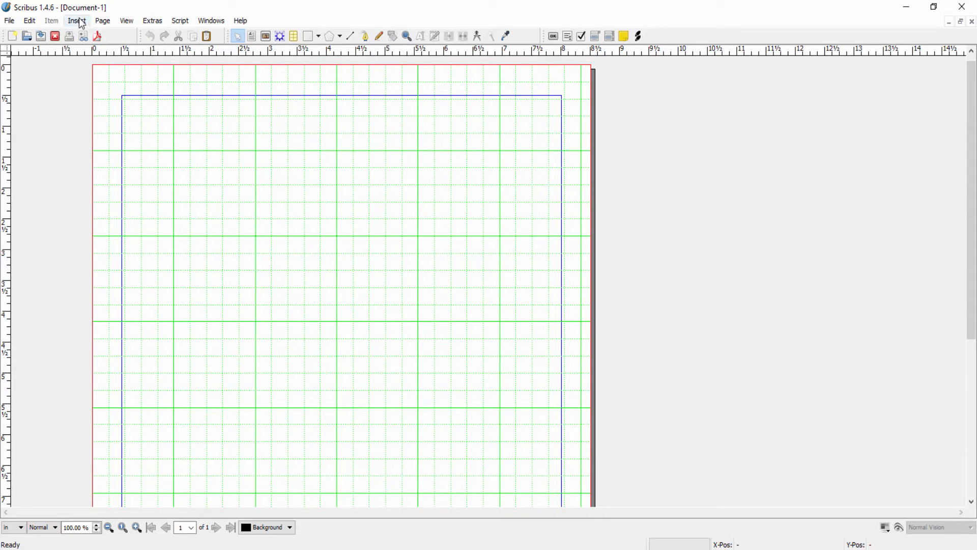
Step: Start a new text frame from Insert > Text Frame
{"action": "left_click", "coordinate": [76, 20]}
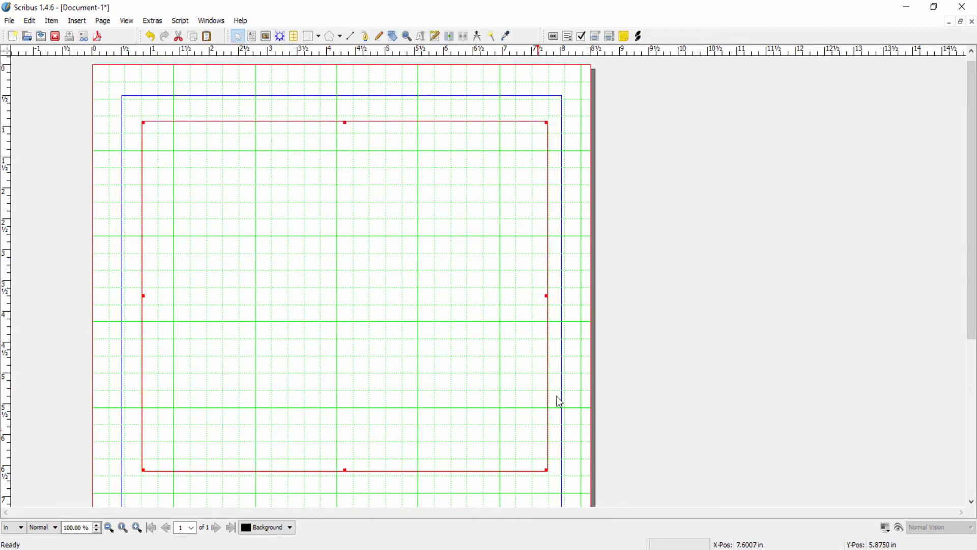
{"action": "mouse_move", "coordinate": [574, 327]}
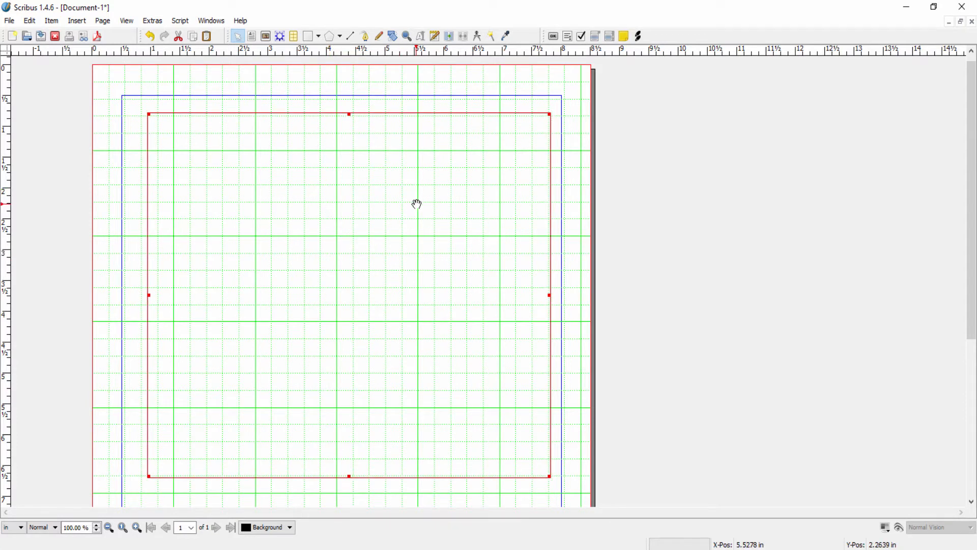
{"action": "mouse_move", "coordinate": [680, 205]}
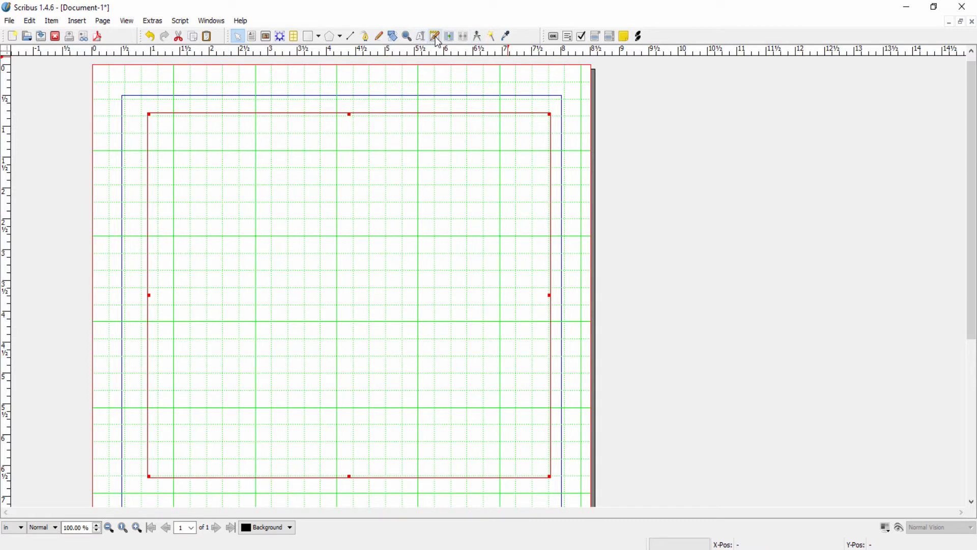
{"action": "mouse_move", "coordinate": [434, 36]}
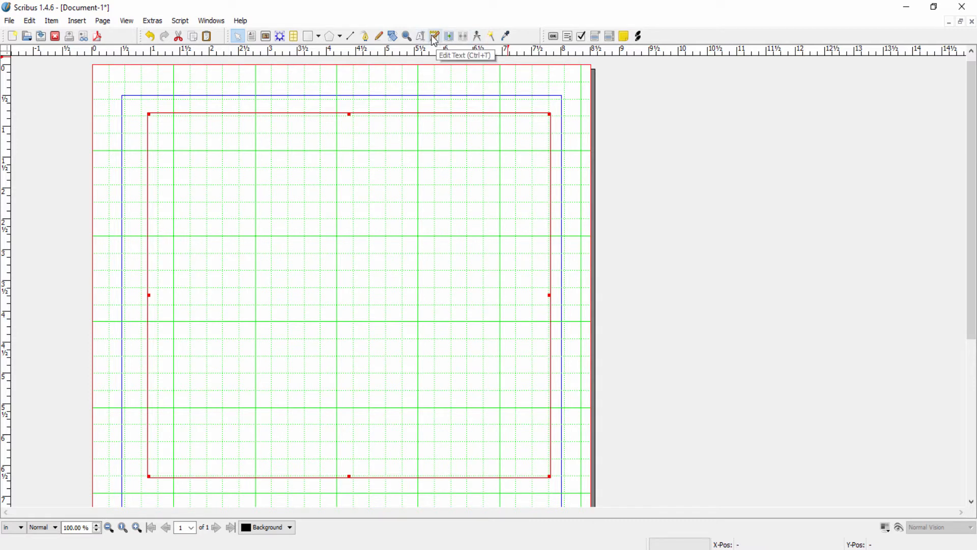
{"action": "mouse_move", "coordinate": [433, 39]}
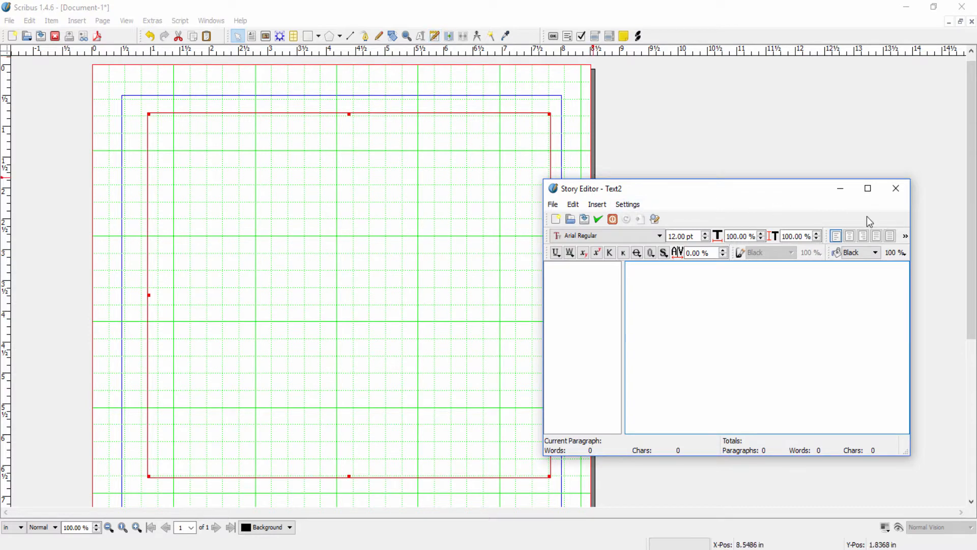
{"action": "left_click", "coordinate": [897, 188]}
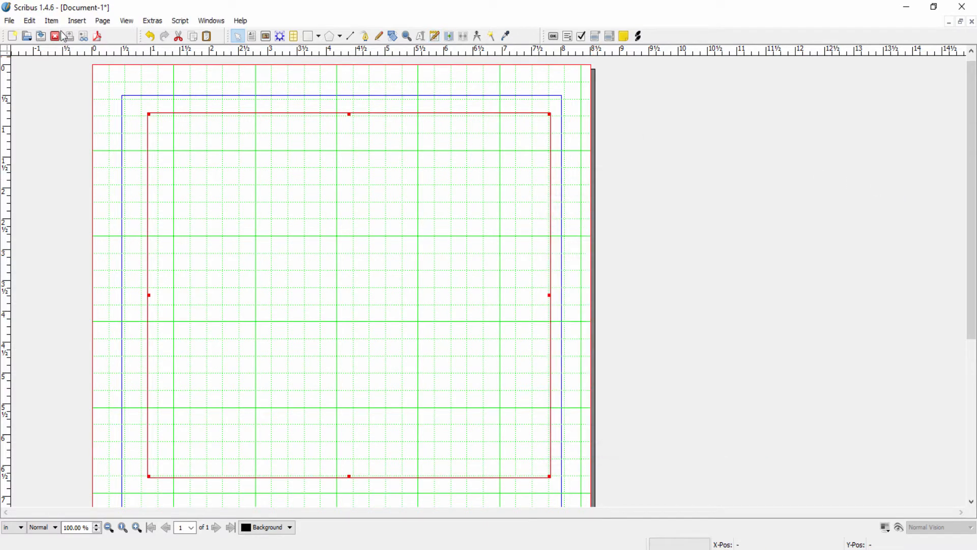
{"action": "left_click", "coordinate": [29, 21]}
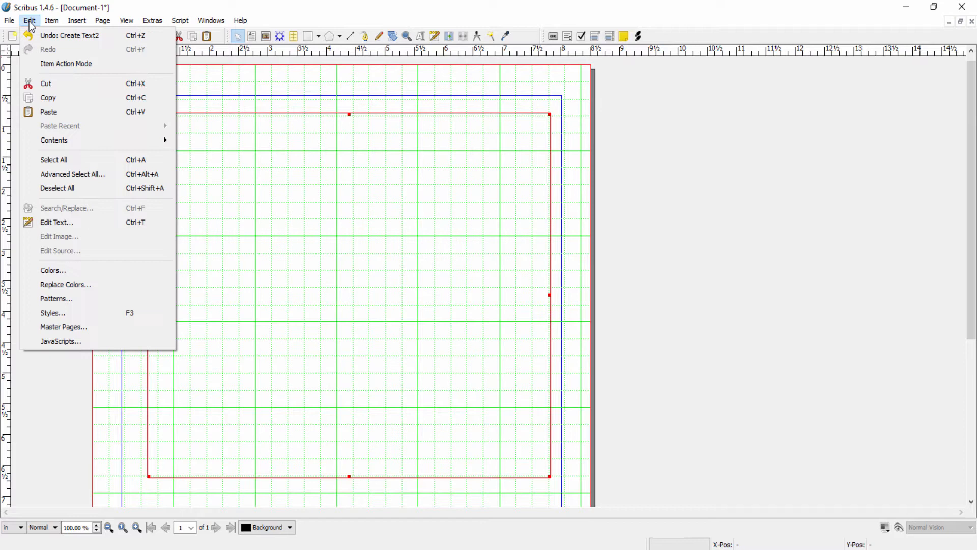
{"action": "mouse_move", "coordinate": [56, 223]}
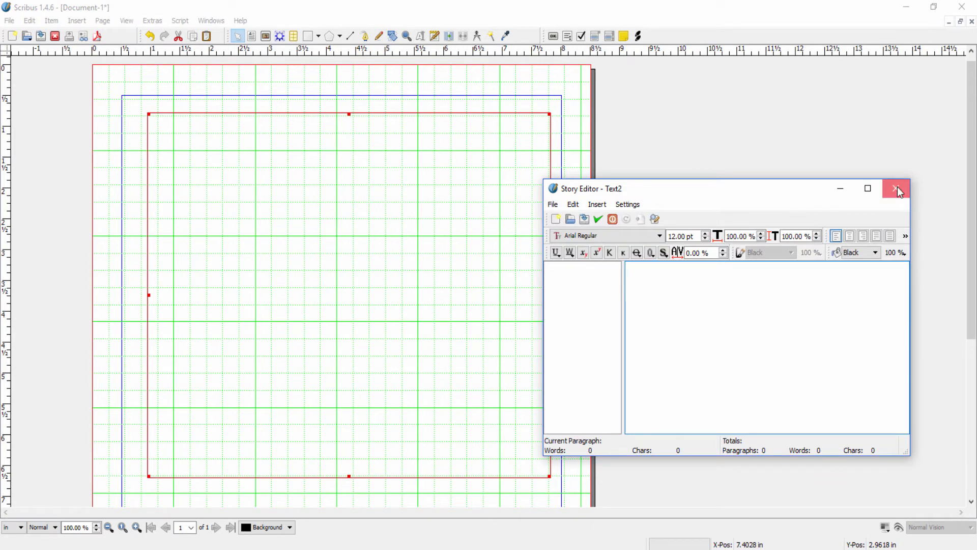
{"action": "left_click", "coordinate": [29, 20]}
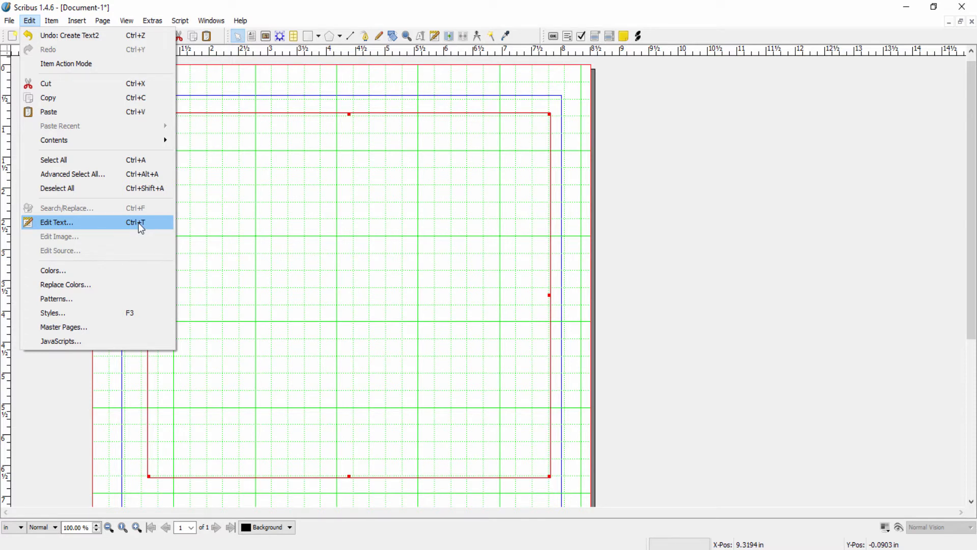
{"action": "mouse_move", "coordinate": [264, 153]}
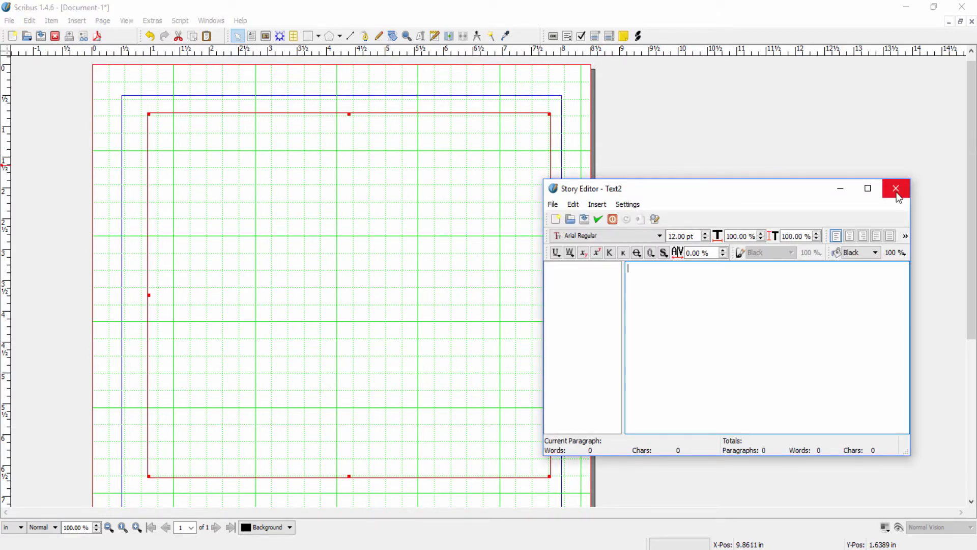
{"action": "left_click", "coordinate": [896, 189]}
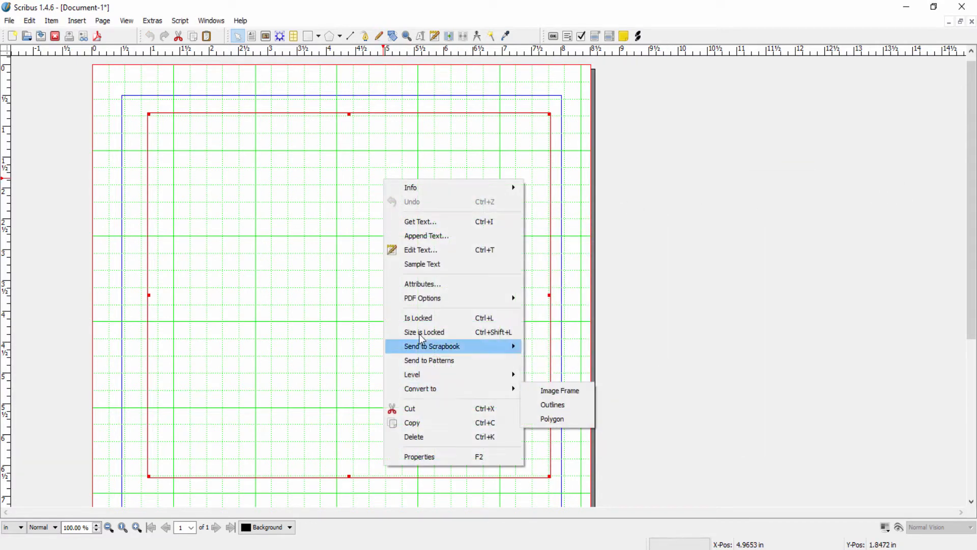
{"action": "mouse_move", "coordinate": [430, 254]}
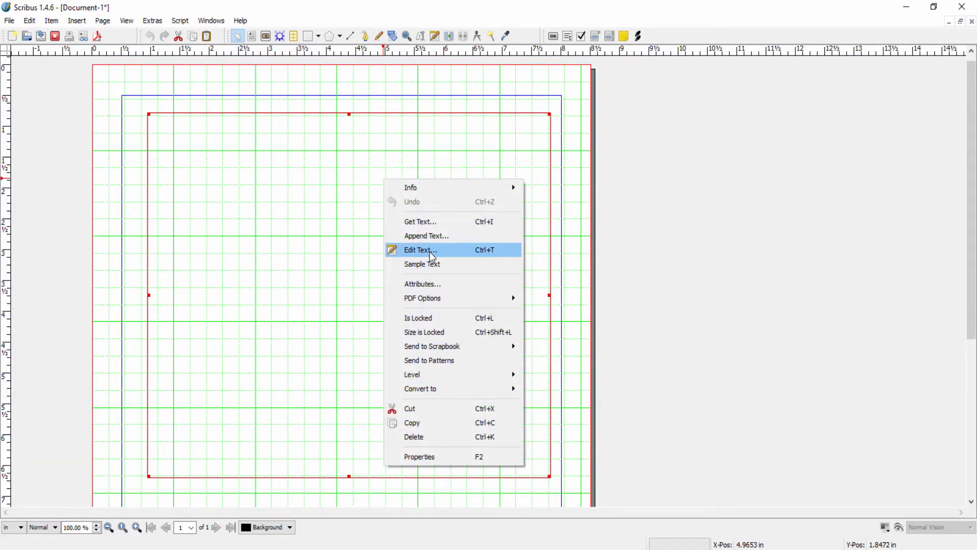
{"action": "left_click", "coordinate": [420, 249]}
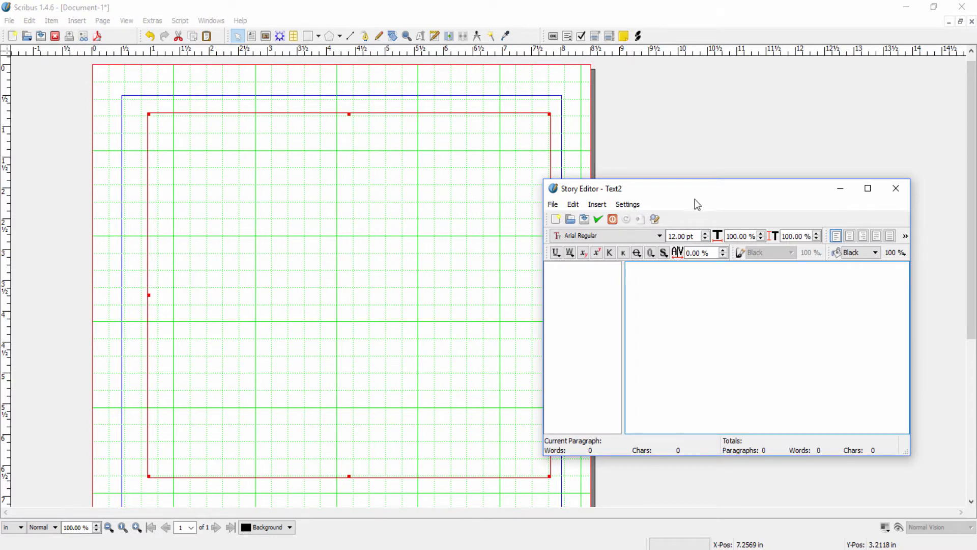
{"action": "mouse_move", "coordinate": [699, 228]}
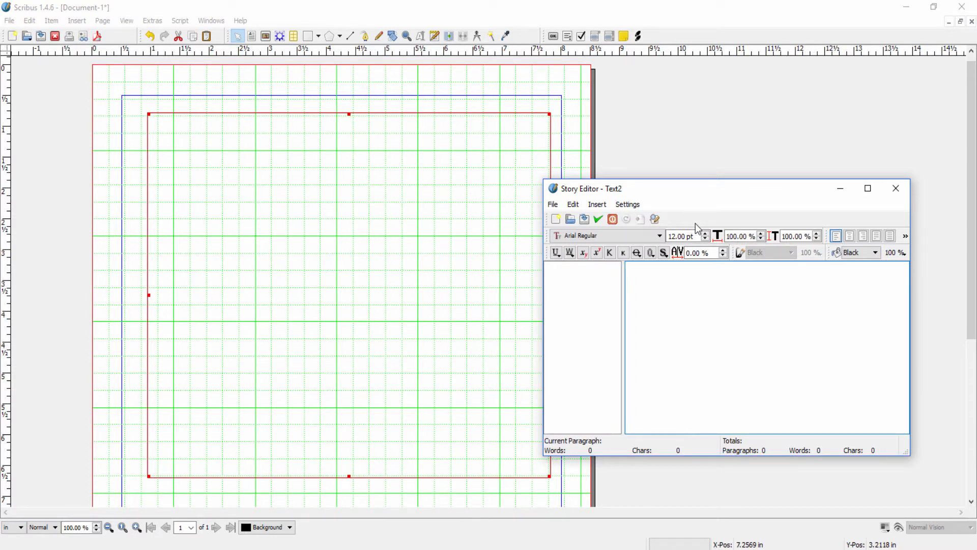
{"action": "mouse_move", "coordinate": [664, 120]}
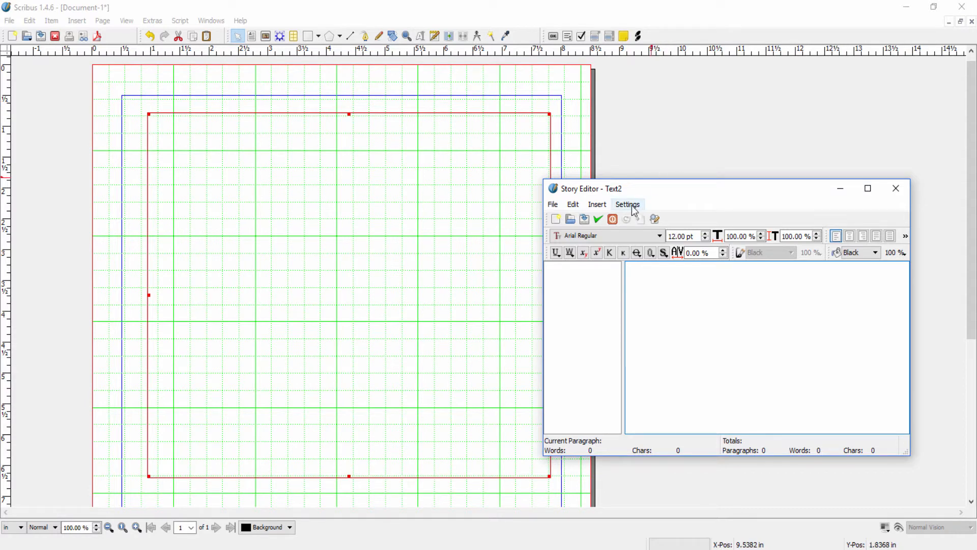
{"action": "left_click", "coordinate": [627, 204]}
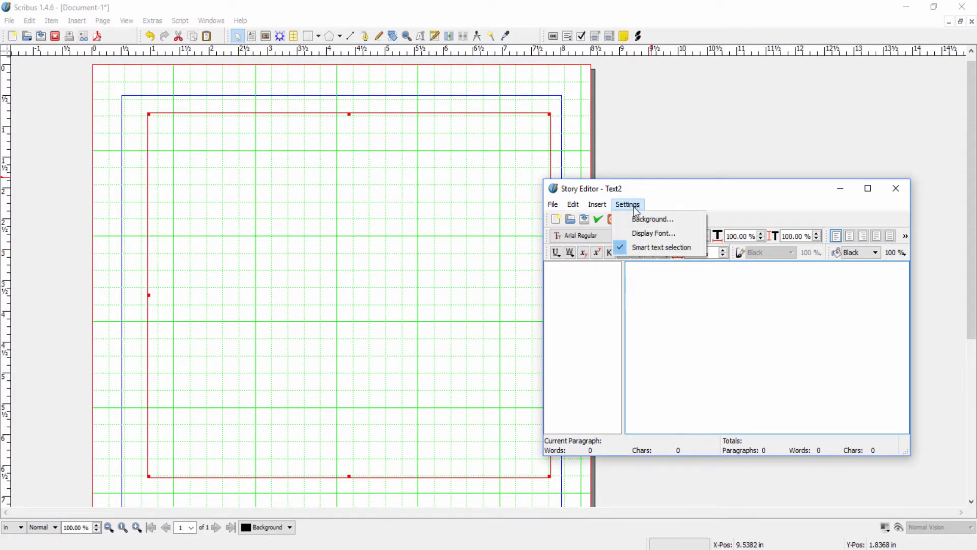
{"action": "mouse_move", "coordinate": [652, 222]}
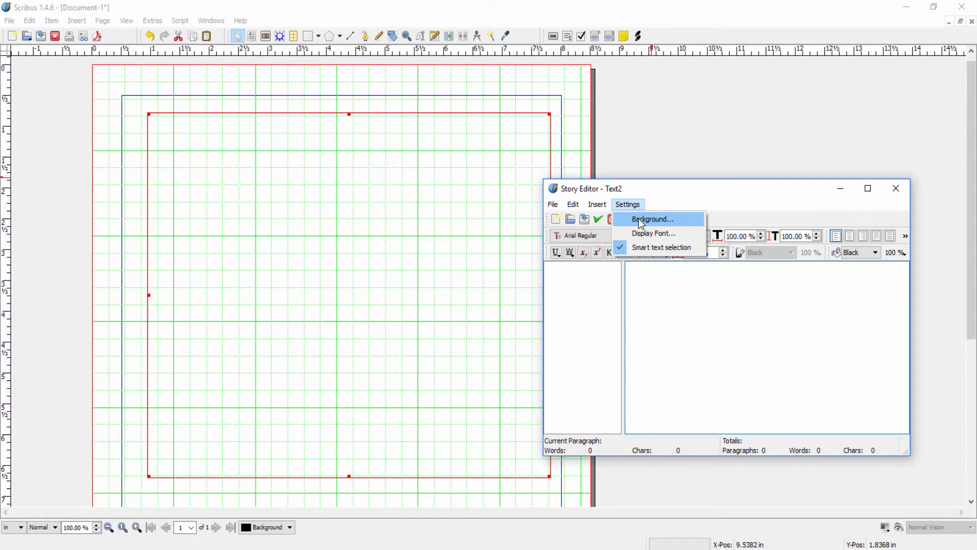
{"action": "left_click", "coordinate": [653, 219]}
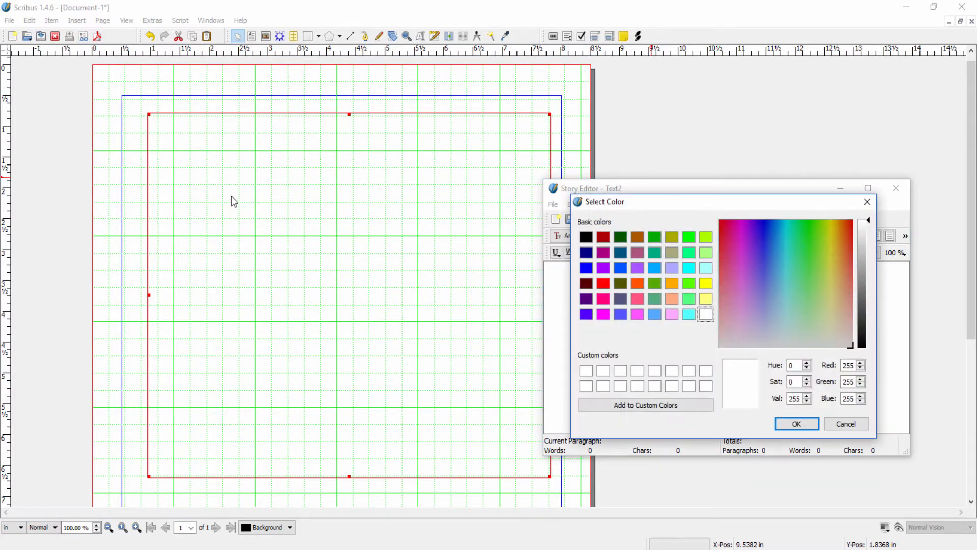
{"action": "mouse_move", "coordinate": [278, 276]}
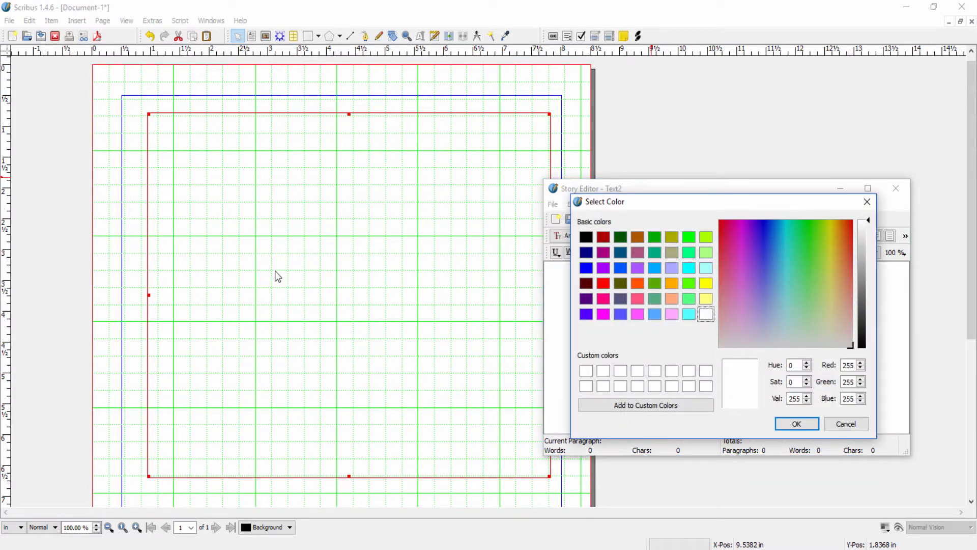
{"action": "mouse_move", "coordinate": [399, 311]}
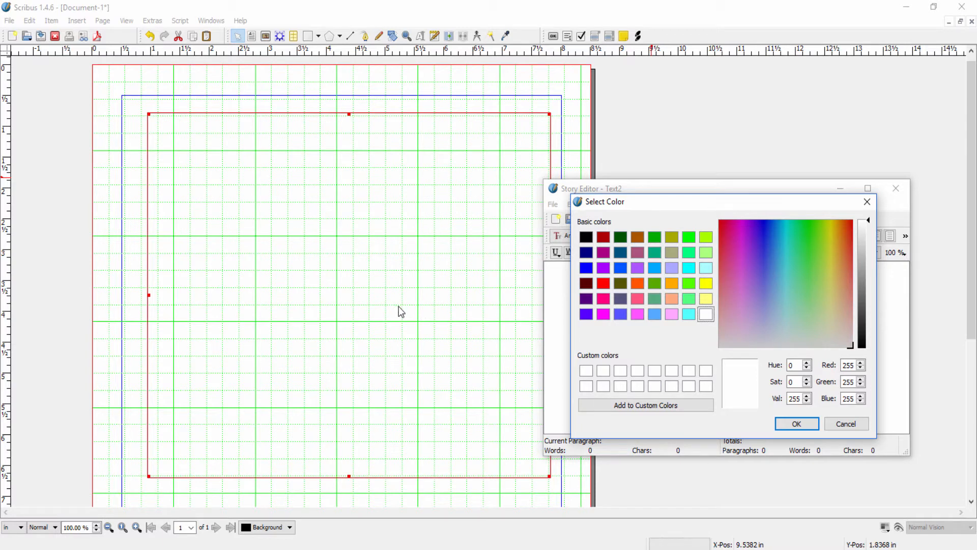
{"action": "mouse_move", "coordinate": [668, 302]}
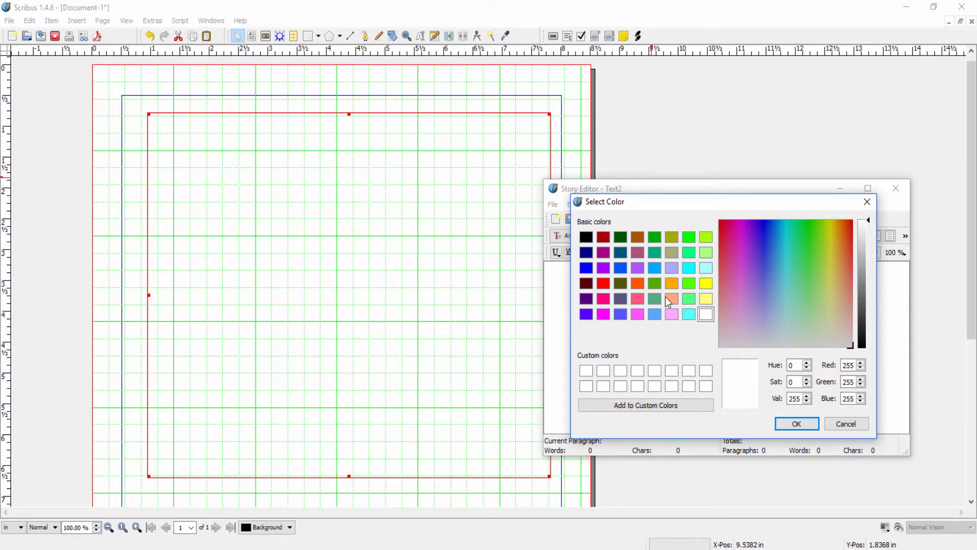
{"action": "mouse_move", "coordinate": [417, 355]}
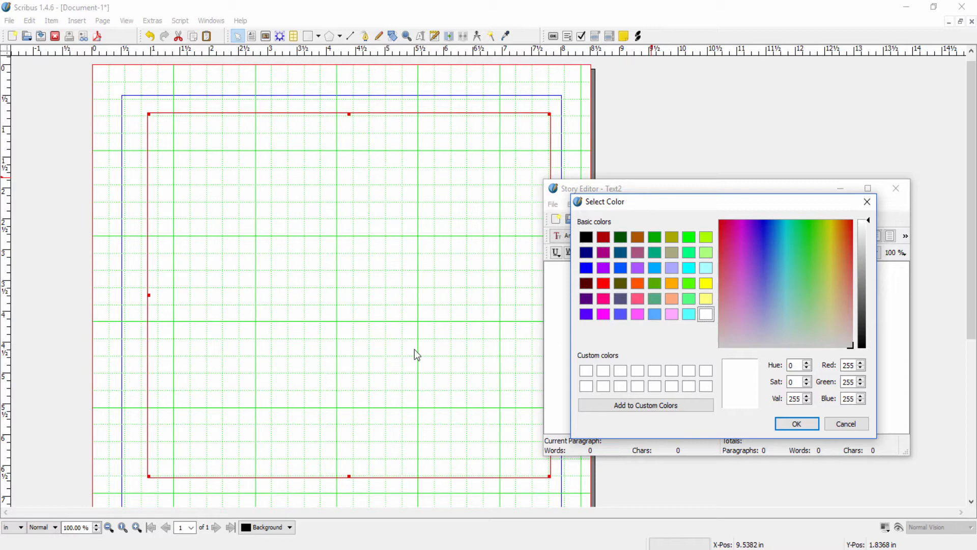
{"action": "mouse_move", "coordinate": [421, 312]}
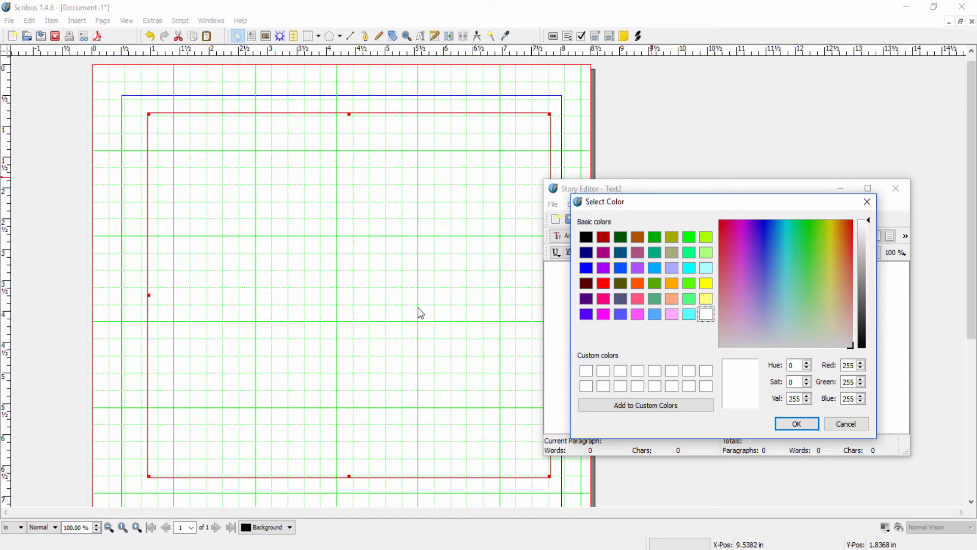
{"action": "mouse_move", "coordinate": [336, 316]}
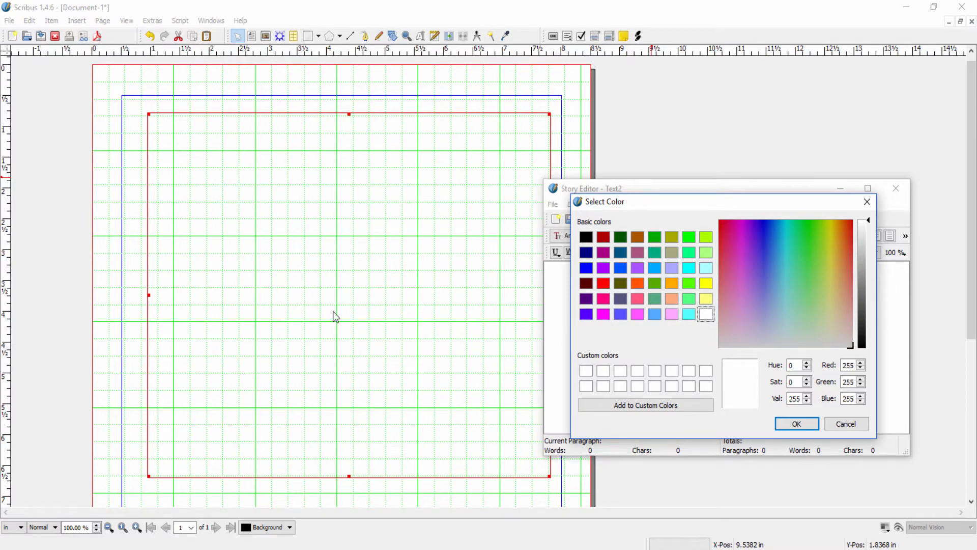
{"action": "mouse_move", "coordinate": [375, 311]}
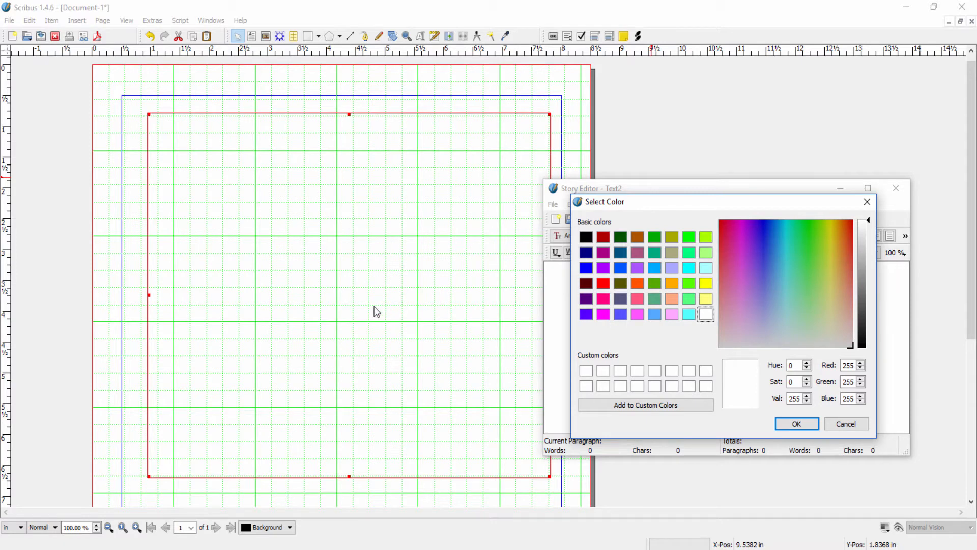
{"action": "mouse_move", "coordinate": [160, 119]}
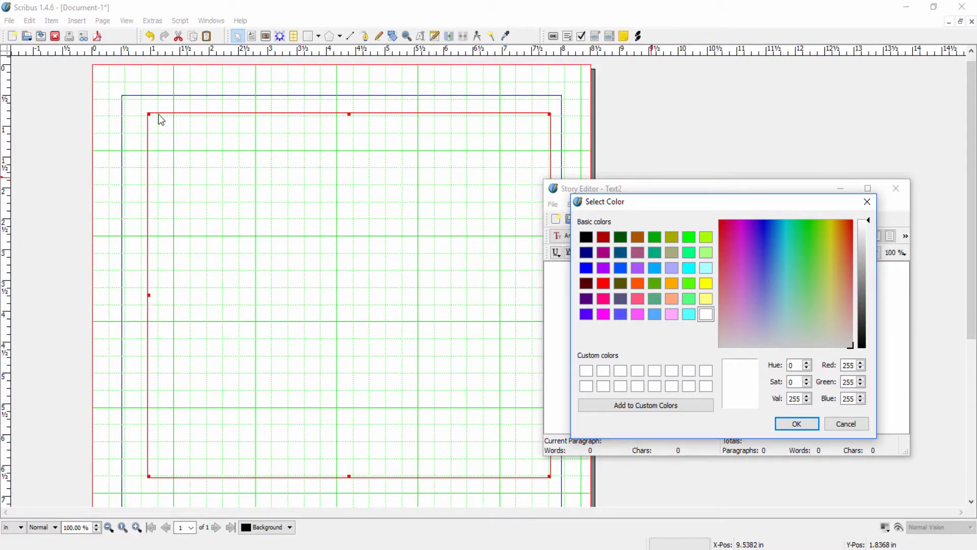
{"action": "mouse_move", "coordinate": [297, 175]}
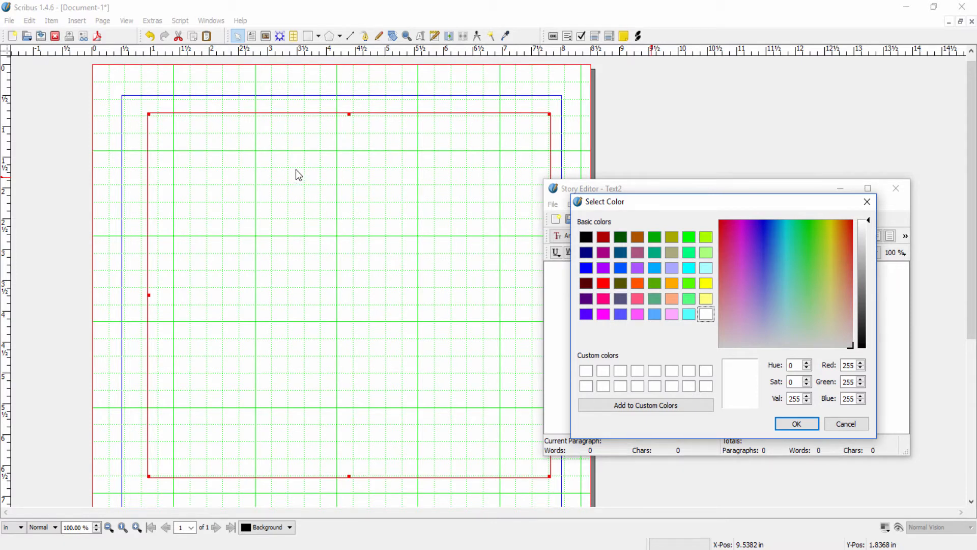
{"action": "mouse_move", "coordinate": [323, 450]}
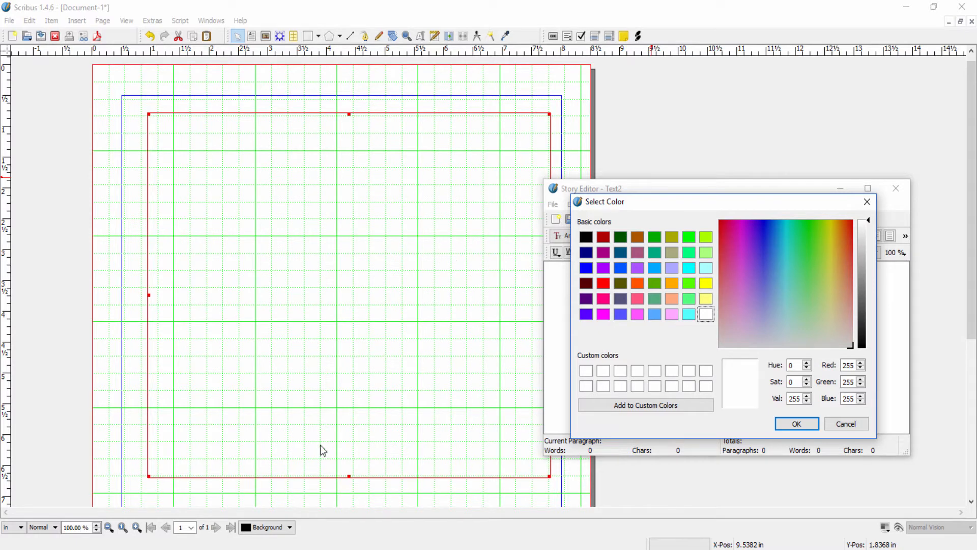
{"action": "mouse_move", "coordinate": [329, 446]}
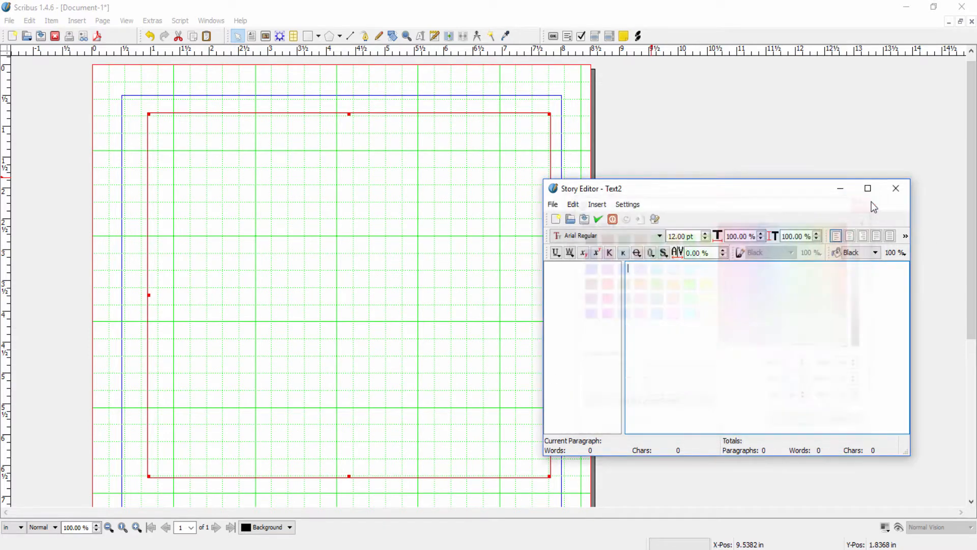
{"action": "left_click", "coordinate": [627, 204]}
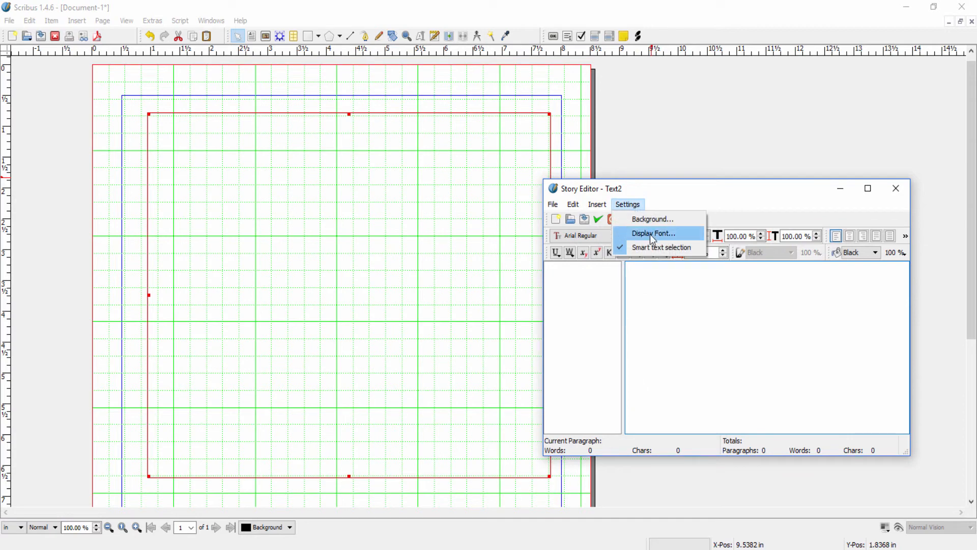
{"action": "left_click", "coordinate": [653, 233]}
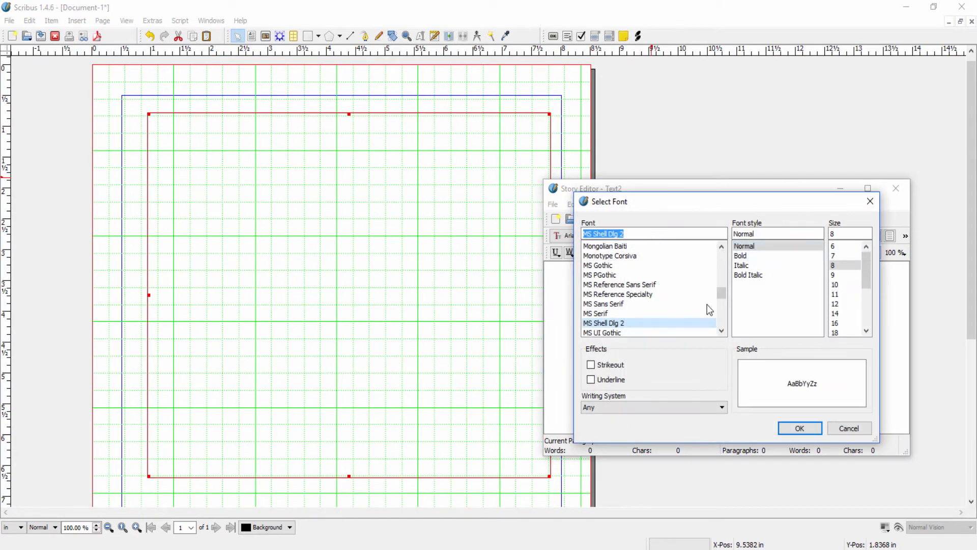
{"action": "mouse_move", "coordinate": [603, 285]}
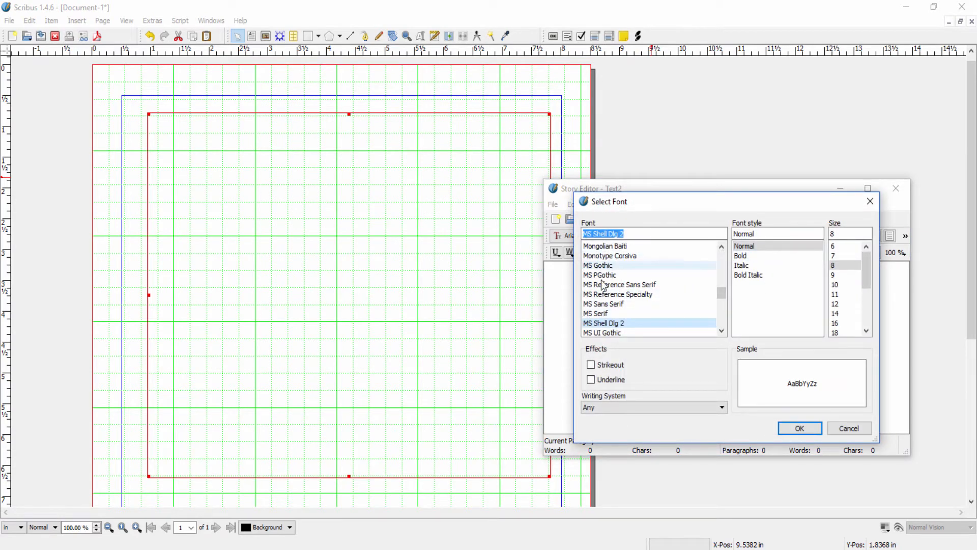
{"action": "mouse_move", "coordinate": [257, 311]}
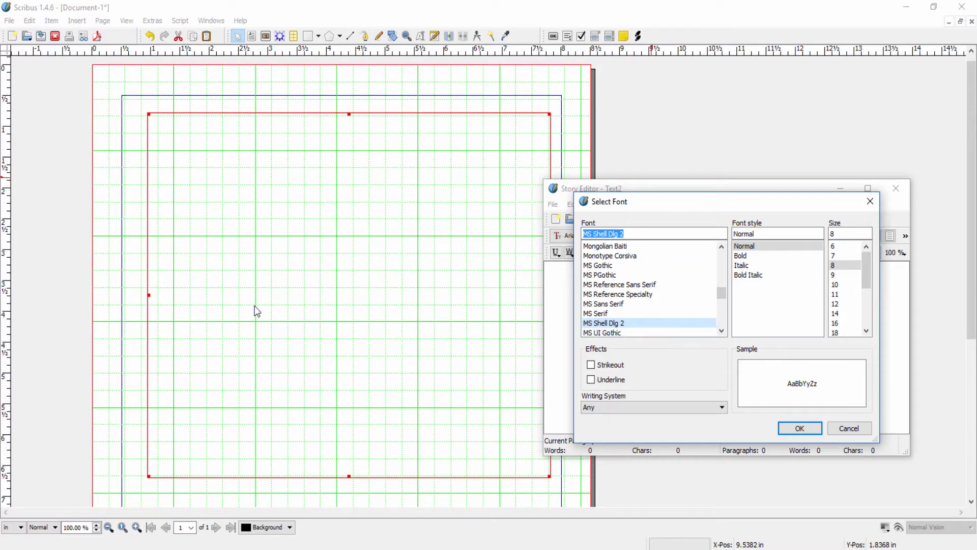
{"action": "mouse_move", "coordinate": [236, 227]}
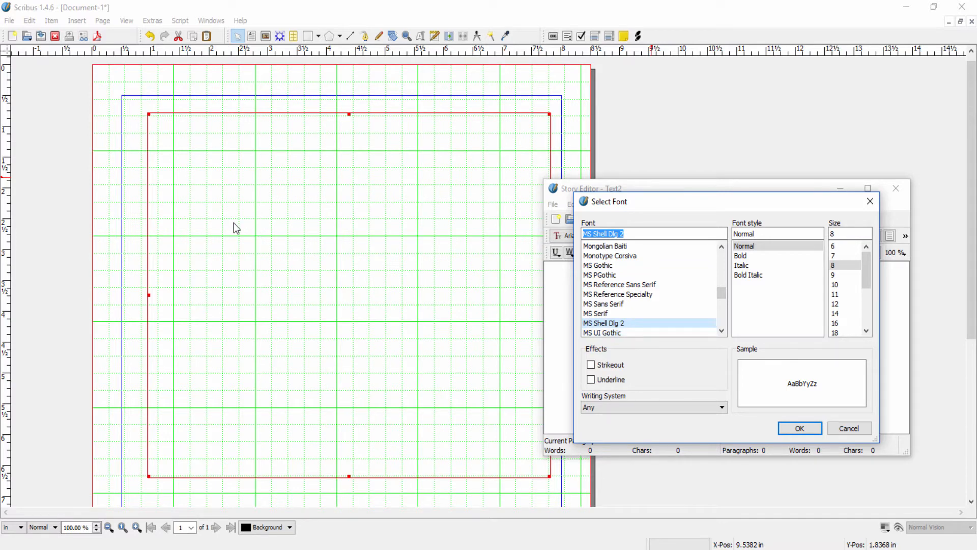
{"action": "mouse_move", "coordinate": [329, 214]}
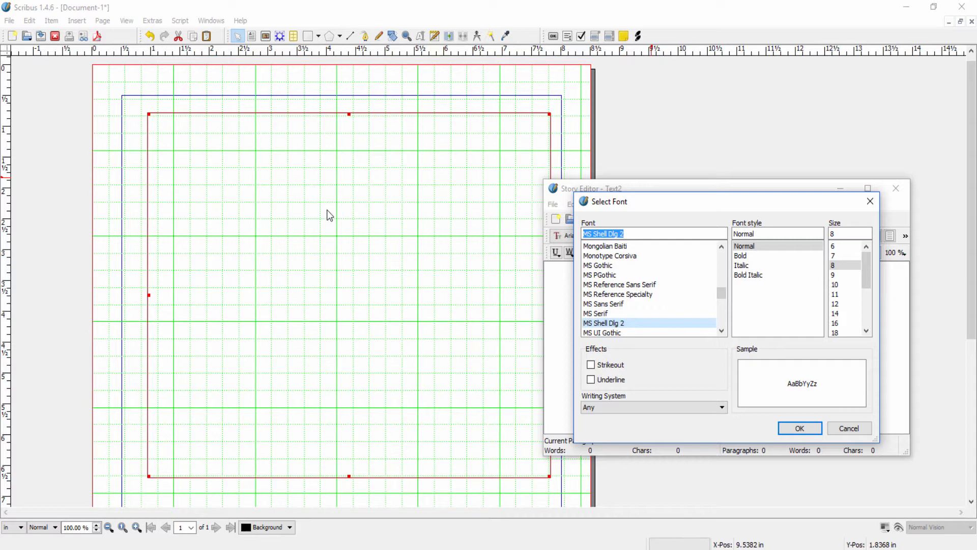
{"action": "mouse_move", "coordinate": [320, 189]}
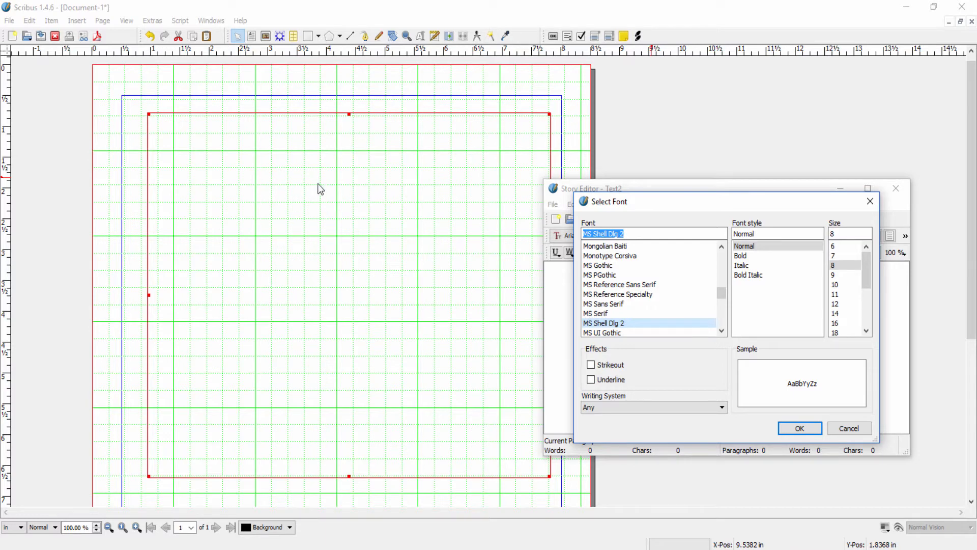
{"action": "mouse_move", "coordinate": [314, 209]}
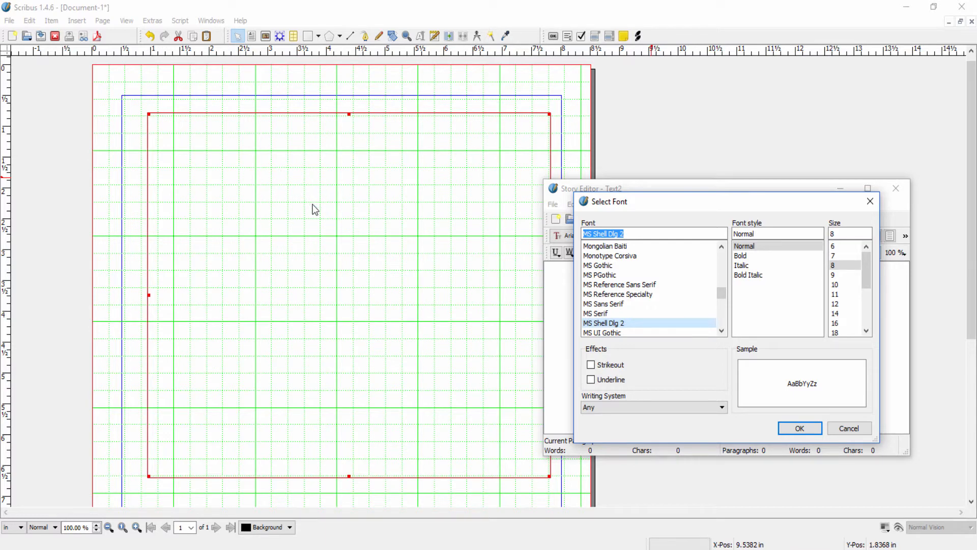
{"action": "mouse_move", "coordinate": [353, 233]}
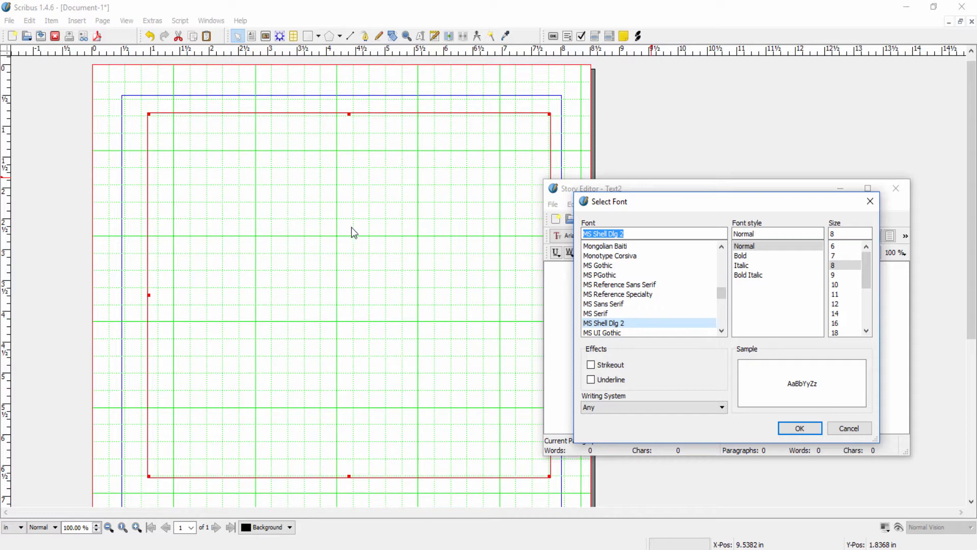
{"action": "mouse_move", "coordinate": [275, 242]}
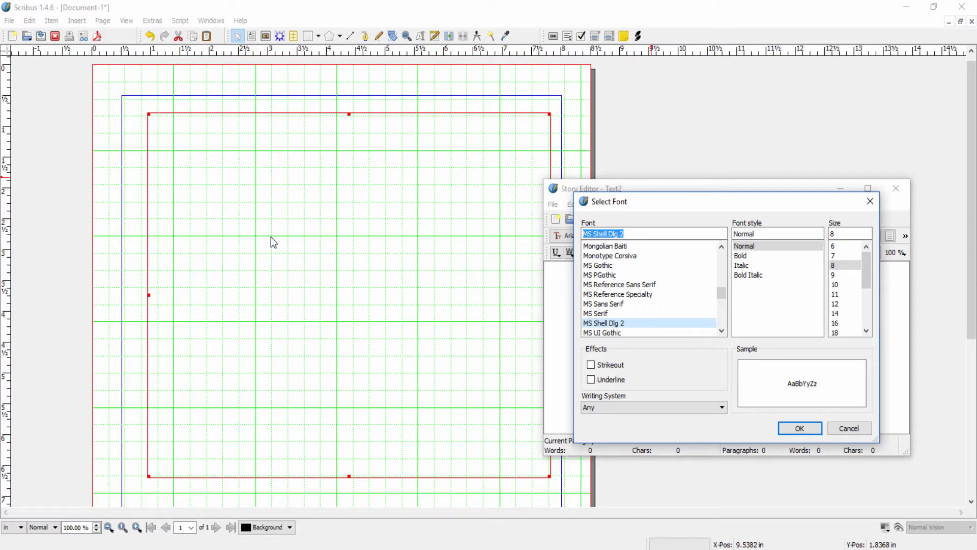
{"action": "mouse_move", "coordinate": [738, 280]}
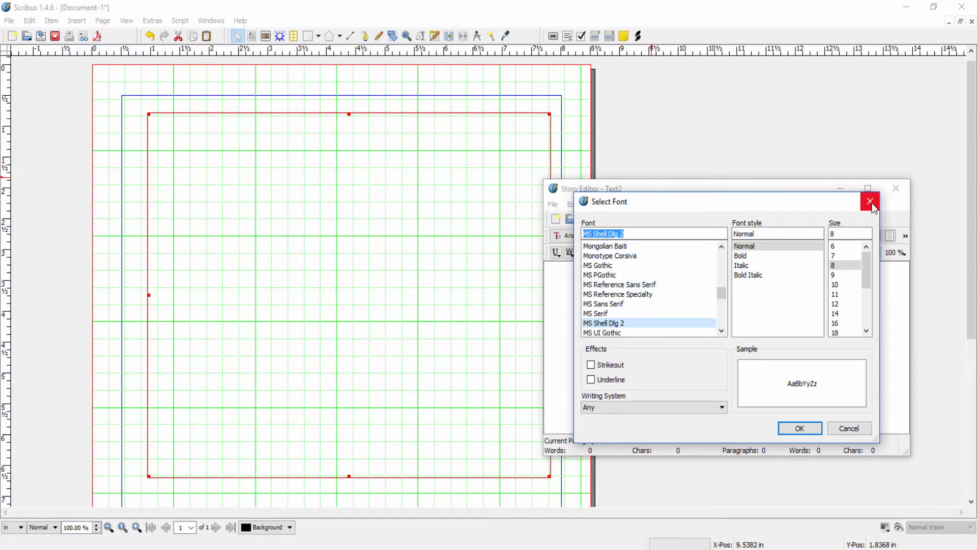
{"action": "left_click", "coordinate": [871, 201]}
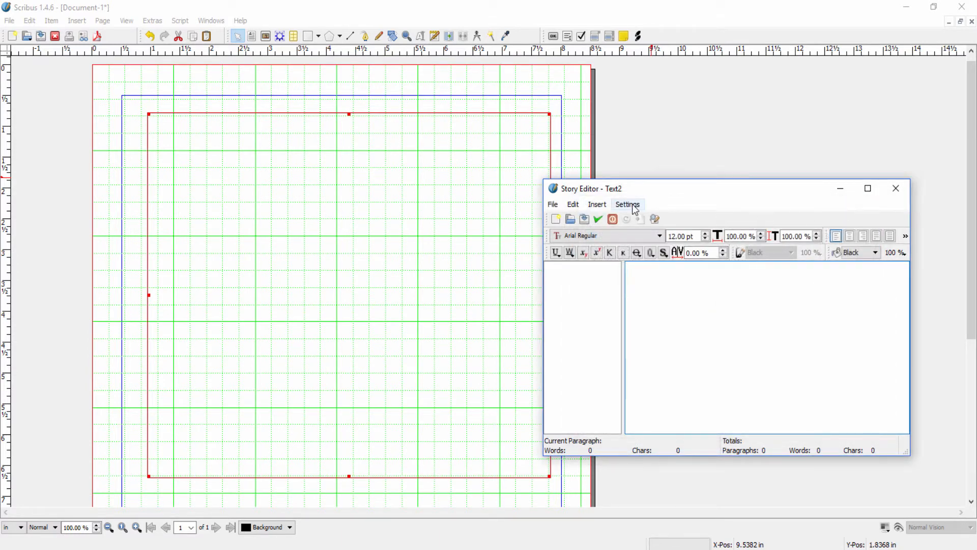
Step: Uncheck Smart text selection in the Story Editor's Settings
{"action": "left_click", "coordinate": [627, 204]}
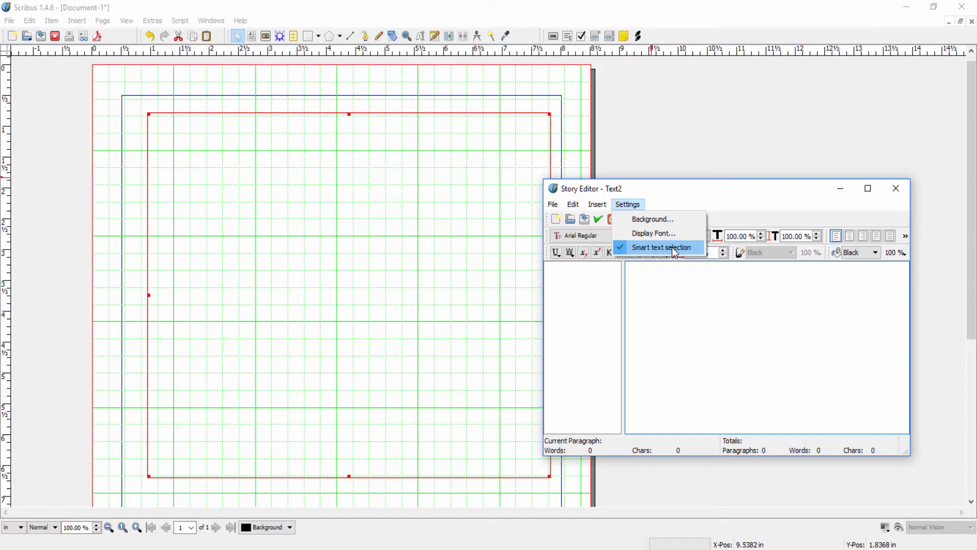
{"action": "left_click", "coordinate": [663, 247]}
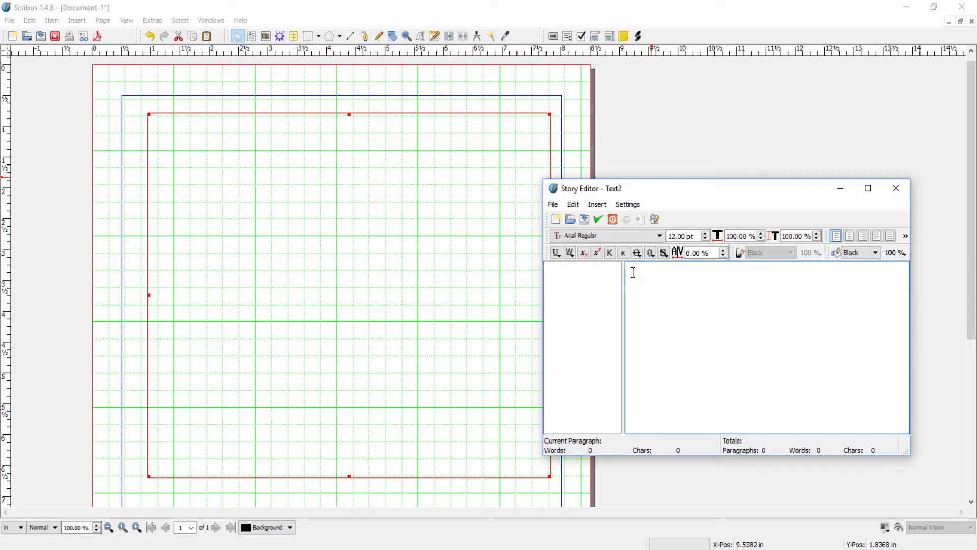
{"action": "mouse_move", "coordinate": [684, 269]}
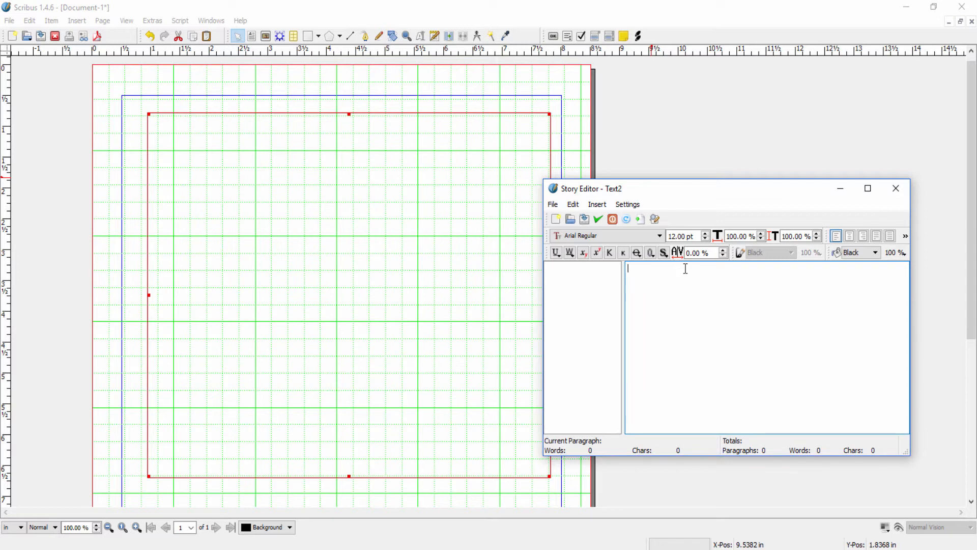
Step: Type the sentence 'the sentence is here short.' into the Story Editor
{"action": "type", "text": "the sen"}
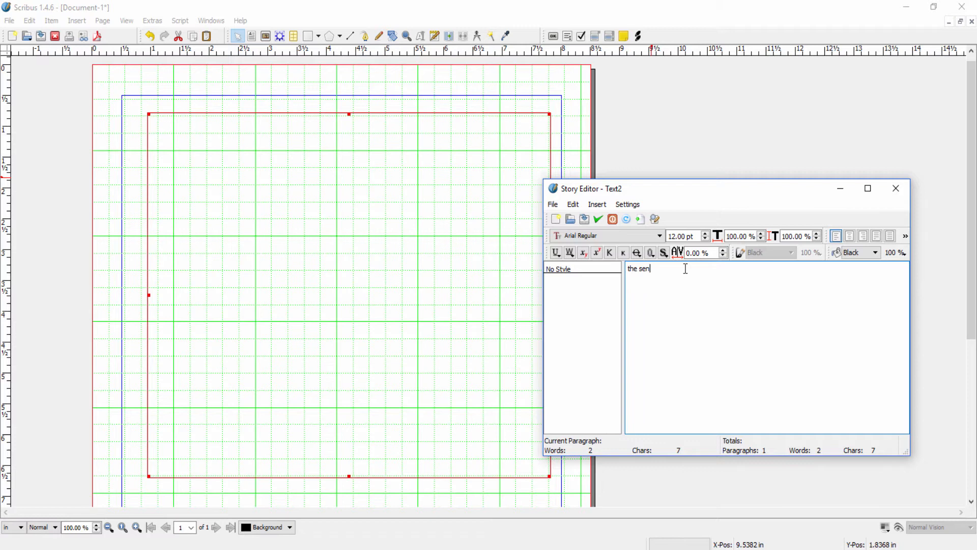
{"action": "type", "text": "tence"}
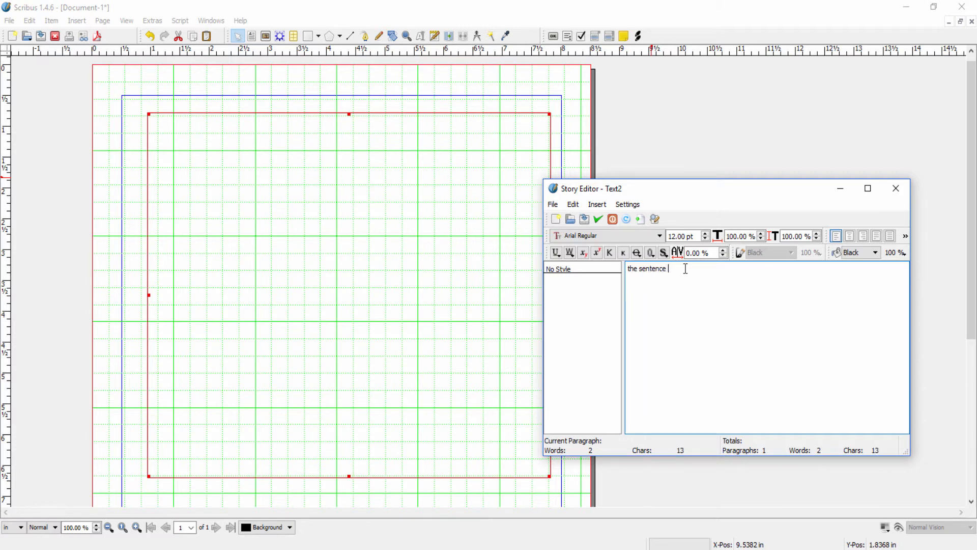
{"action": "type", "text": "is here"}
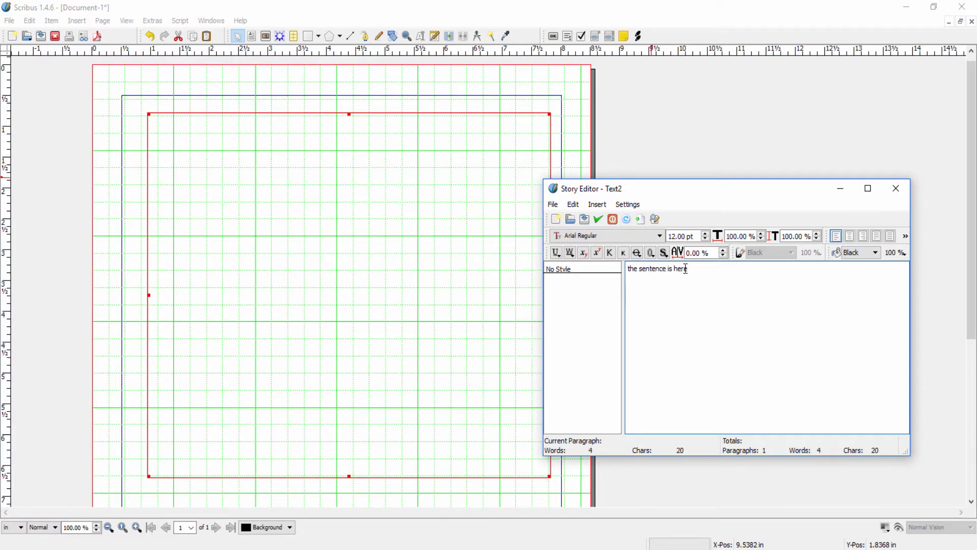
{"action": "type", "text": "sh"}
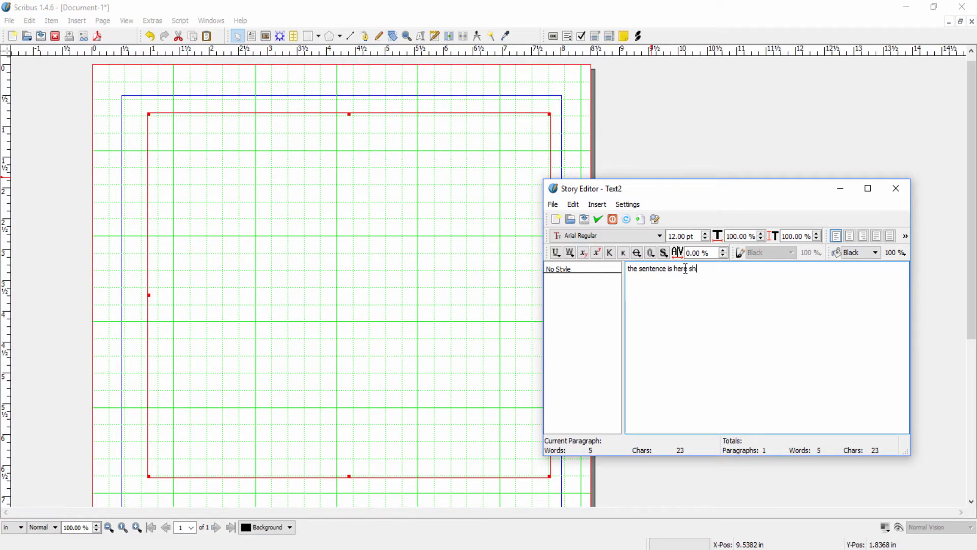
{"action": "type", "text": "ort"}
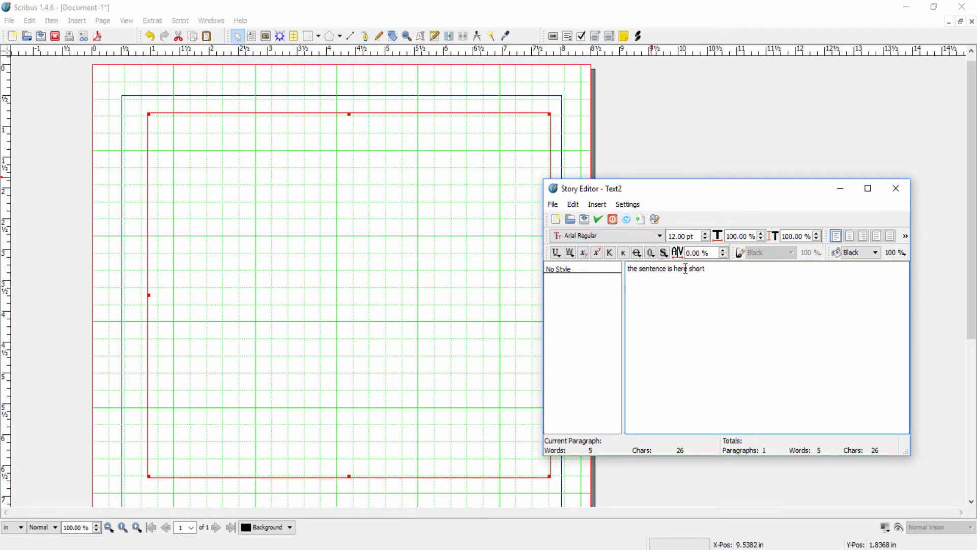
{"action": "type", "text": "."}
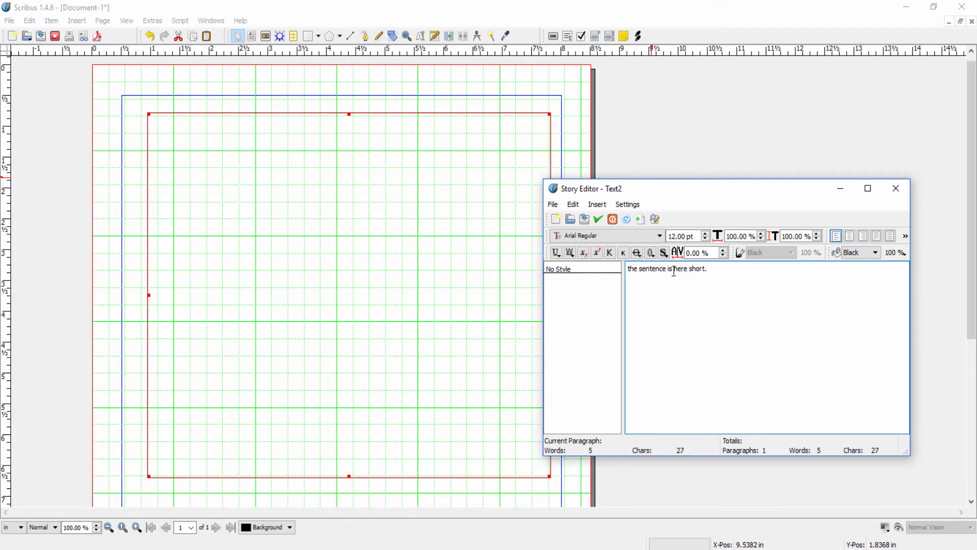
Step: Move 'here' to the end of the sentence and update the page's text frame
{"action": "double_click", "coordinate": [679, 268]}
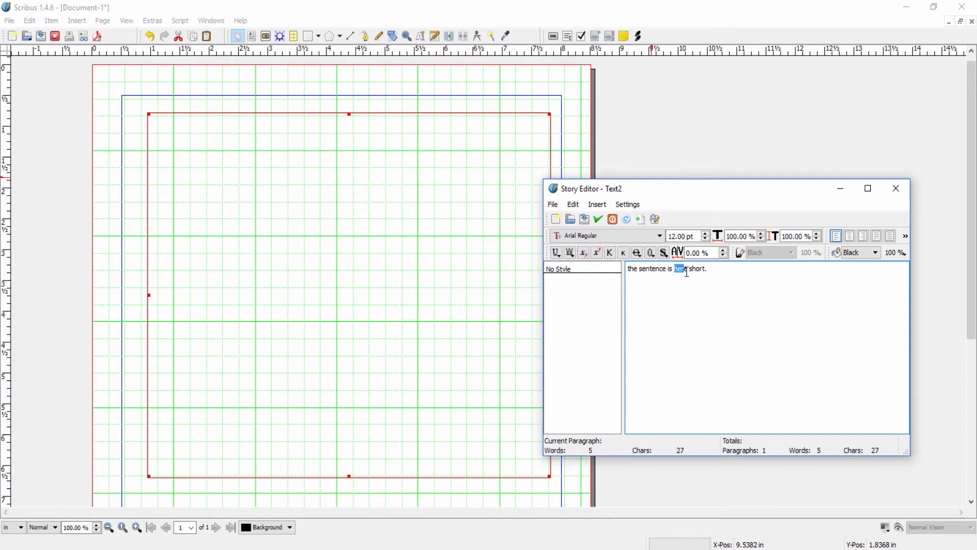
{"action": "mouse_move", "coordinate": [797, 297]}
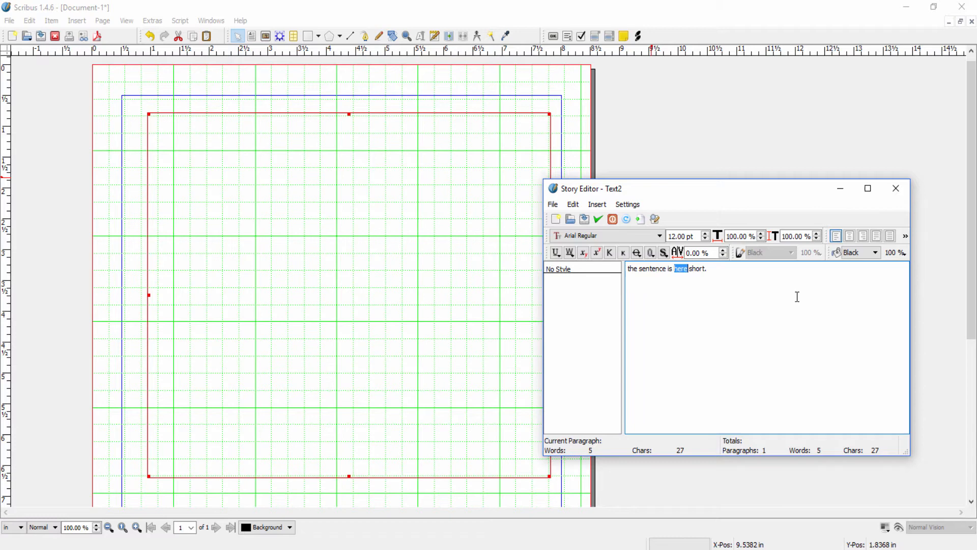
{"action": "key", "text": "Delete"}
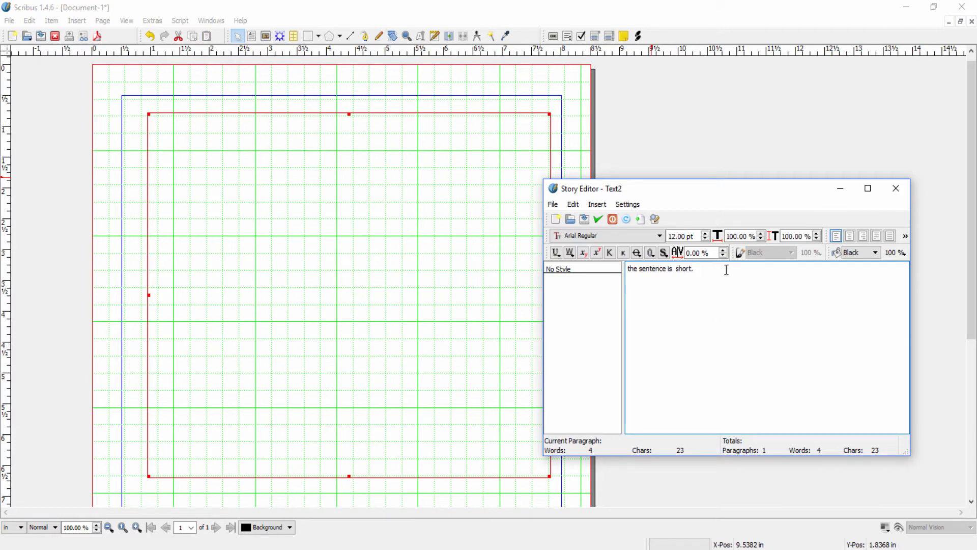
{"action": "type", "text": "here"}
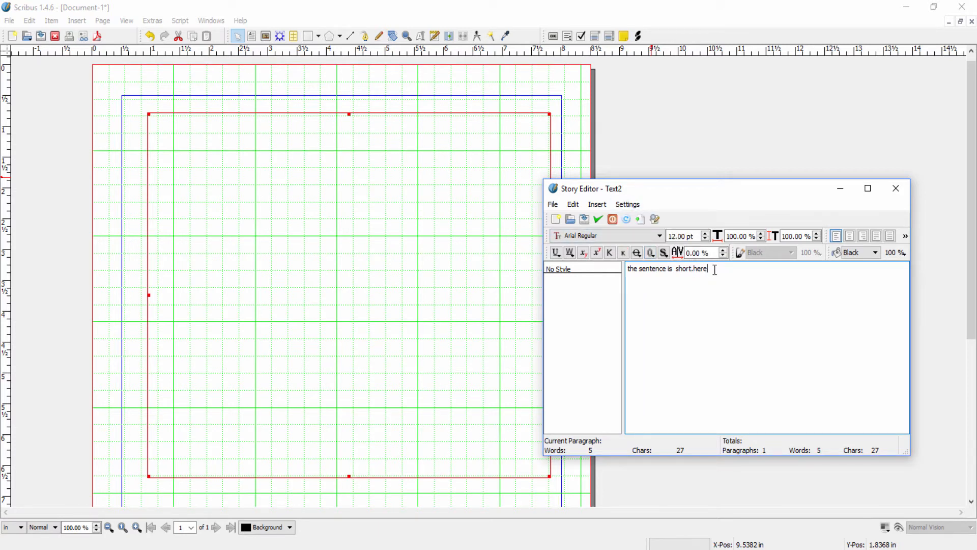
{"action": "mouse_move", "coordinate": [909, 364]}
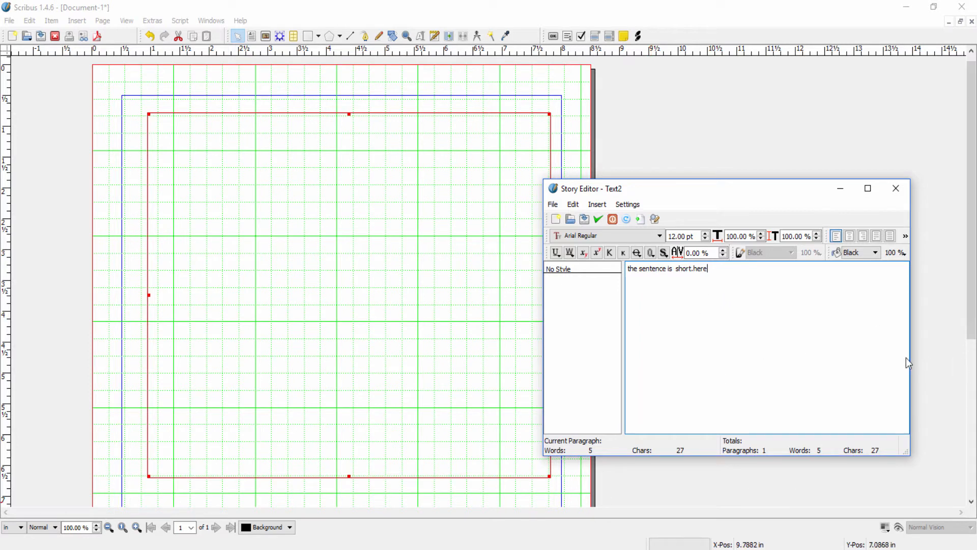
{"action": "mouse_move", "coordinate": [734, 333]}
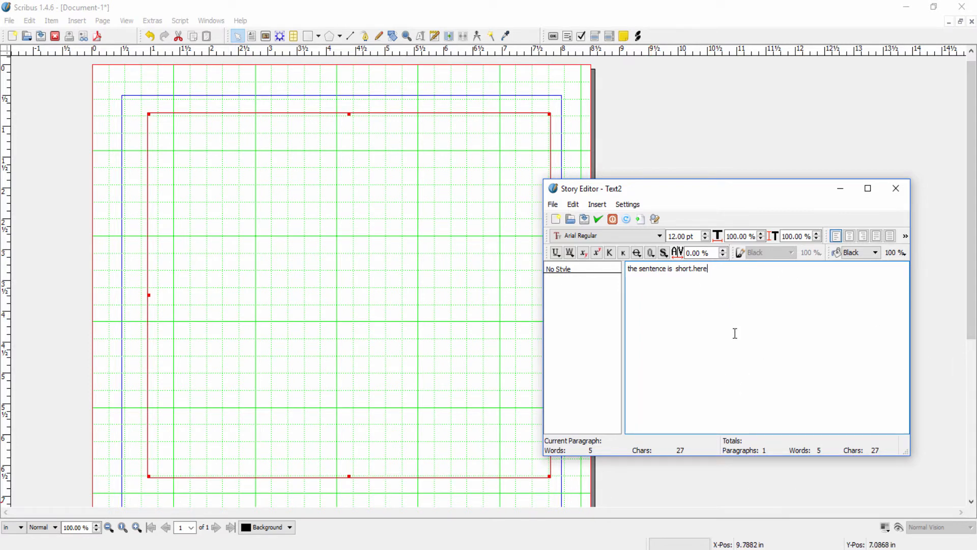
{"action": "mouse_move", "coordinate": [750, 379]}
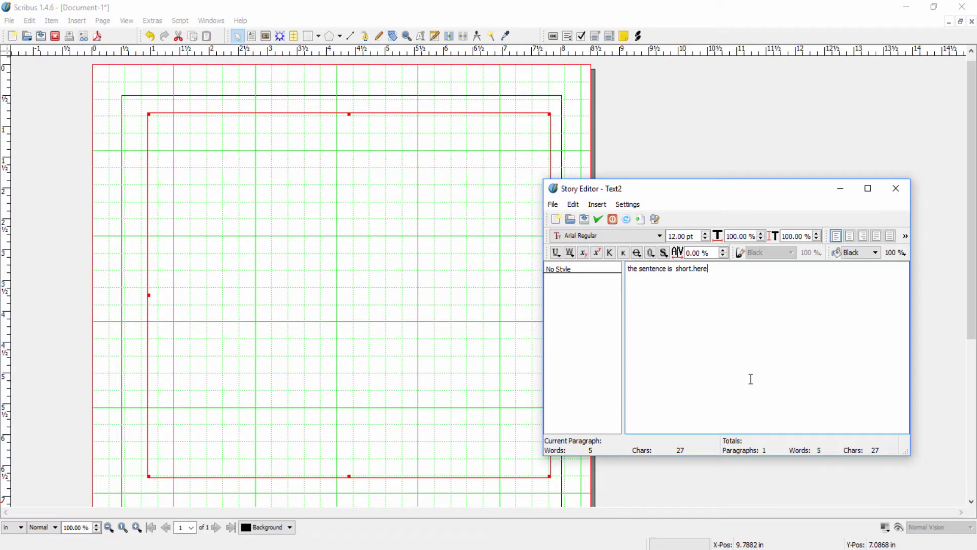
{"action": "left_click", "coordinate": [597, 219]}
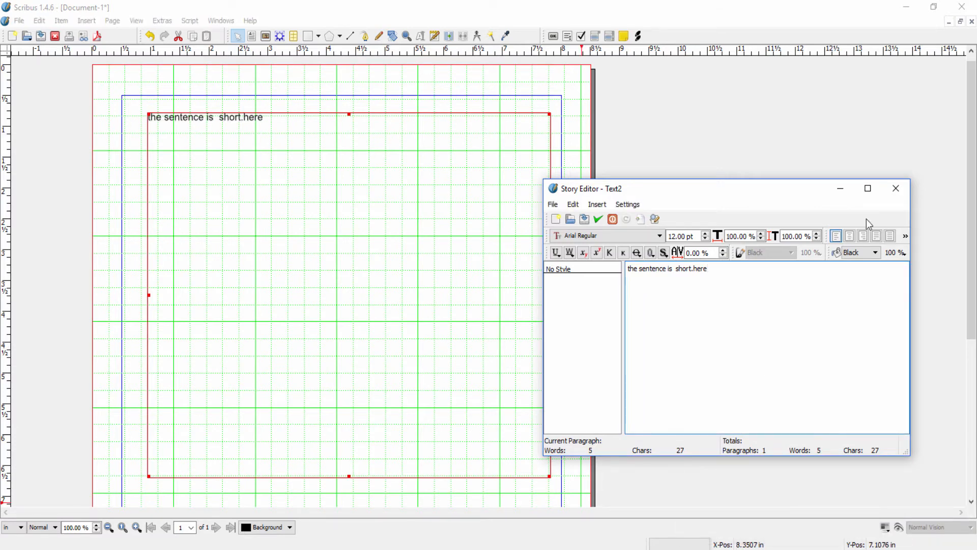
{"action": "mouse_move", "coordinate": [787, 293]}
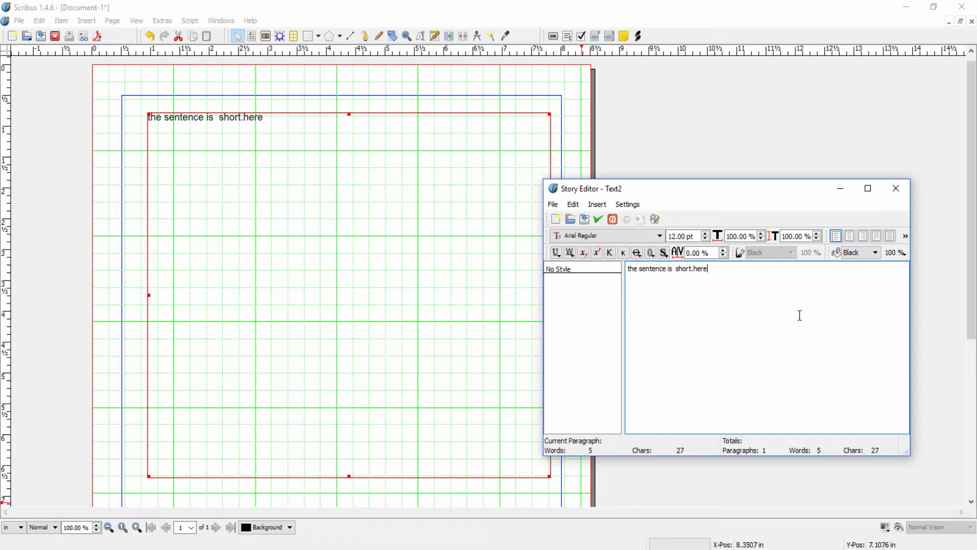
{"action": "mouse_move", "coordinate": [822, 336]}
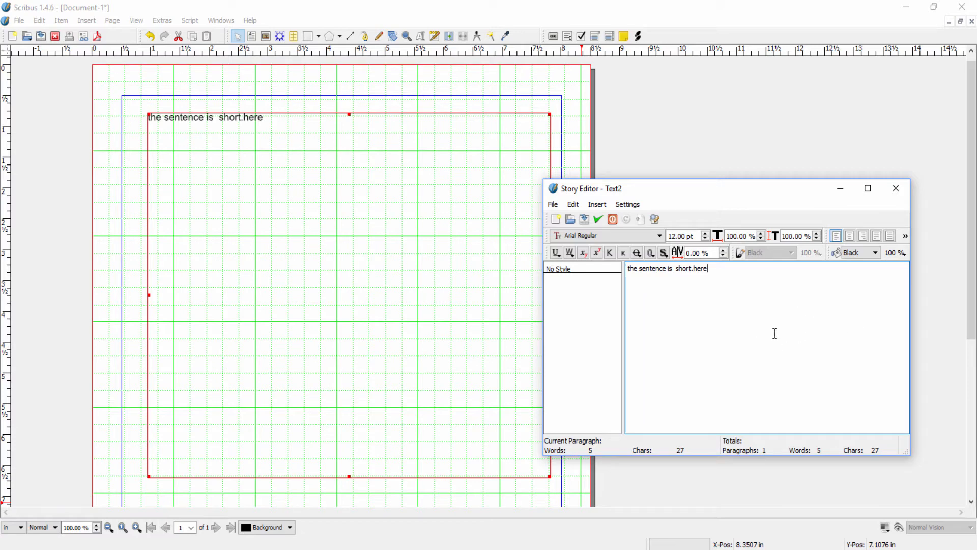
{"action": "mouse_move", "coordinate": [684, 239]}
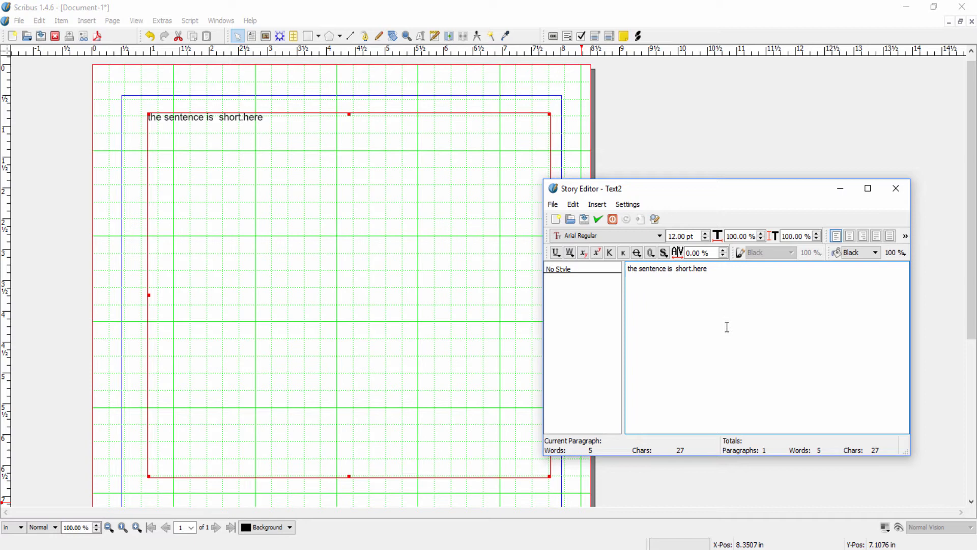
{"action": "mouse_move", "coordinate": [848, 361]}
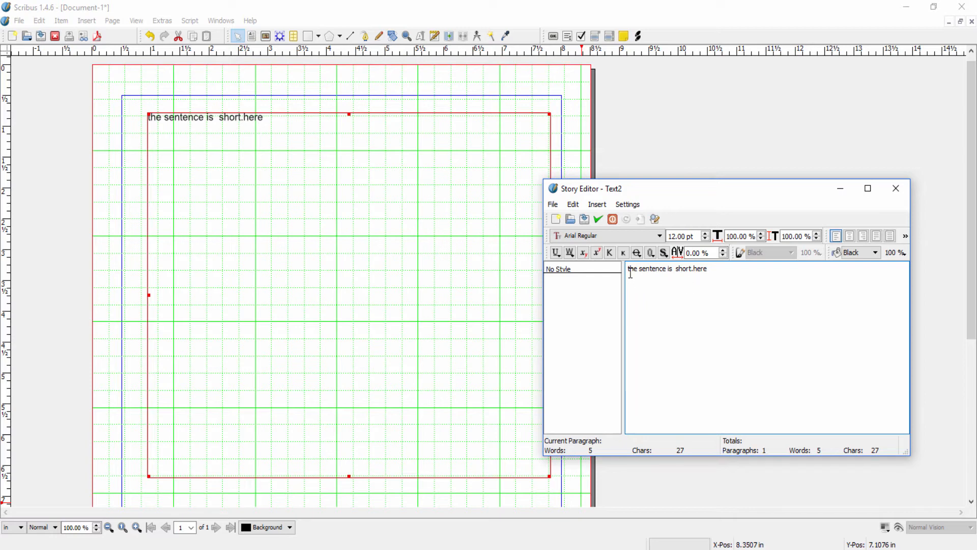
{"action": "key", "text": "ctrl+a"}
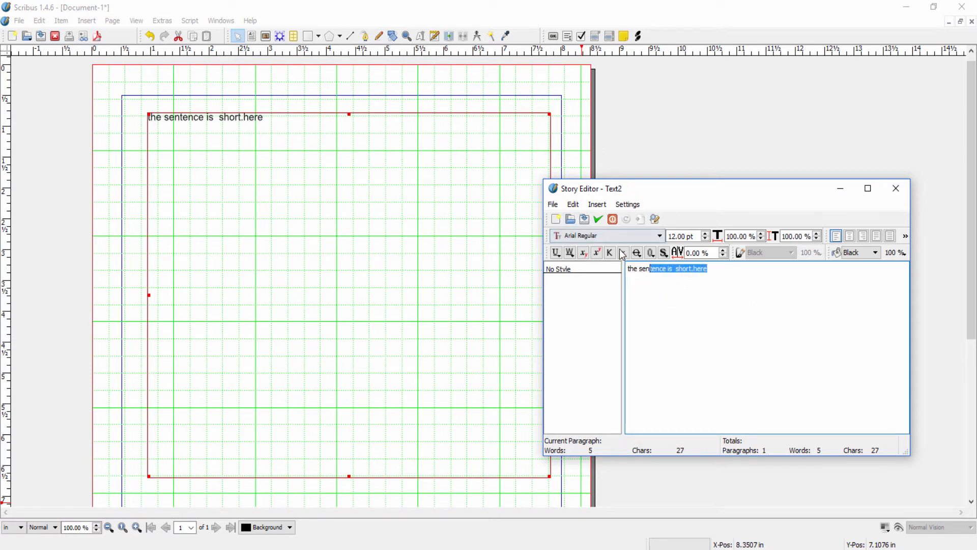
Step: Pick Berlin Sans FB Demi Bold from the Story Editor font dropdown for the sentence end
{"action": "left_click", "coordinate": [658, 236]}
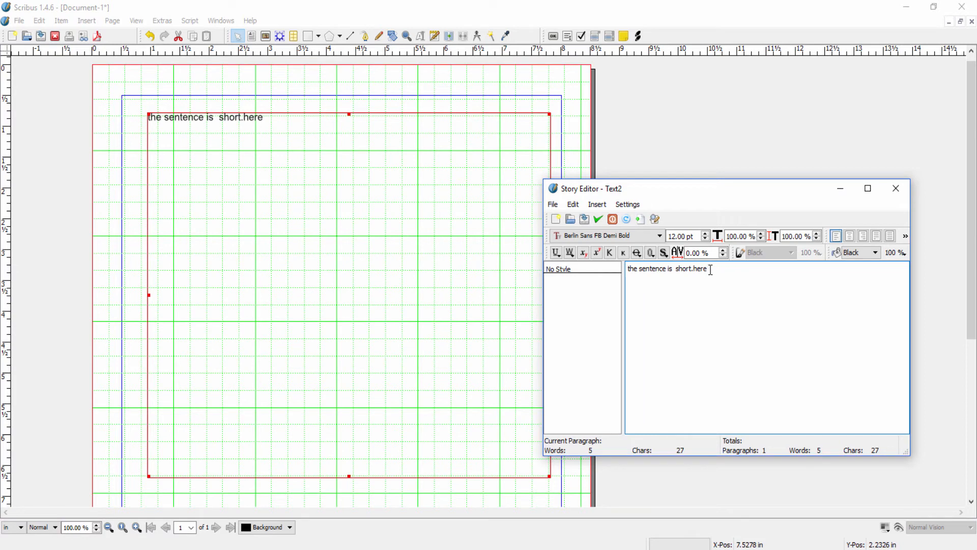
{"action": "mouse_move", "coordinate": [874, 297]}
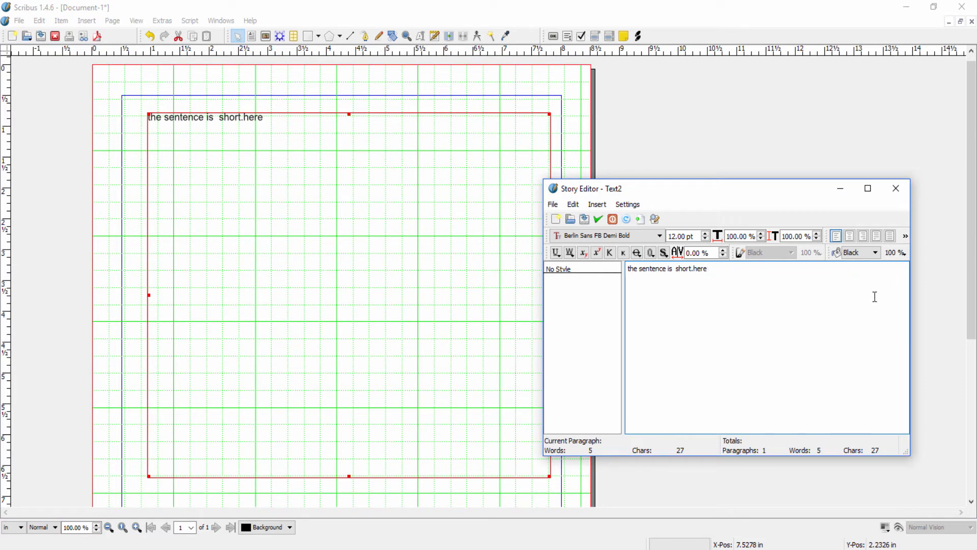
{"action": "left_click", "coordinate": [708, 268]}
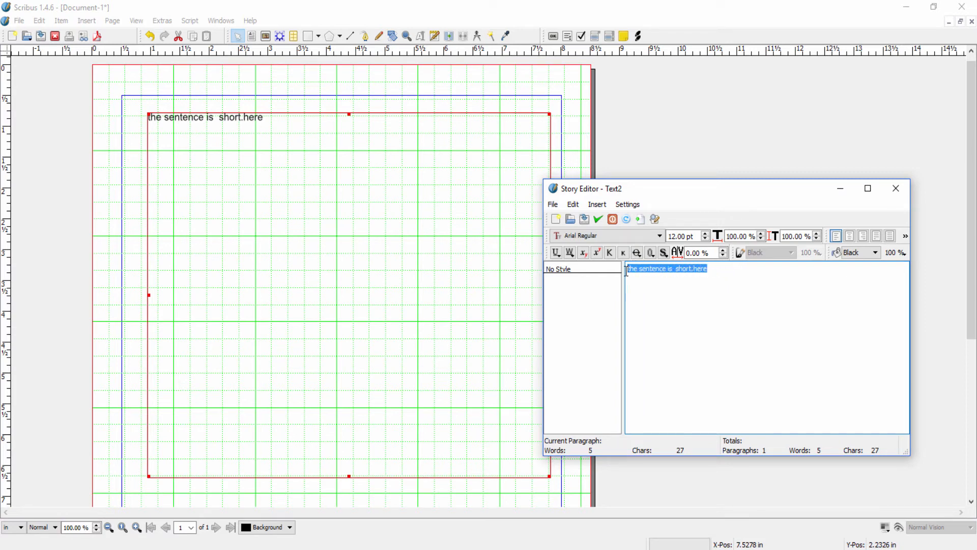
{"action": "mouse_move", "coordinate": [642, 247]}
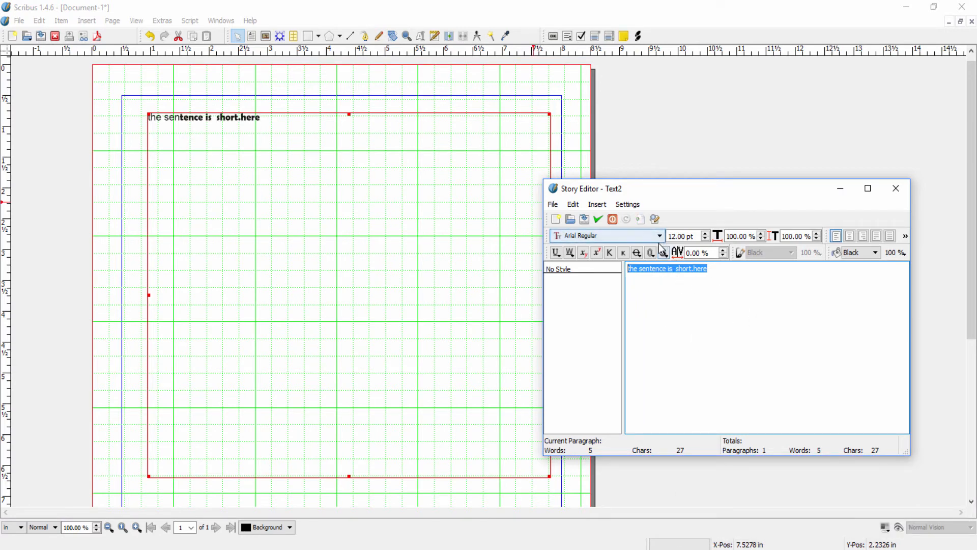
Step: Choose a different font for the selected text from the scrolled font list
{"action": "left_click", "coordinate": [659, 236]}
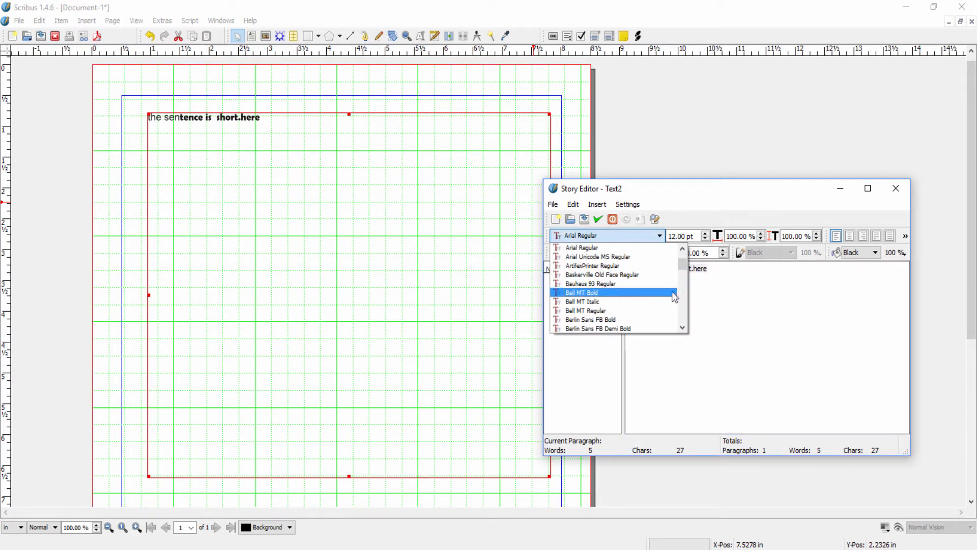
{"action": "scroll", "scroll_direction": "down", "scroll_amount": 3}
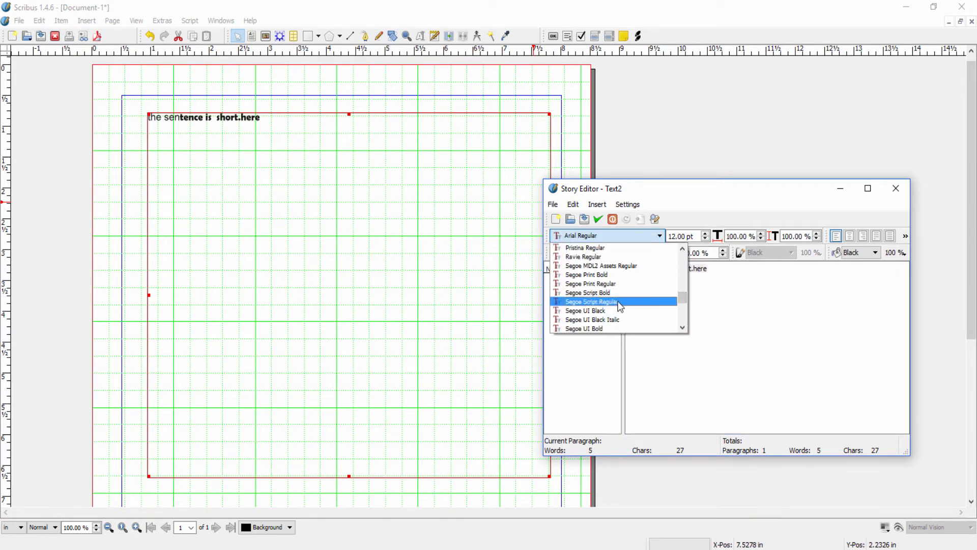
{"action": "left_click", "coordinate": [590, 301]}
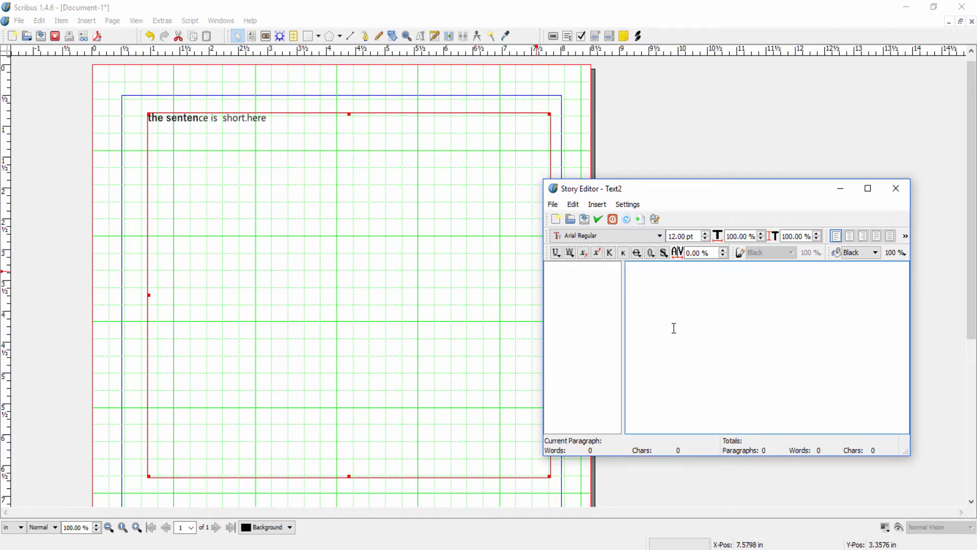
{"action": "mouse_move", "coordinate": [765, 342]}
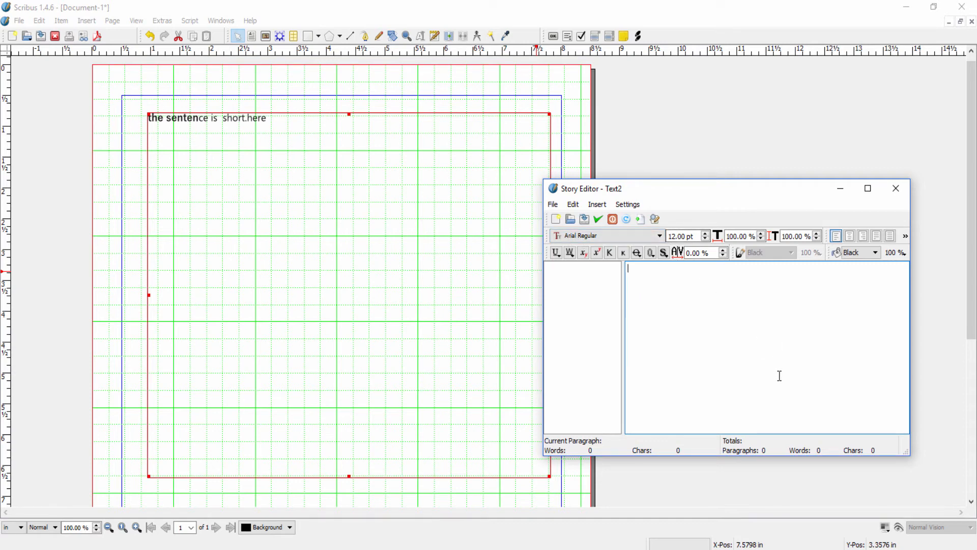
{"action": "mouse_move", "coordinate": [747, 380]}
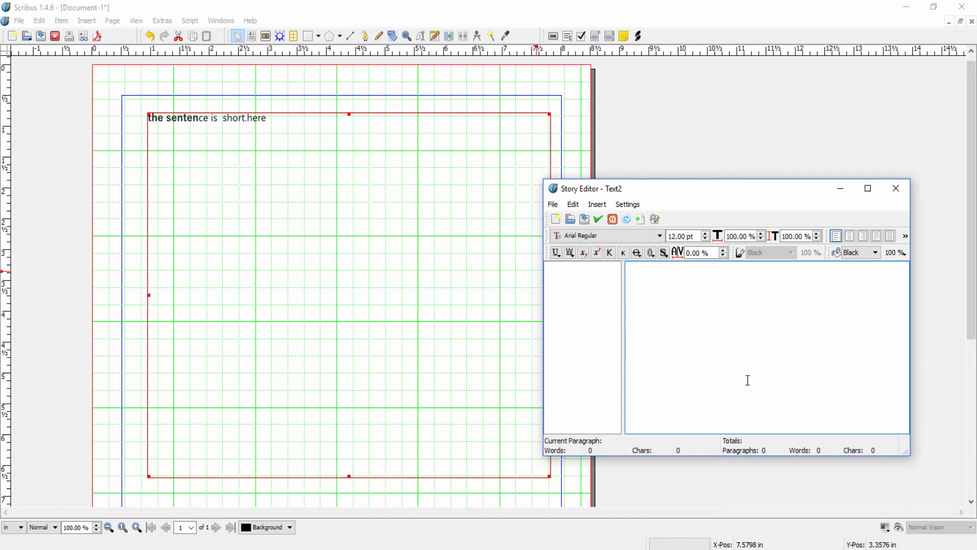
{"action": "mouse_move", "coordinate": [597, 194]}
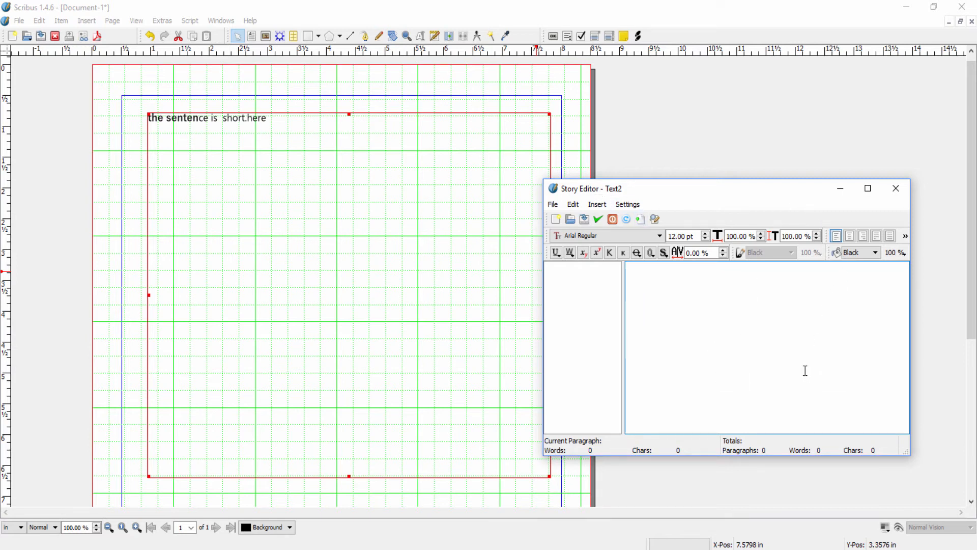
{"action": "mouse_move", "coordinate": [832, 361]}
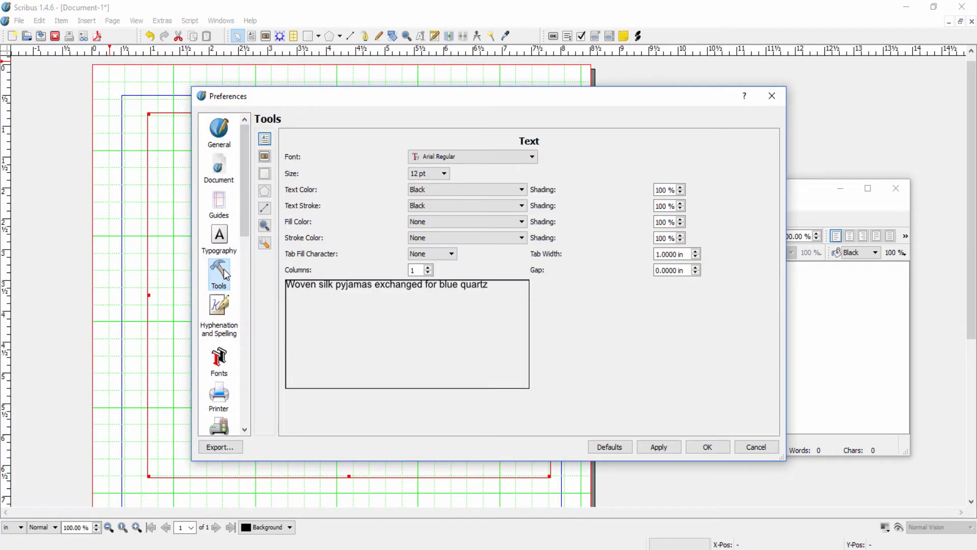
{"action": "mouse_move", "coordinate": [638, 164]}
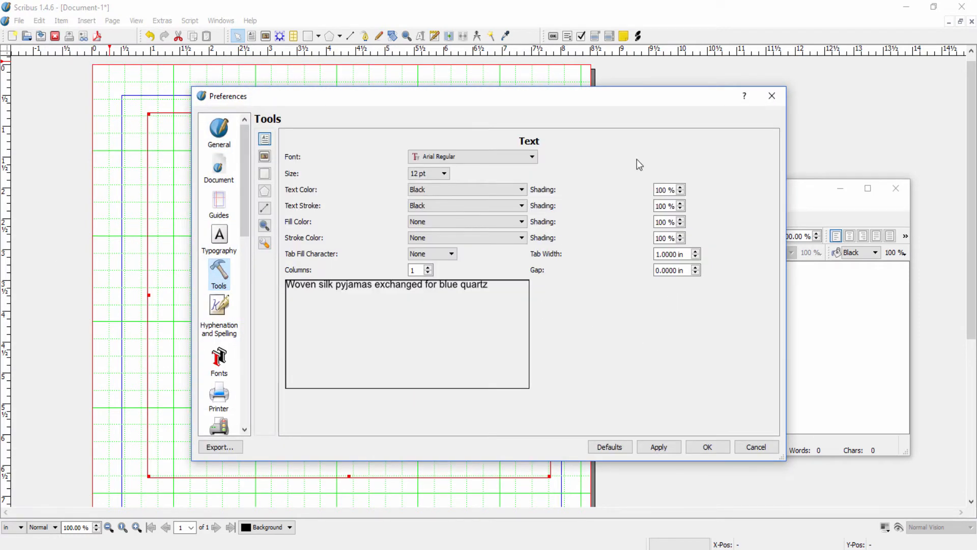
{"action": "mouse_move", "coordinate": [608, 366]}
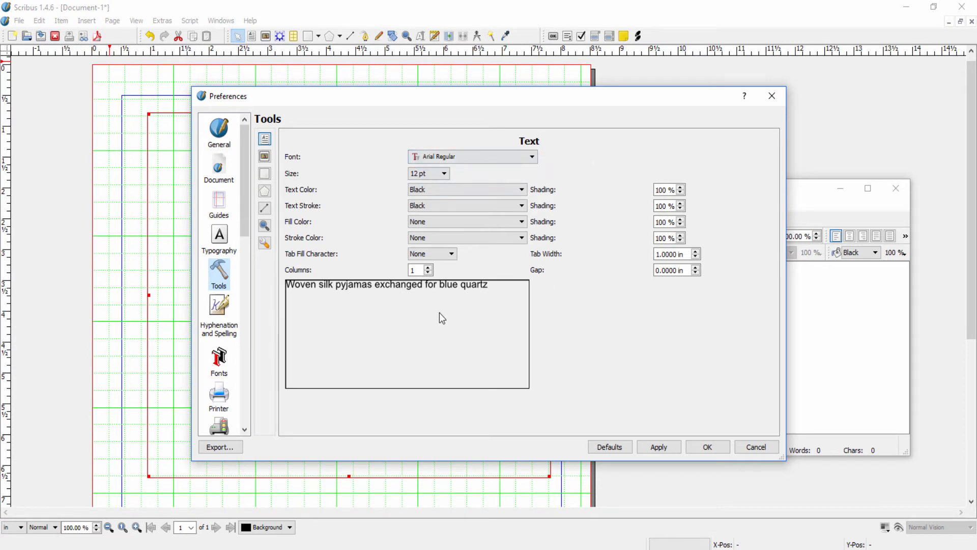
{"action": "mouse_move", "coordinate": [705, 430]}
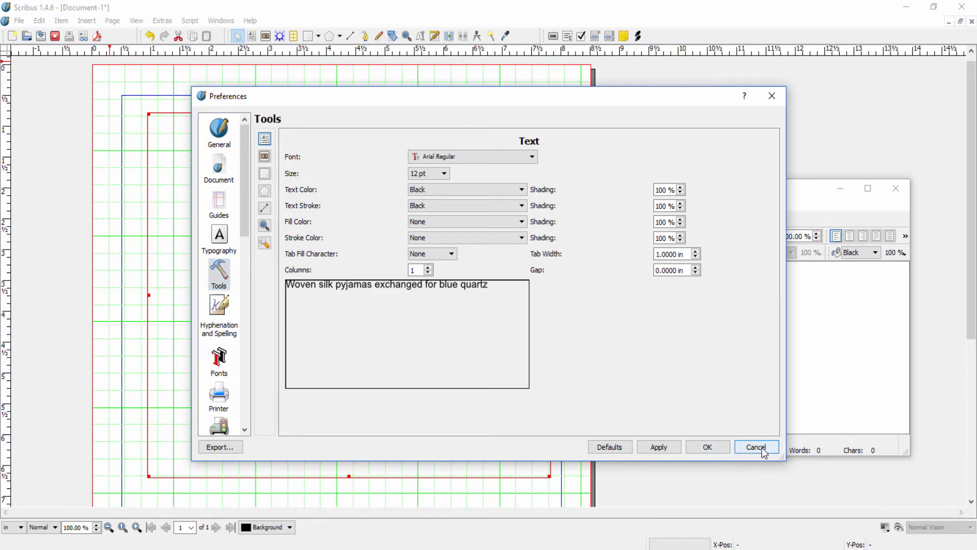
Step: Cancel the Preferences dialog without keeping any changes
{"action": "left_click", "coordinate": [756, 447]}
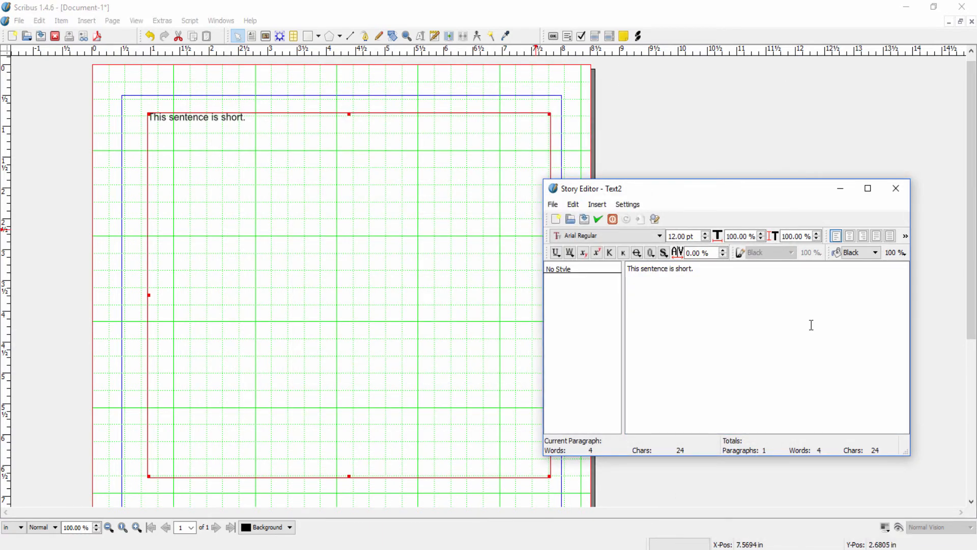
{"action": "mouse_move", "coordinate": [711, 330]}
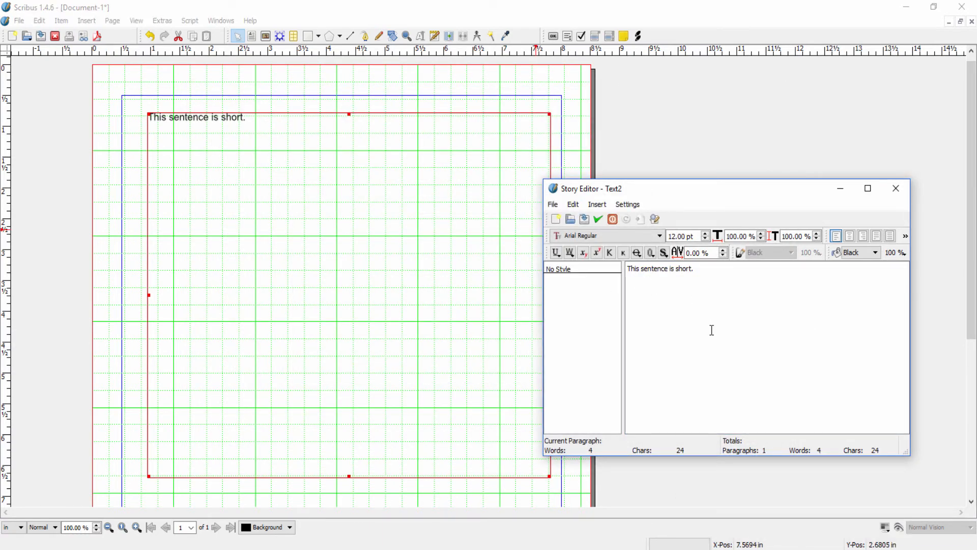
{"action": "mouse_move", "coordinate": [759, 321]}
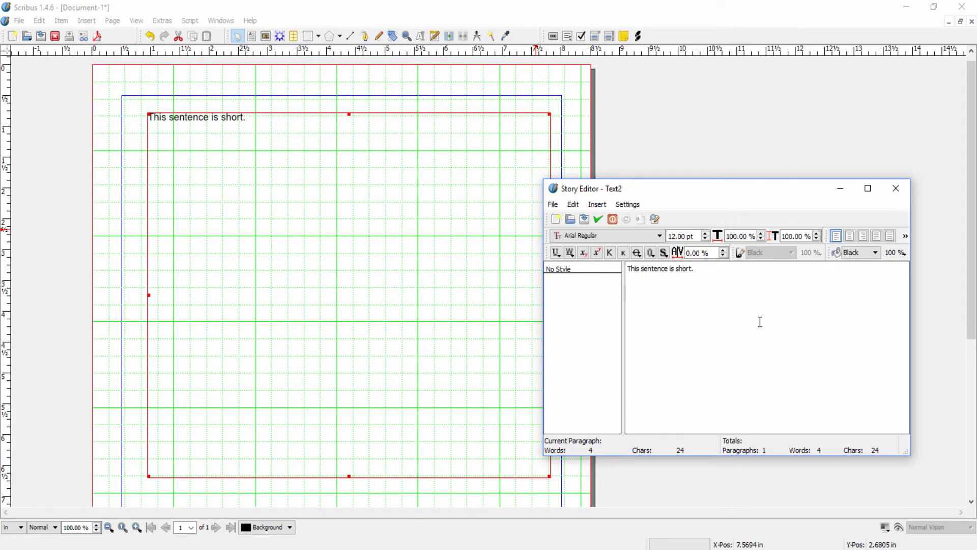
{"action": "mouse_move", "coordinate": [781, 352]}
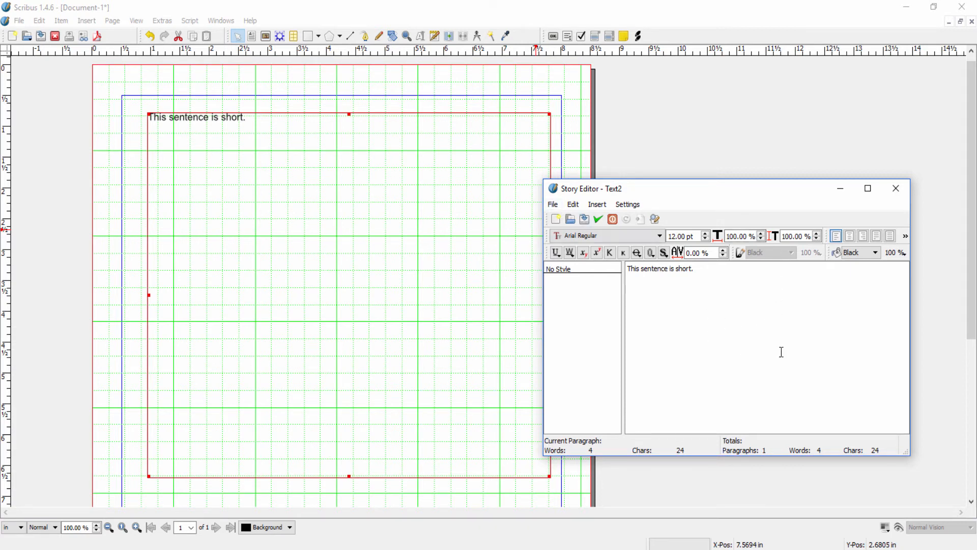
{"action": "mouse_move", "coordinate": [728, 350]}
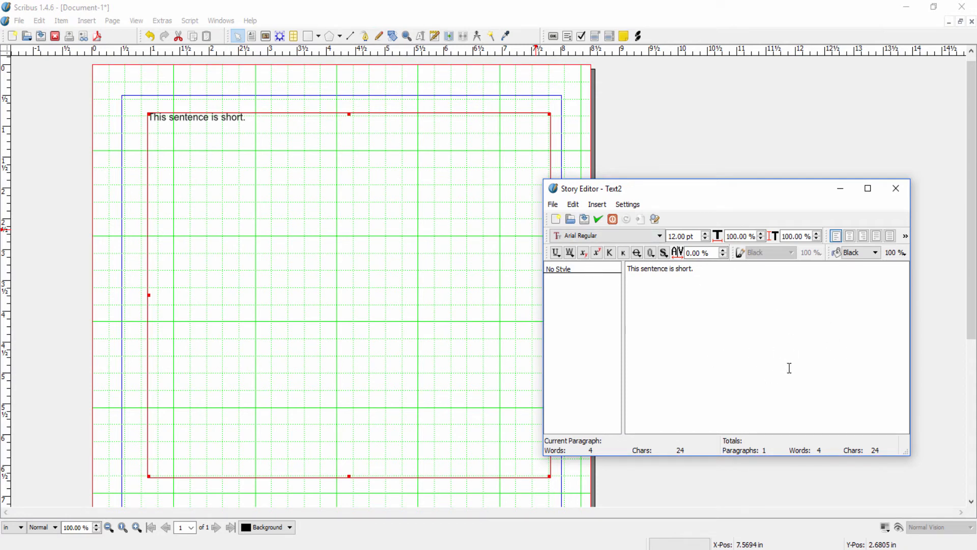
{"action": "mouse_move", "coordinate": [749, 409]}
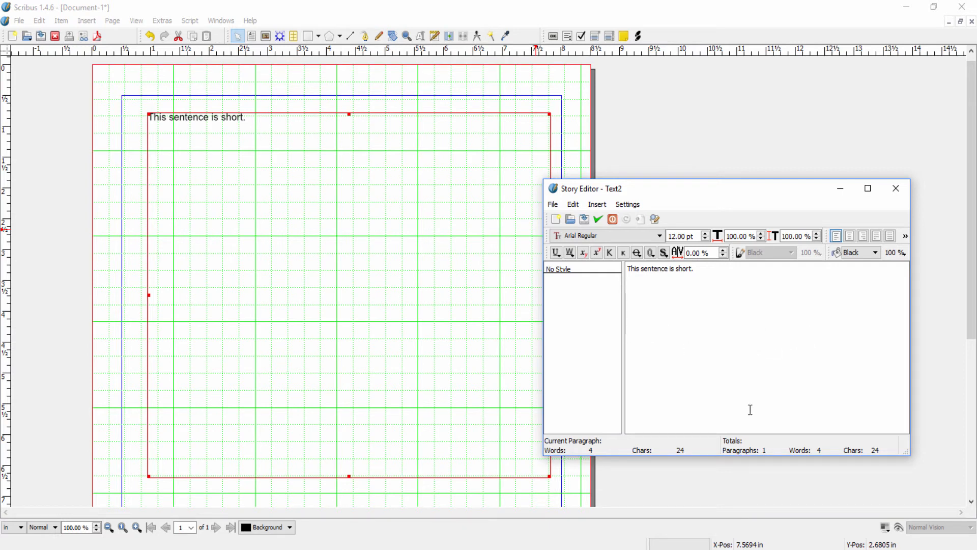
{"action": "mouse_move", "coordinate": [580, 200]}
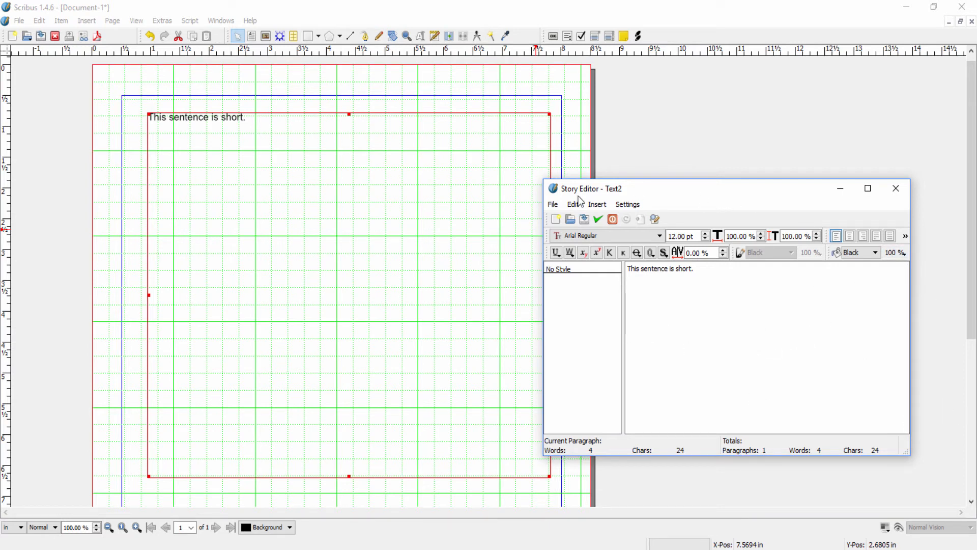
Step: Clear all Story Editor text, confirm, and type placeholder characters
{"action": "left_click", "coordinate": [552, 204]}
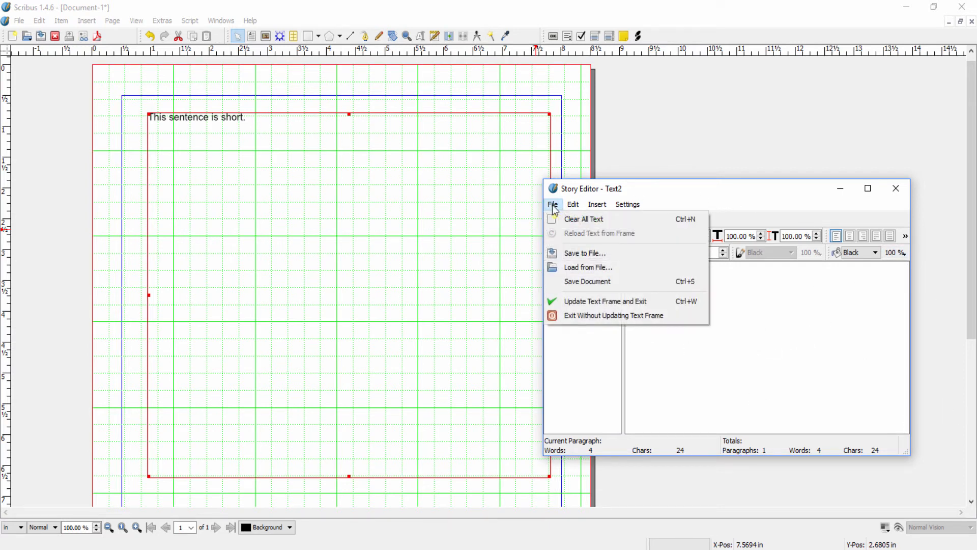
{"action": "mouse_move", "coordinate": [575, 222]}
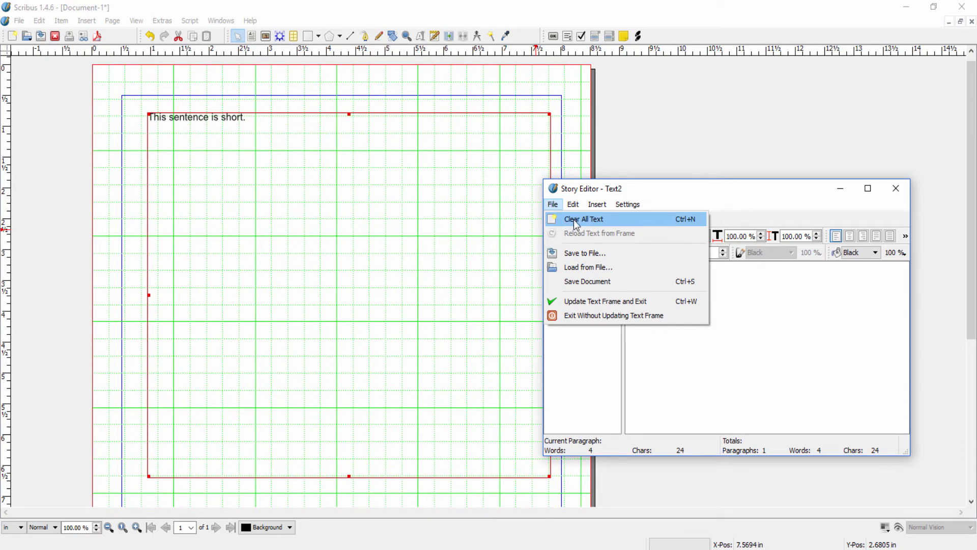
{"action": "left_click", "coordinate": [582, 219]}
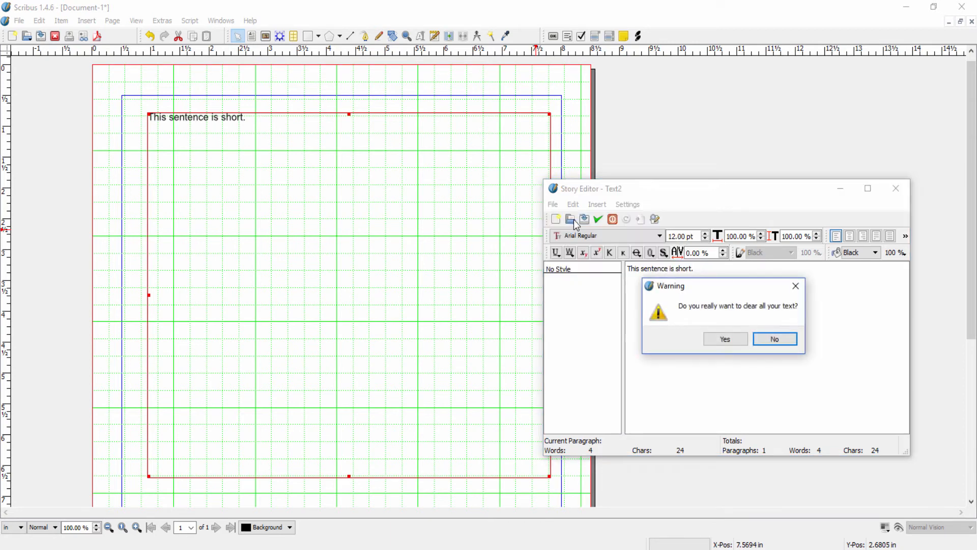
{"action": "left_click", "coordinate": [724, 338]}
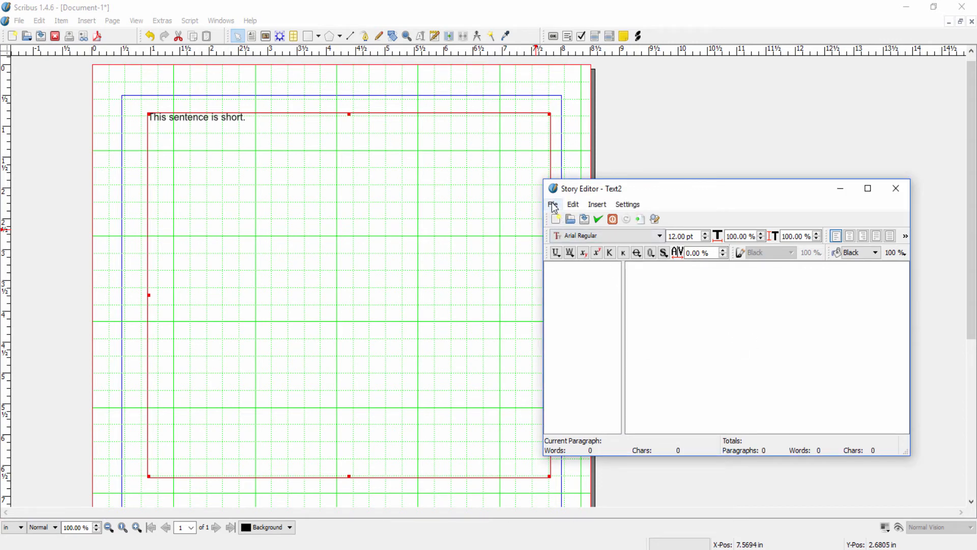
{"action": "left_click", "coordinate": [572, 204]}
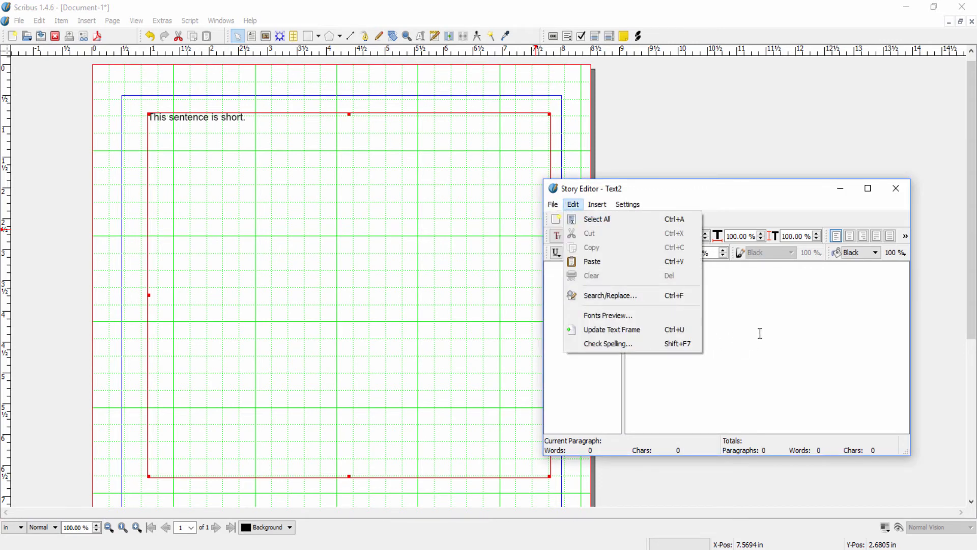
{"action": "type", "text": "dfsdjflkjslajflsjflsjfdl;sa"}
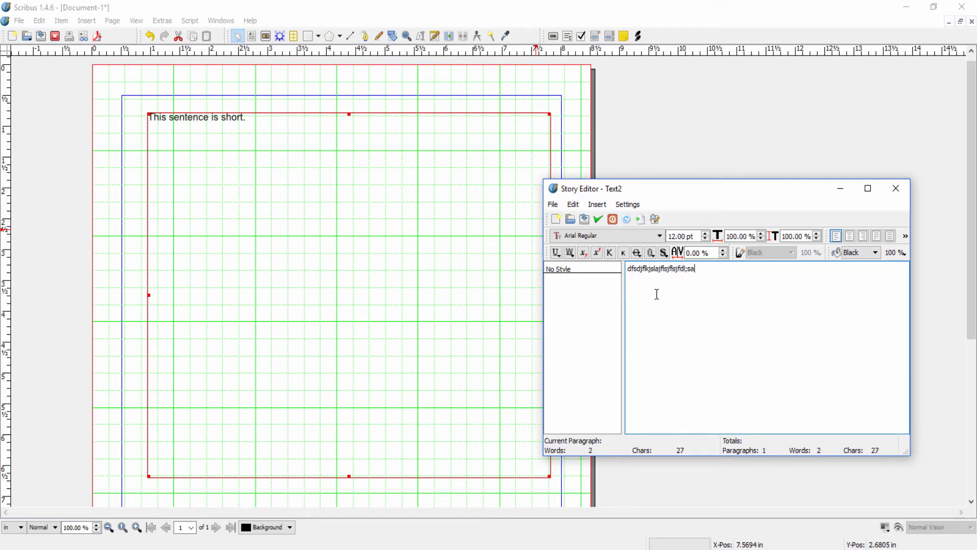
Step: Open the Story Editor's Edit menu, then switch to its File menu
{"action": "left_click", "coordinate": [572, 204]}
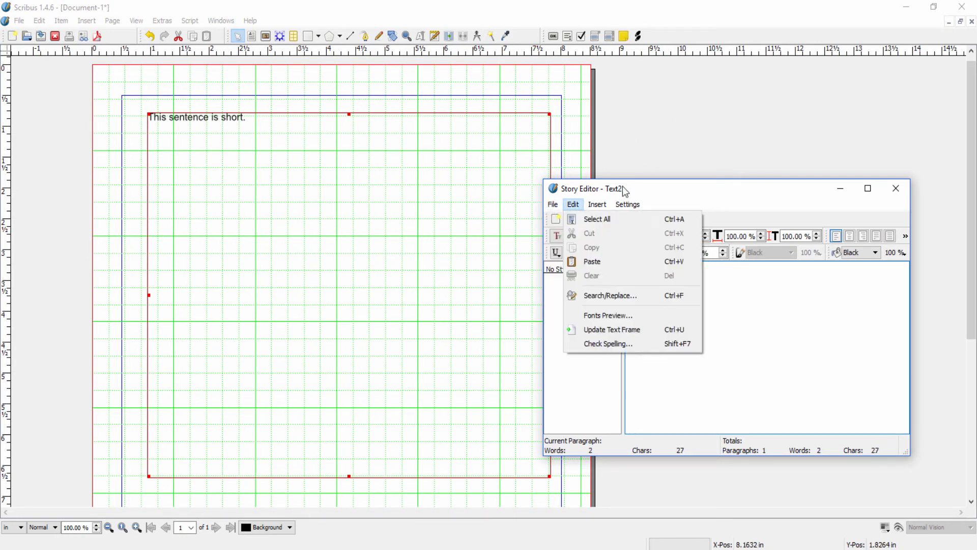
{"action": "left_click", "coordinate": [551, 203]}
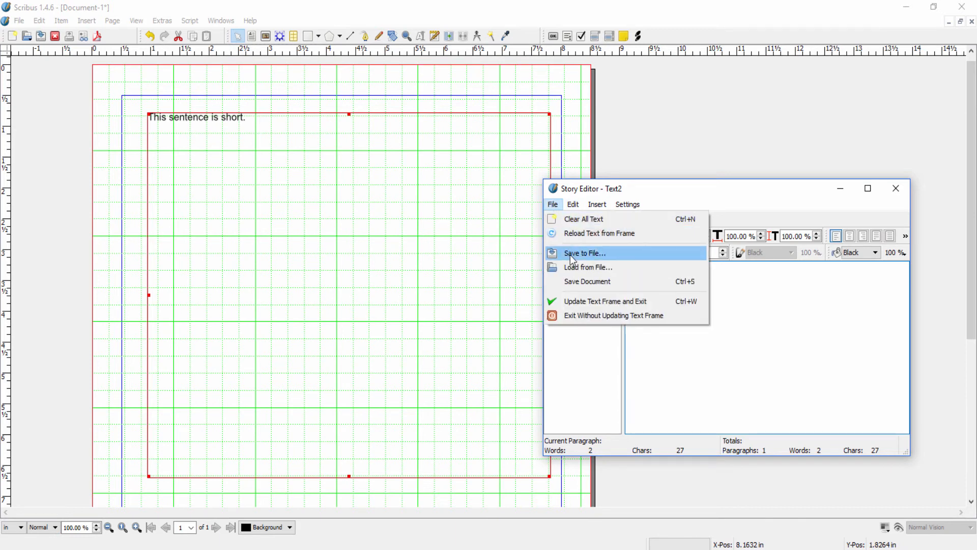
{"action": "mouse_move", "coordinate": [572, 273]}
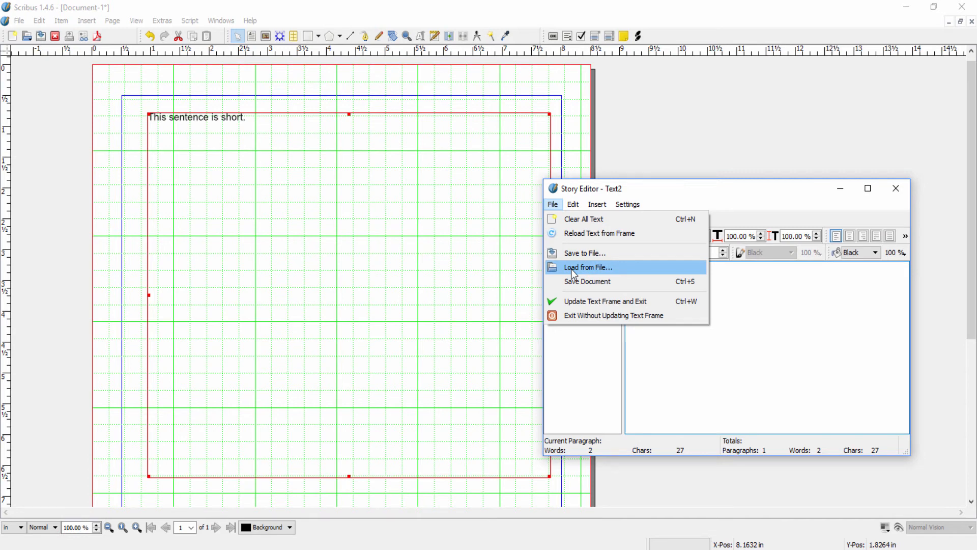
{"action": "mouse_move", "coordinate": [595, 285]}
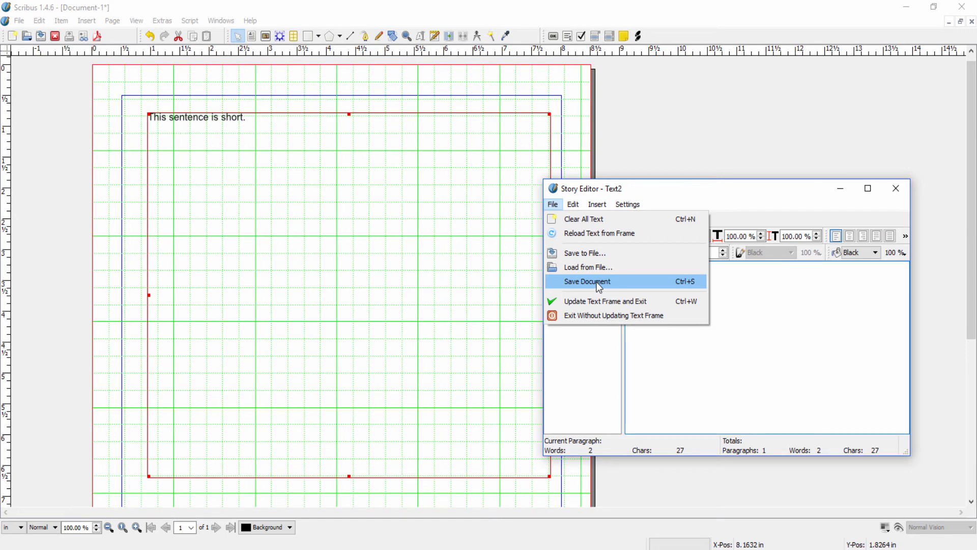
{"action": "mouse_move", "coordinate": [355, 273]}
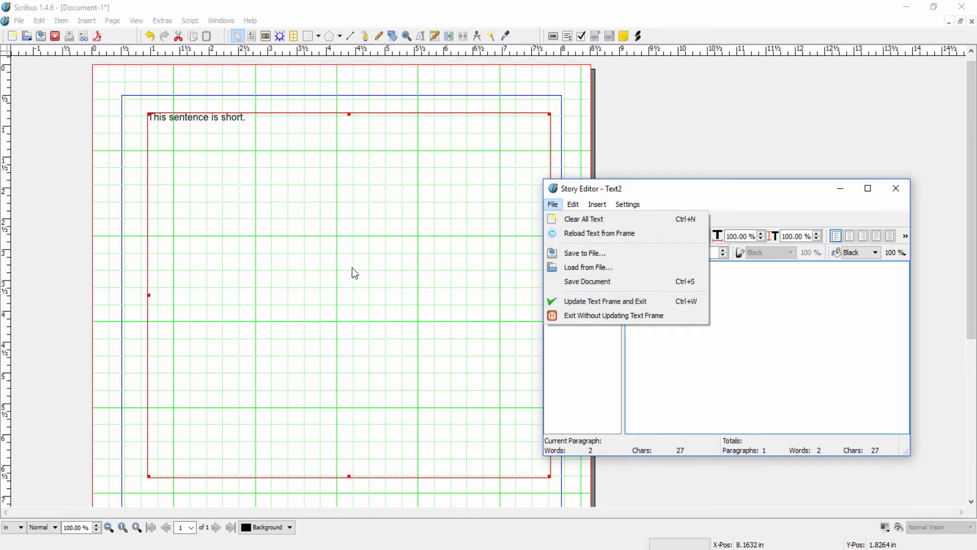
{"action": "mouse_move", "coordinate": [371, 413]}
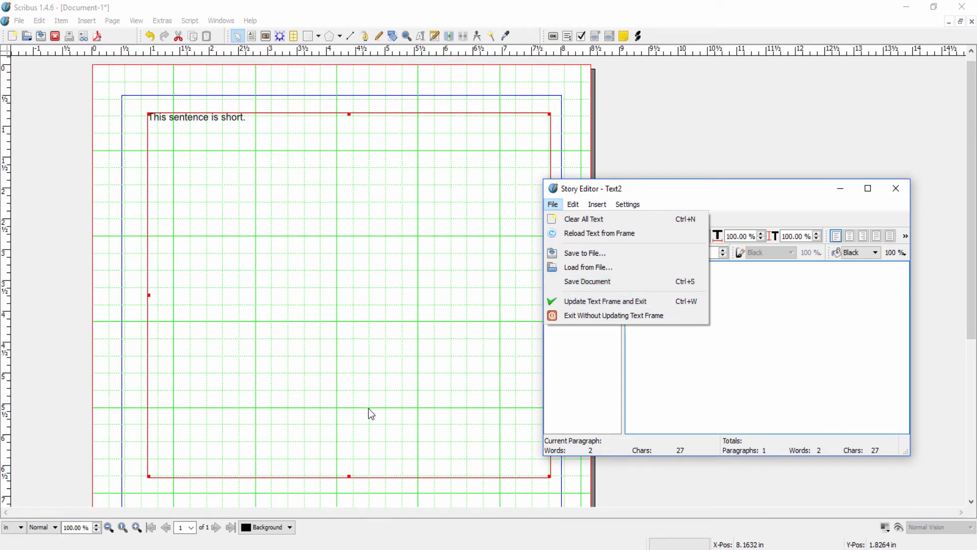
{"action": "mouse_move", "coordinate": [628, 314]}
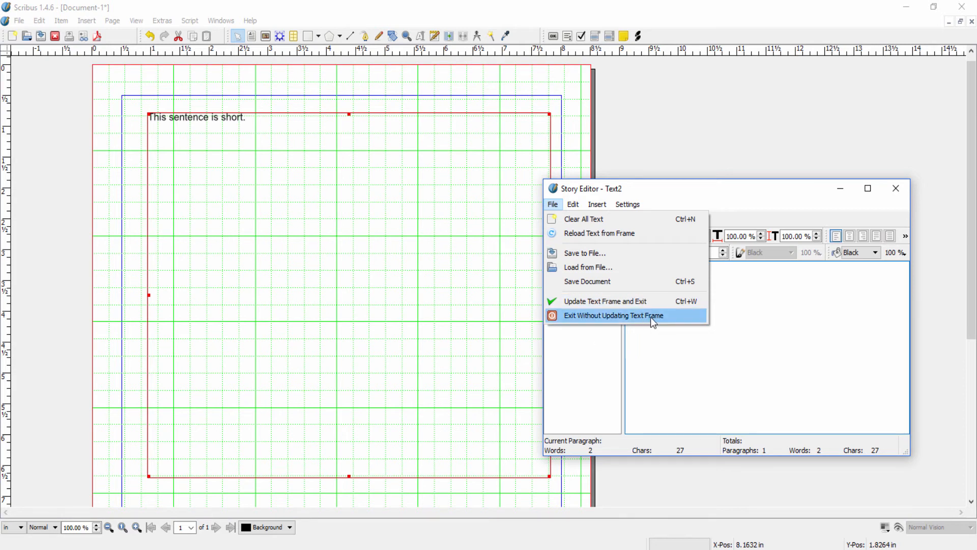
{"action": "mouse_move", "coordinate": [229, 331]}
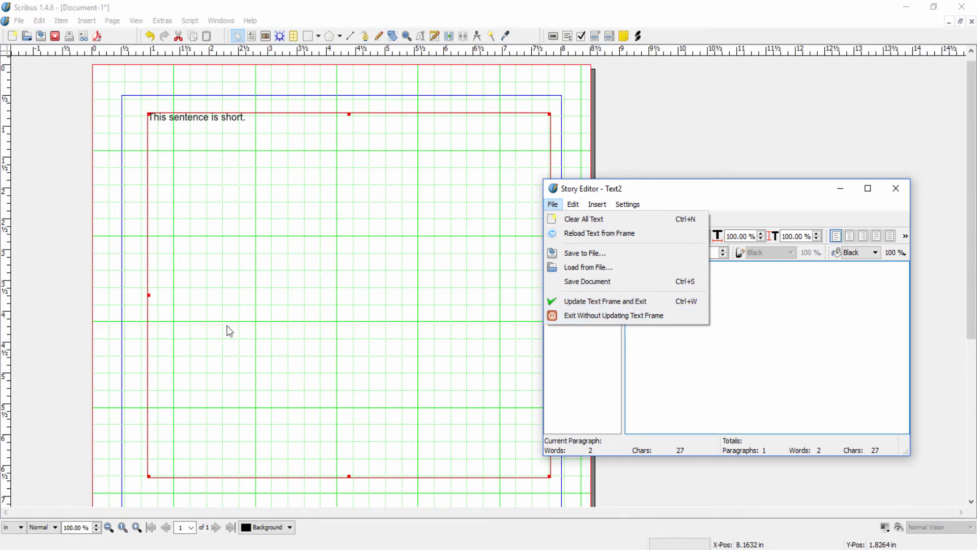
{"action": "mouse_move", "coordinate": [585, 252]}
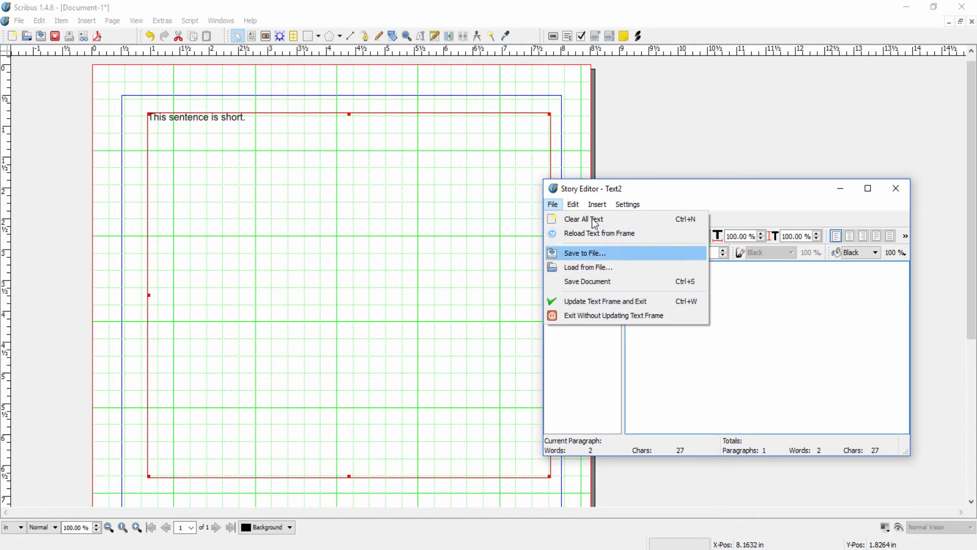
Step: Choose Select All from the Story Editor's Edit menu
{"action": "left_click", "coordinate": [571, 204]}
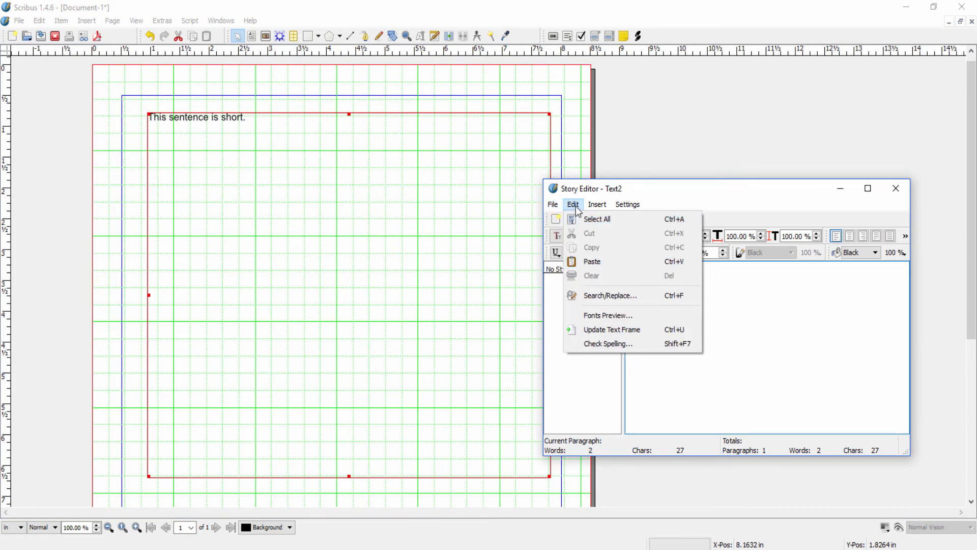
{"action": "mouse_move", "coordinate": [598, 219]}
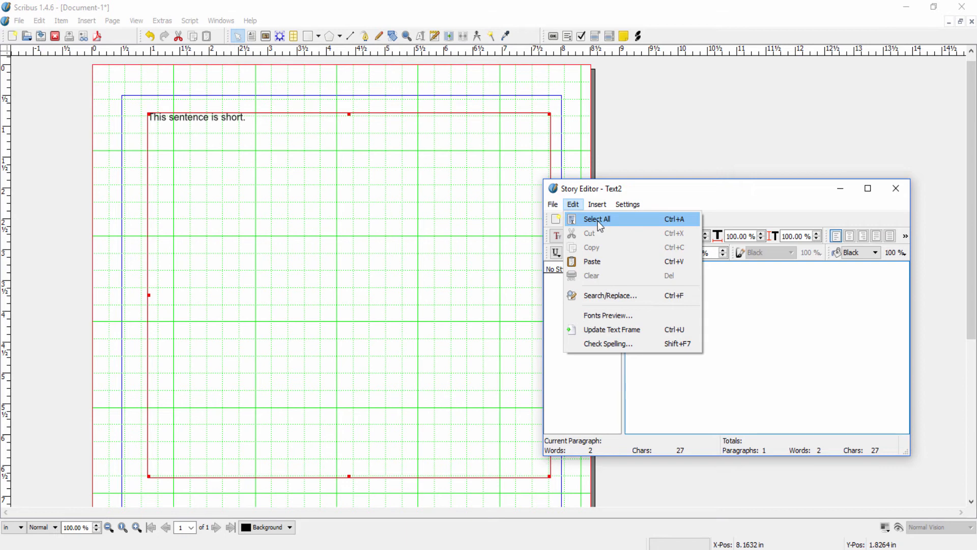
{"action": "mouse_move", "coordinate": [591, 261]}
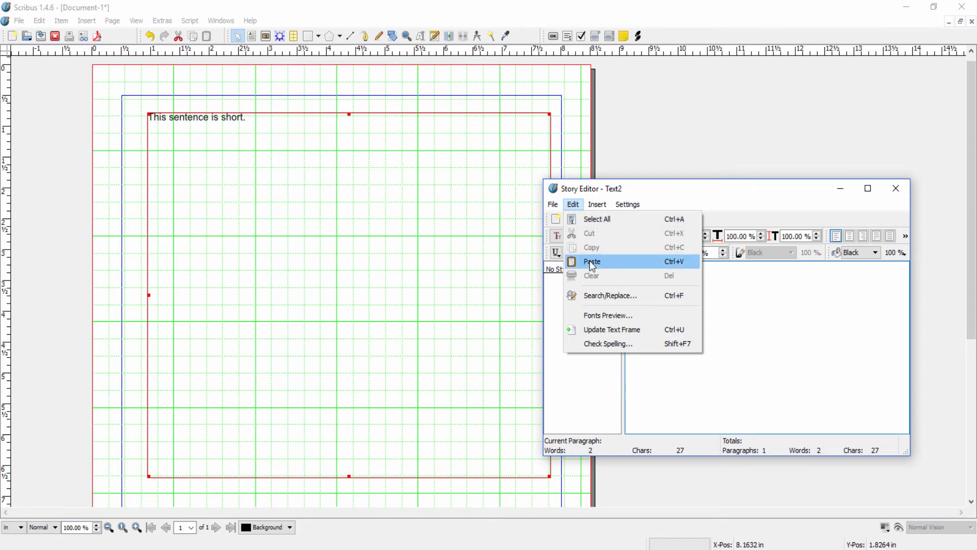
{"action": "mouse_move", "coordinate": [596, 252]}
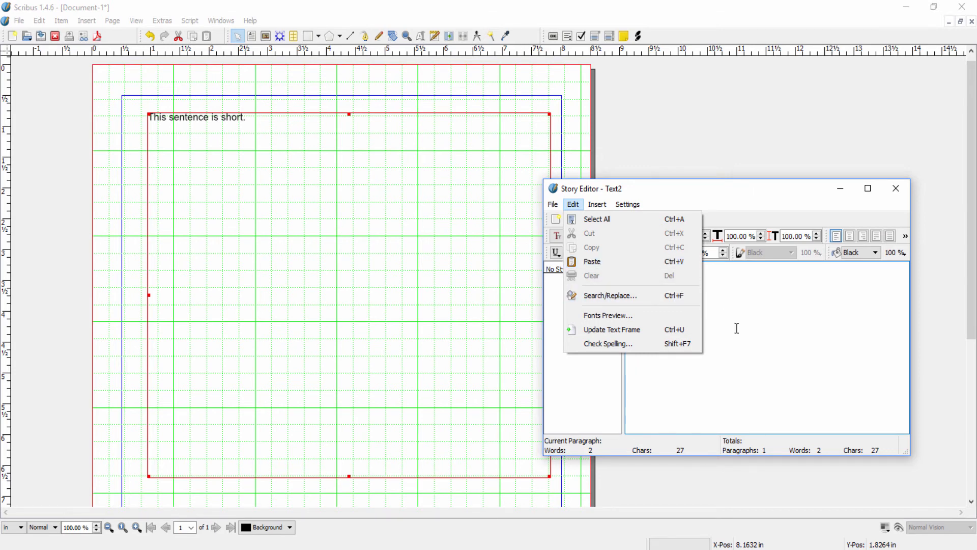
{"action": "mouse_move", "coordinate": [610, 295]}
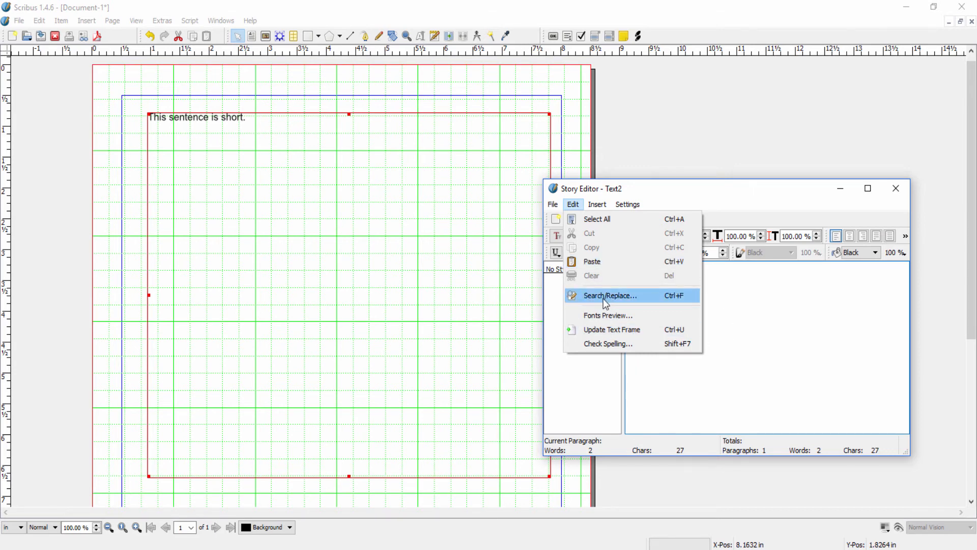
{"action": "mouse_move", "coordinate": [798, 351]}
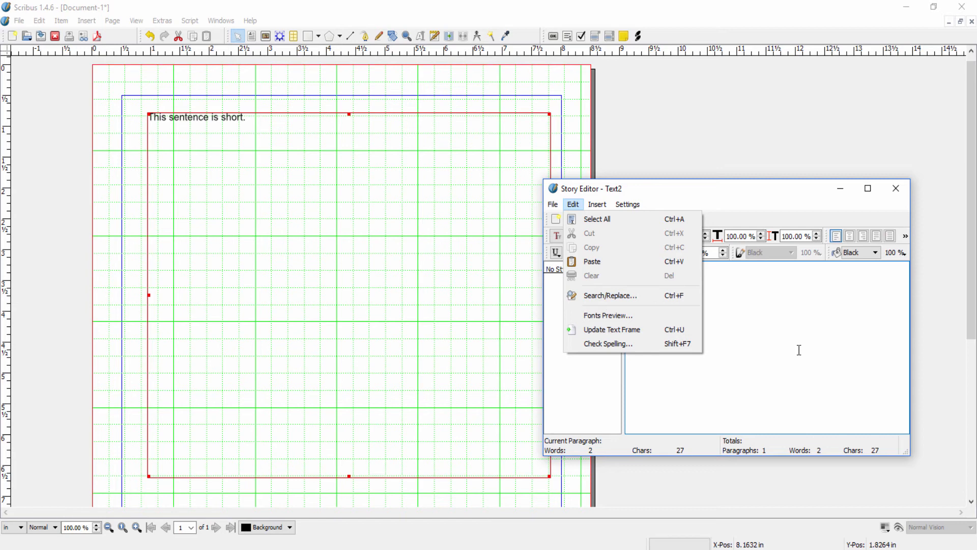
{"action": "left_click", "coordinate": [591, 261]}
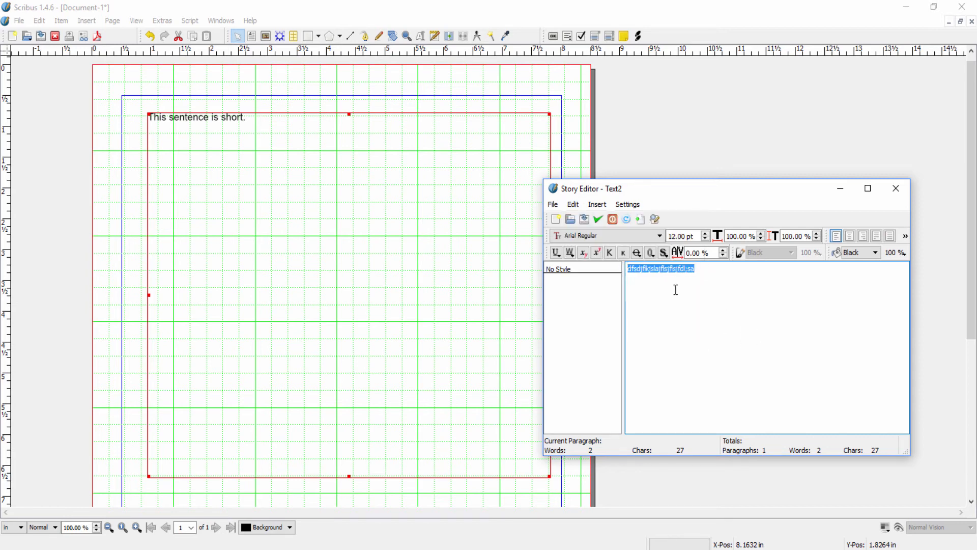
{"action": "mouse_move", "coordinate": [705, 273]}
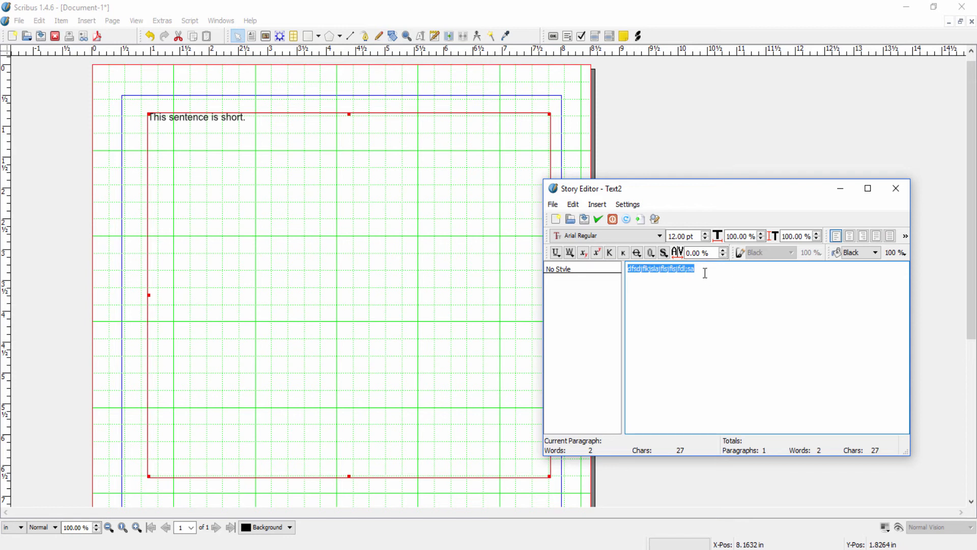
{"action": "mouse_move", "coordinate": [762, 367]}
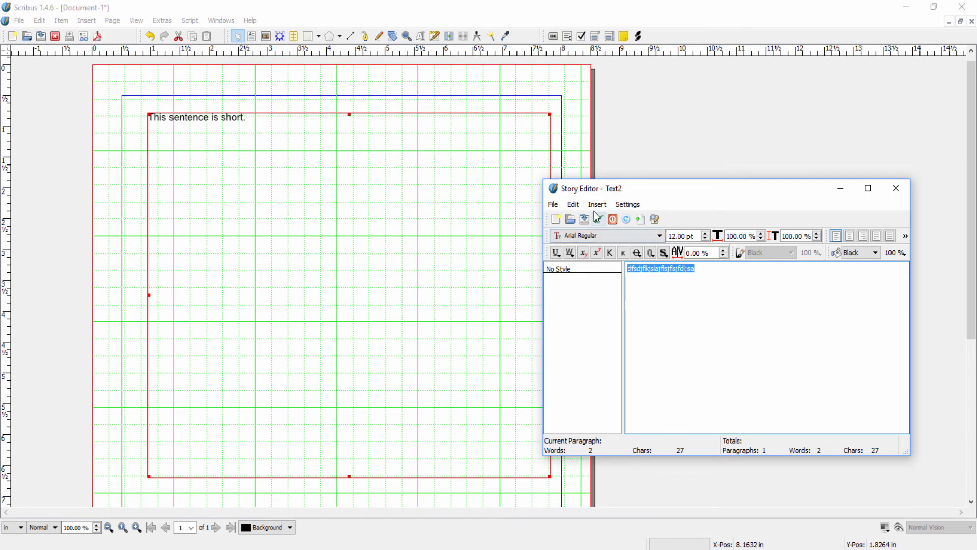
Step: Open Fonts Preview and view the sample in CenturySchL Regular, then Consolas Italic
{"action": "left_click", "coordinate": [572, 204]}
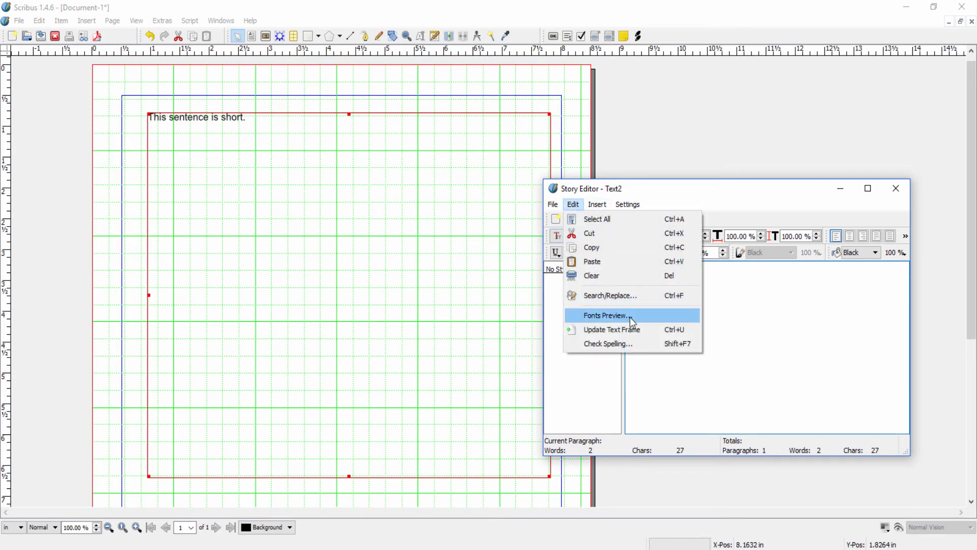
{"action": "left_click", "coordinate": [604, 314]}
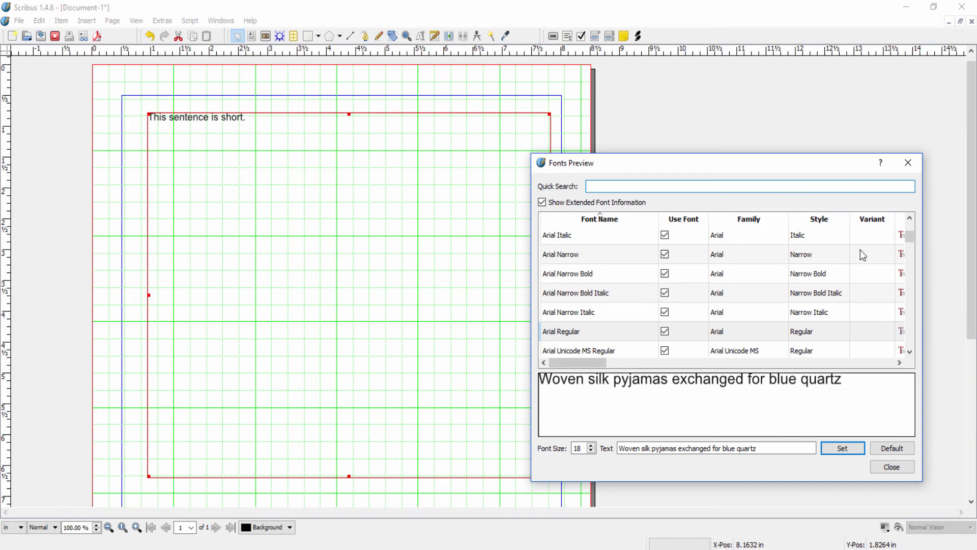
{"action": "scroll", "scroll_direction": "down", "scroll_amount": 3}
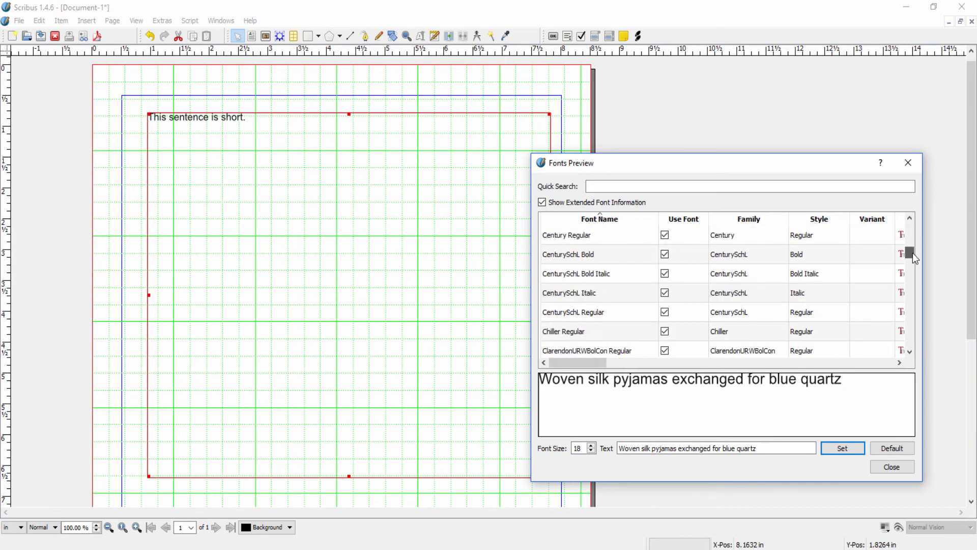
{"action": "left_click", "coordinate": [574, 311]}
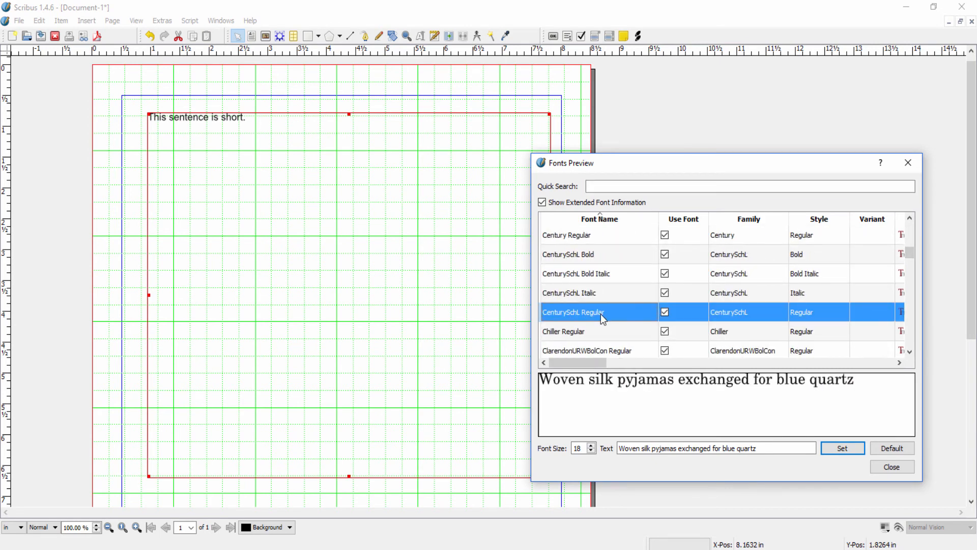
{"action": "mouse_move", "coordinate": [867, 388]}
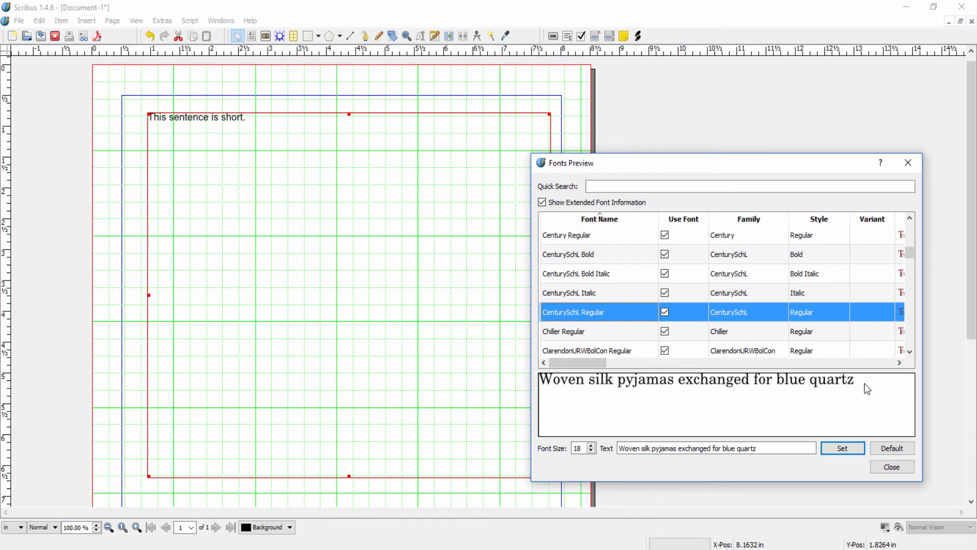
{"action": "mouse_move", "coordinate": [559, 387]}
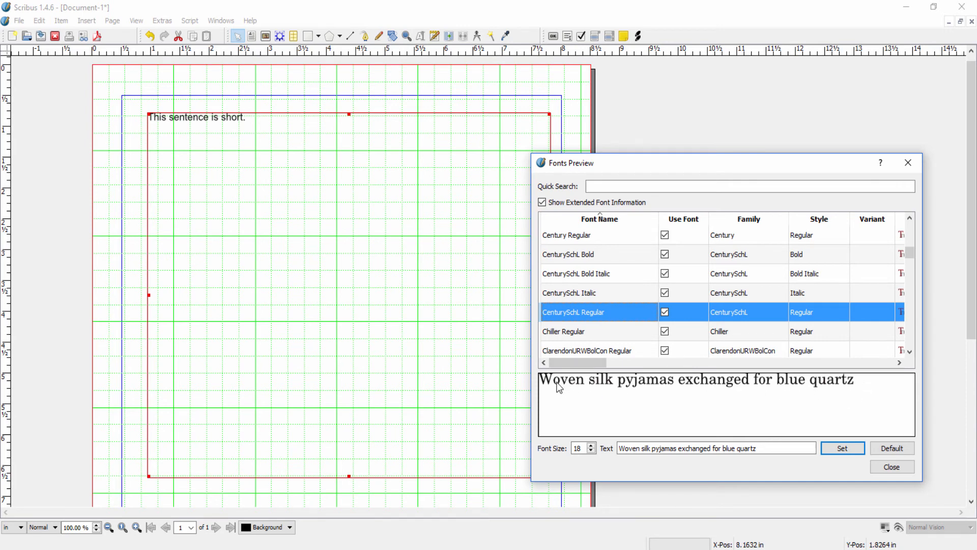
{"action": "scroll", "scroll_direction": "down", "scroll_amount": 3}
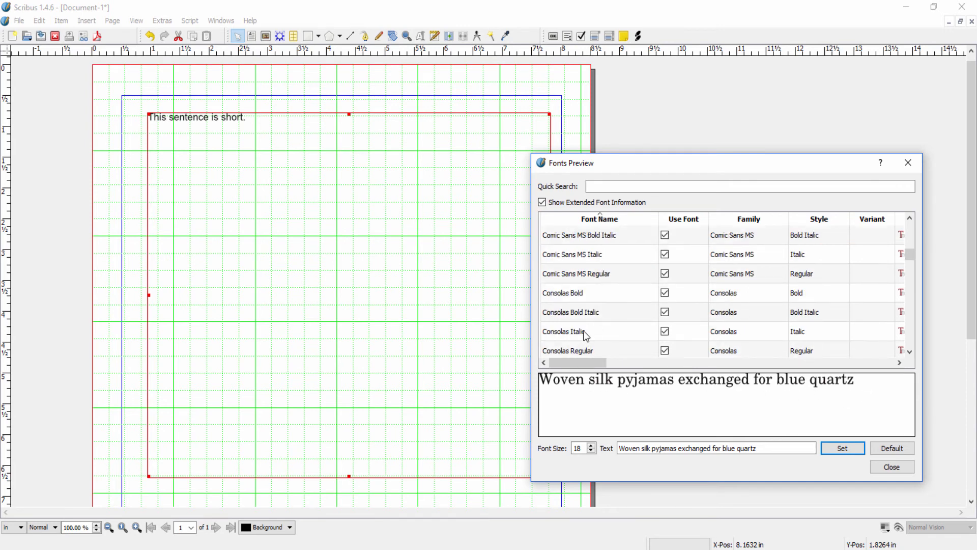
{"action": "left_click", "coordinate": [564, 331]}
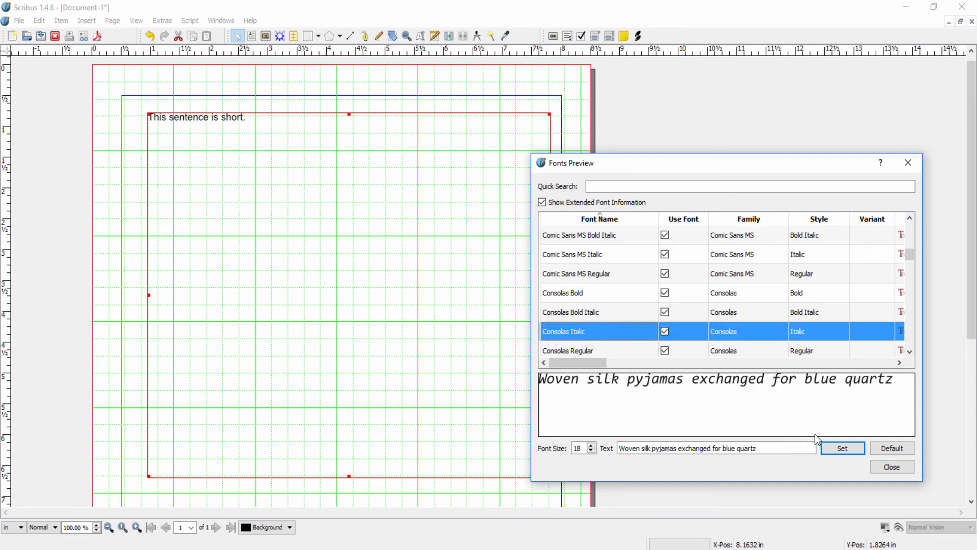
{"action": "mouse_move", "coordinate": [891, 466]}
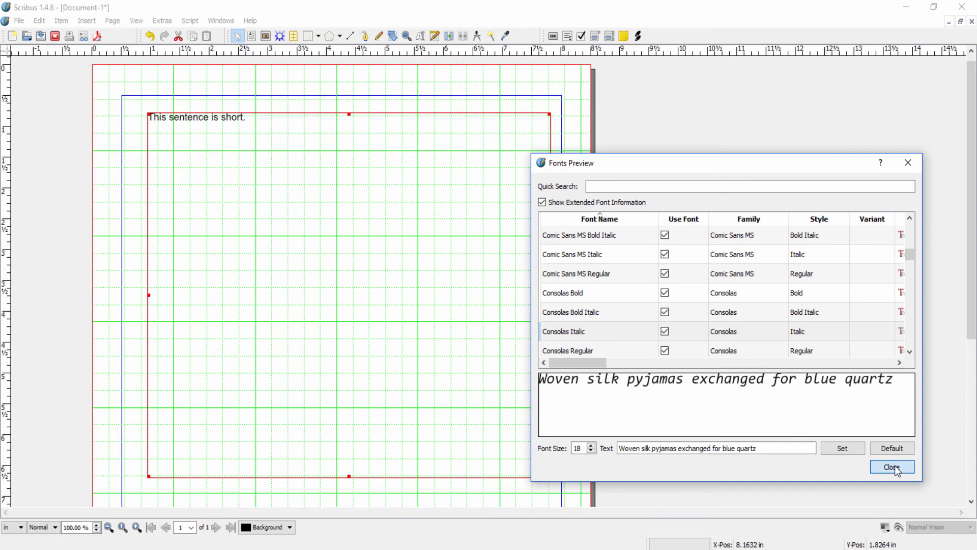
Step: Close the font preview and use Edit > Update Text Frame to push 'dfsdjflkjslajflsjflsjfdl;sa' onto the page
{"action": "left_click", "coordinate": [891, 467]}
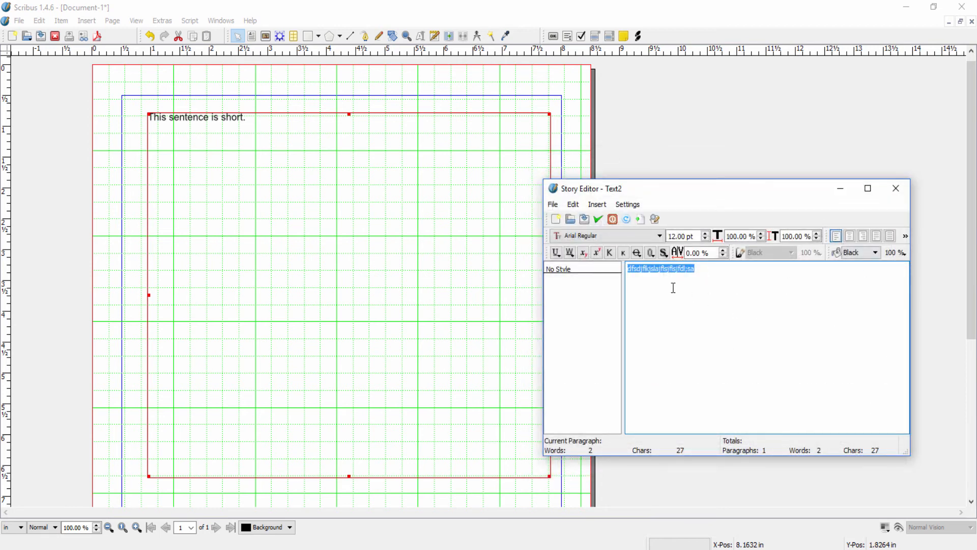
{"action": "left_click", "coordinate": [572, 204]}
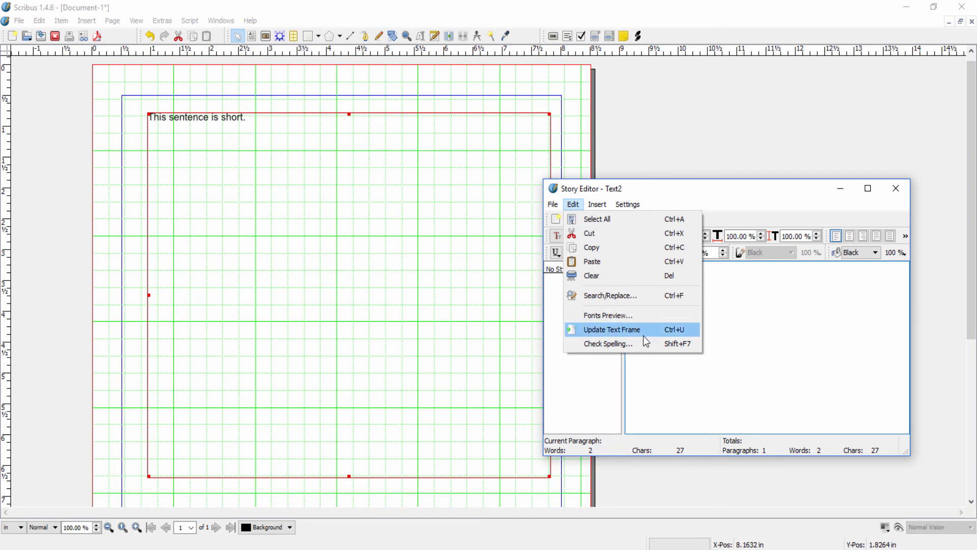
{"action": "mouse_move", "coordinate": [819, 366]}
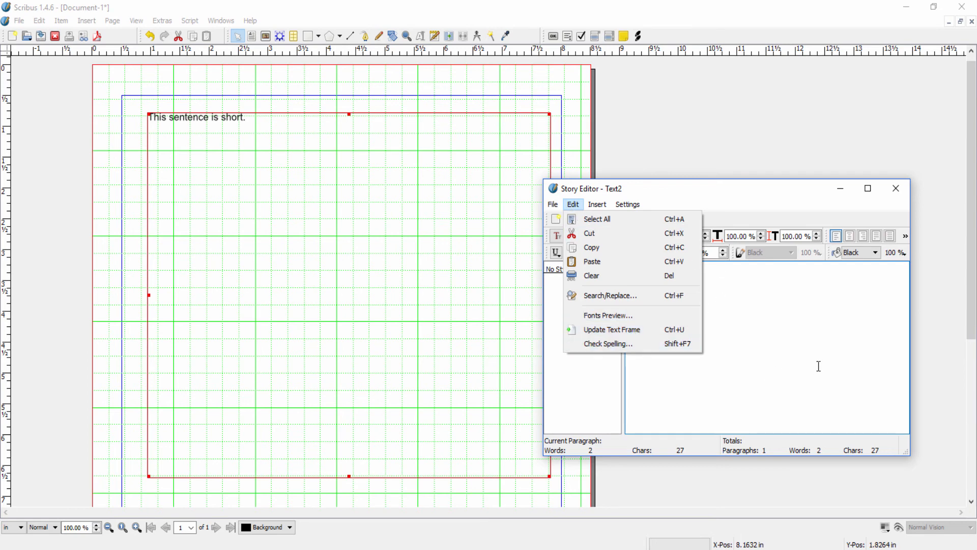
{"action": "mouse_move", "coordinate": [611, 329]}
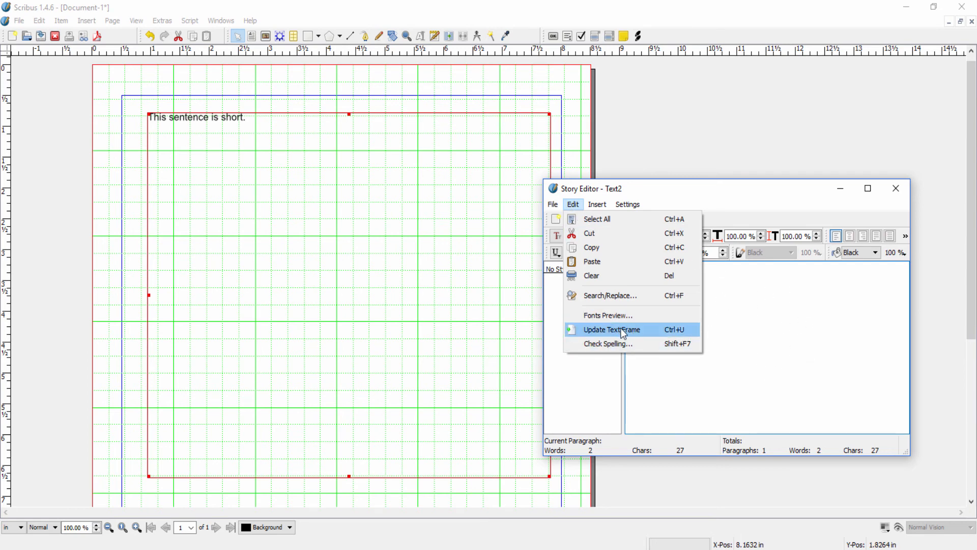
{"action": "left_click", "coordinate": [611, 330]}
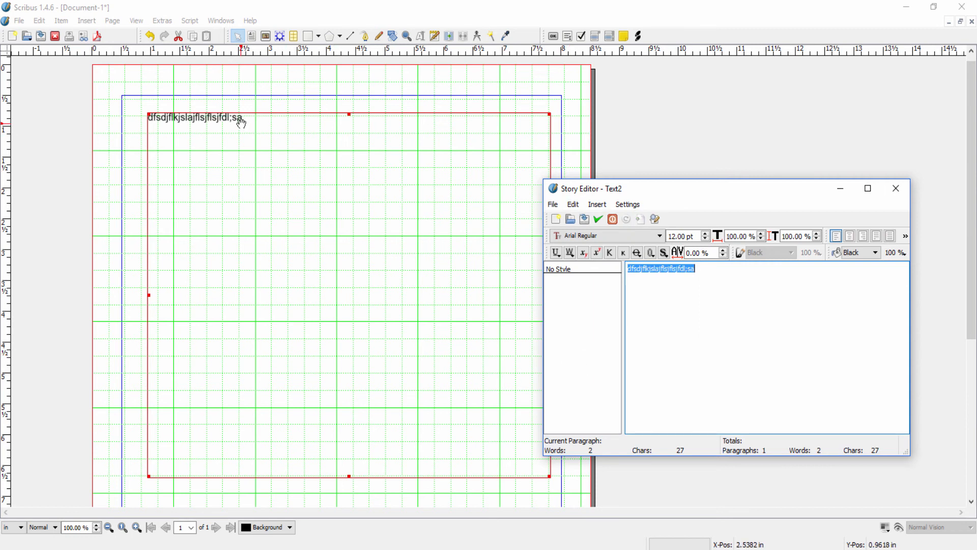
{"action": "mouse_move", "coordinate": [826, 333]}
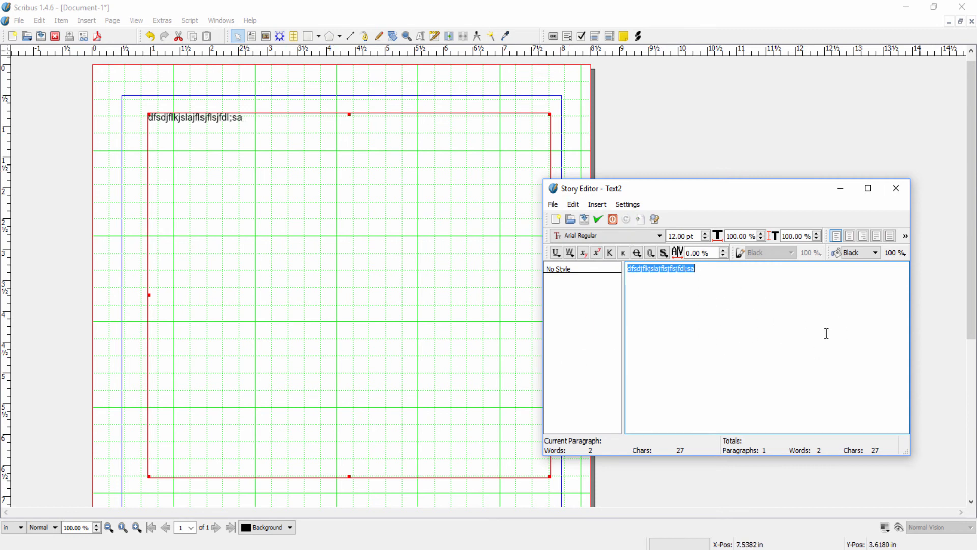
{"action": "mouse_move", "coordinate": [185, 143]}
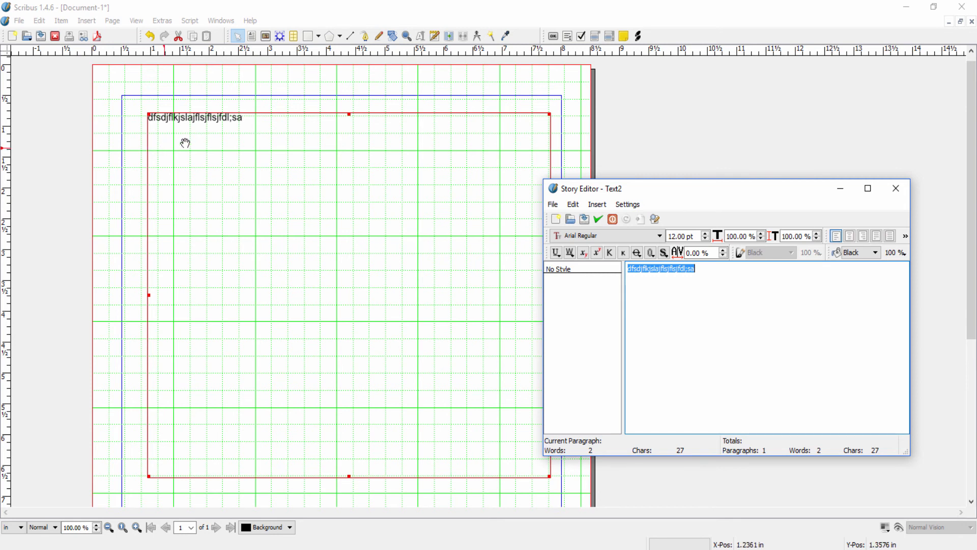
{"action": "mouse_move", "coordinate": [666, 307]}
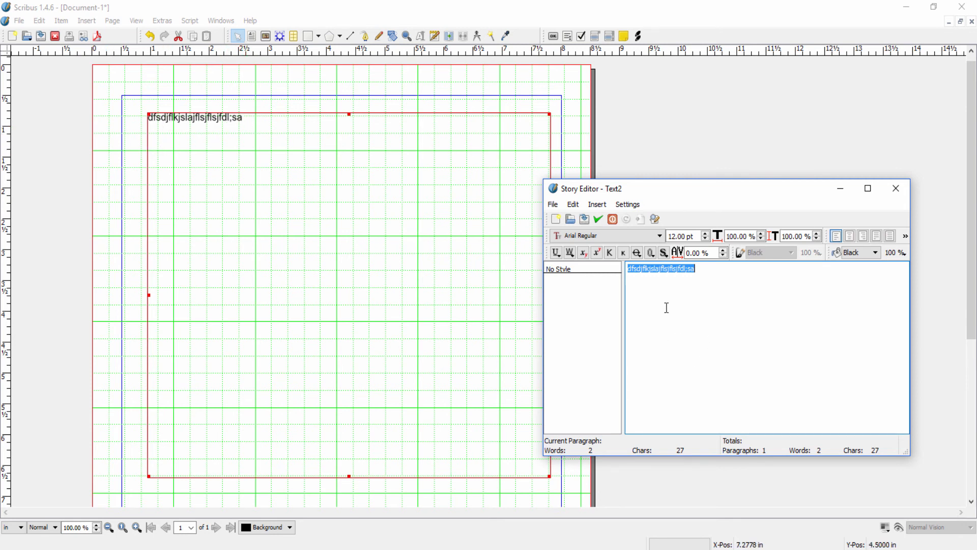
Step: Browse the Story Editor's Edit menu, then its Insert menu of characters, quotes, spaces and ligatures
{"action": "left_click", "coordinate": [571, 204]}
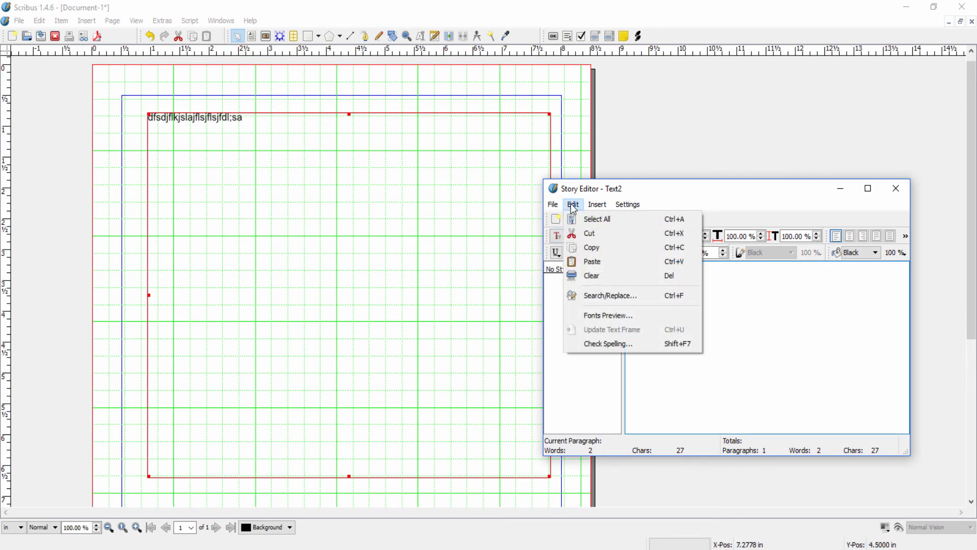
{"action": "mouse_move", "coordinate": [613, 344]}
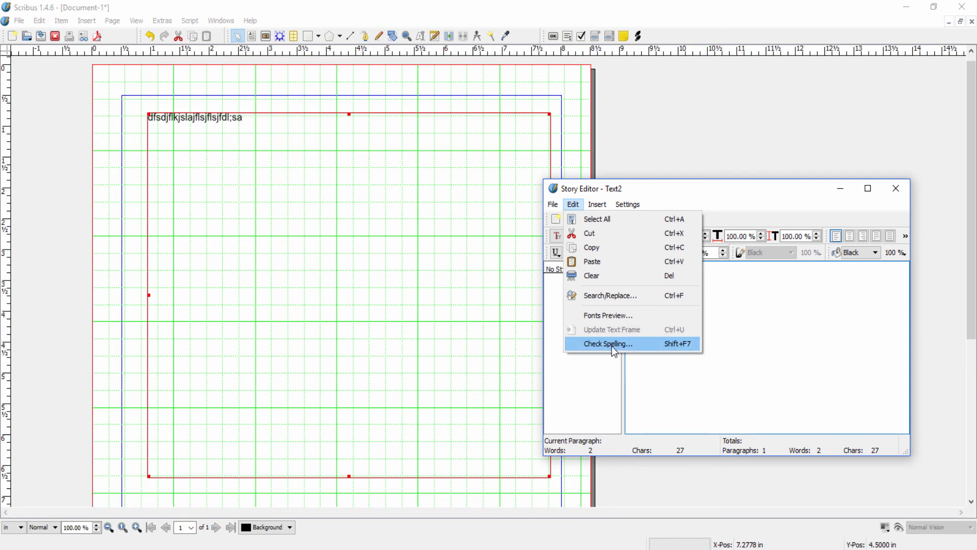
{"action": "left_click", "coordinate": [597, 204]}
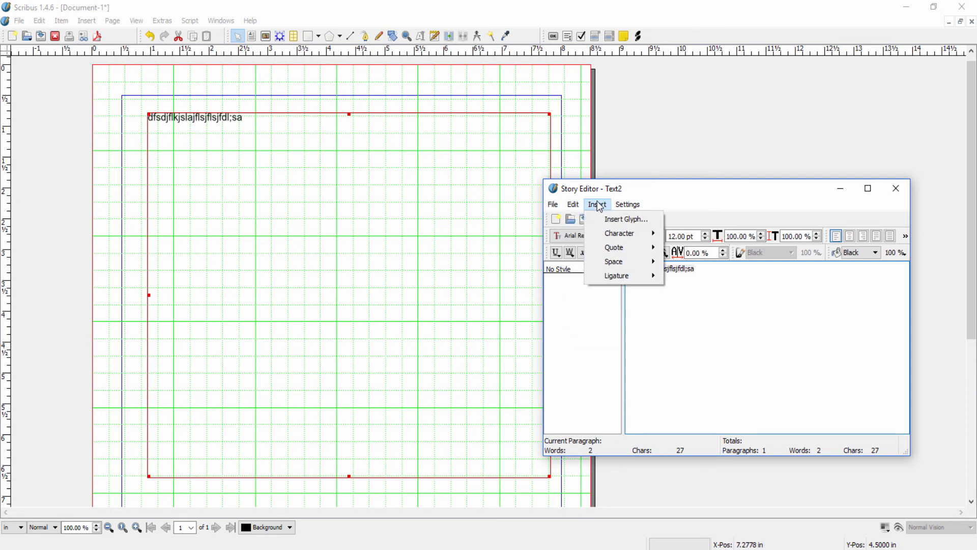
{"action": "mouse_move", "coordinate": [625, 219]}
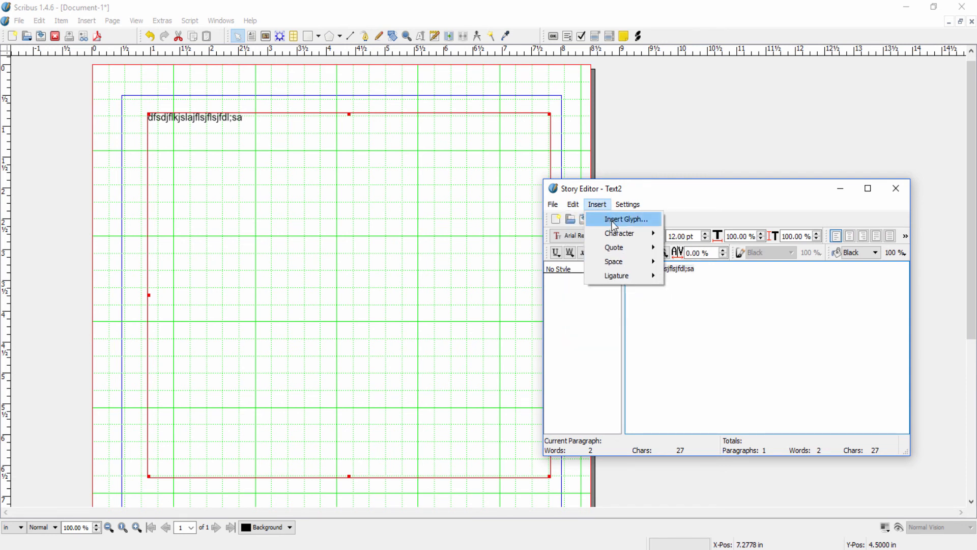
{"action": "mouse_move", "coordinate": [618, 233]}
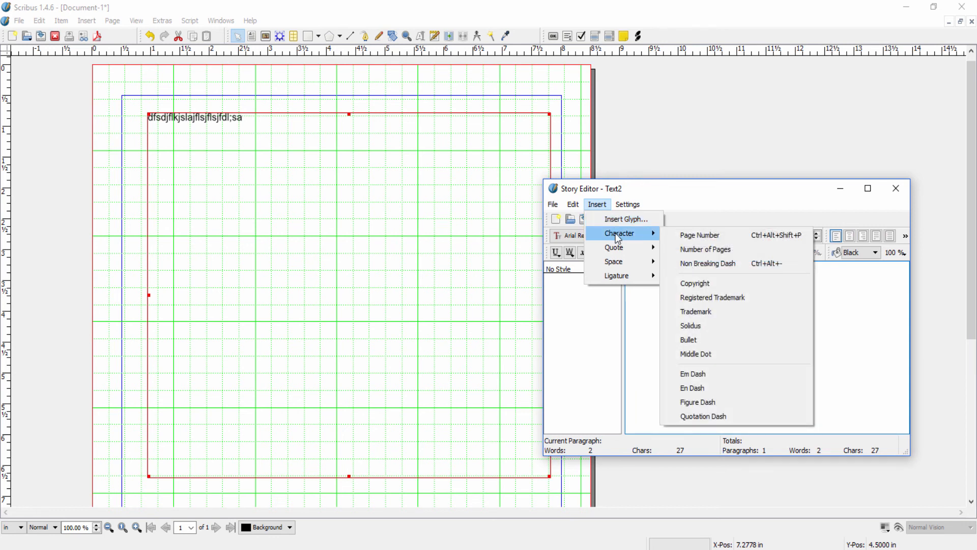
{"action": "mouse_move", "coordinate": [699, 235]}
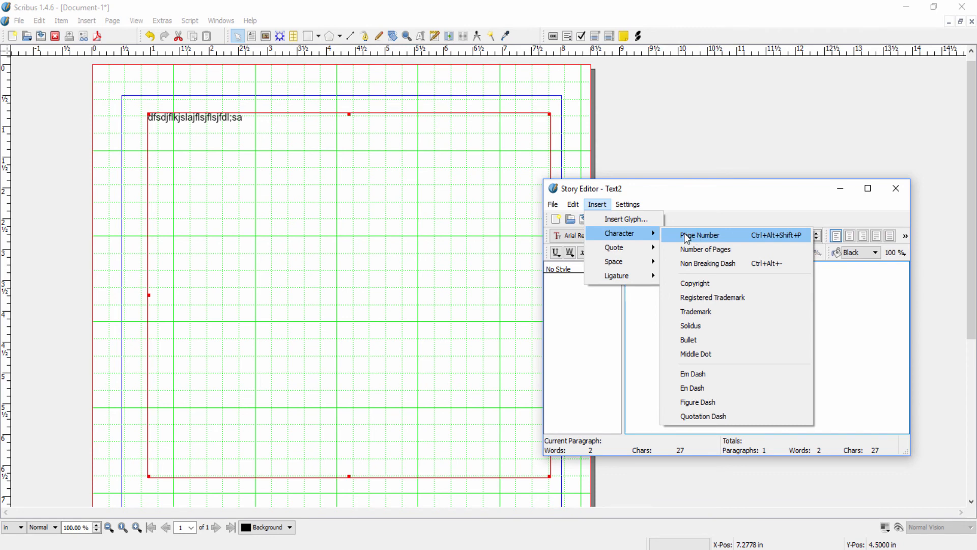
{"action": "mouse_move", "coordinate": [716, 387]}
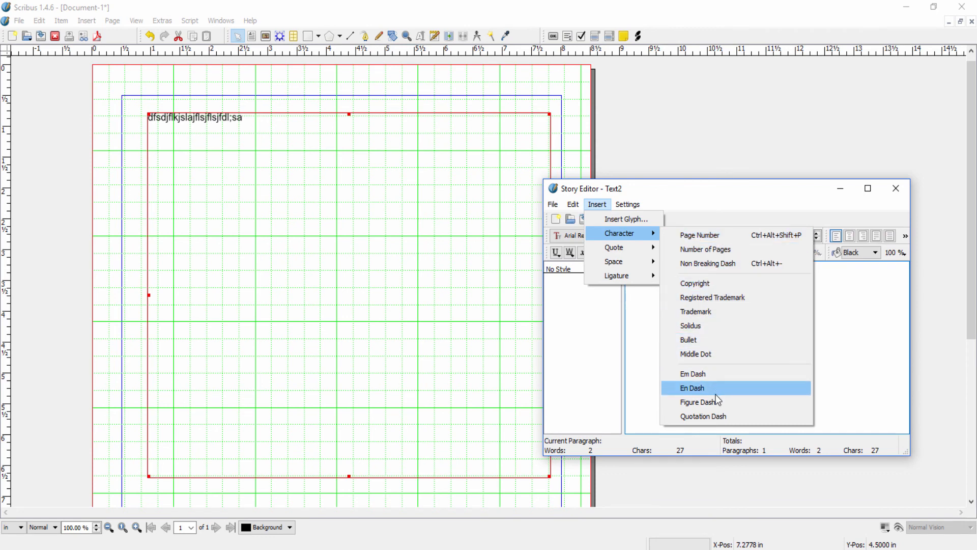
{"action": "mouse_move", "coordinate": [708, 331]}
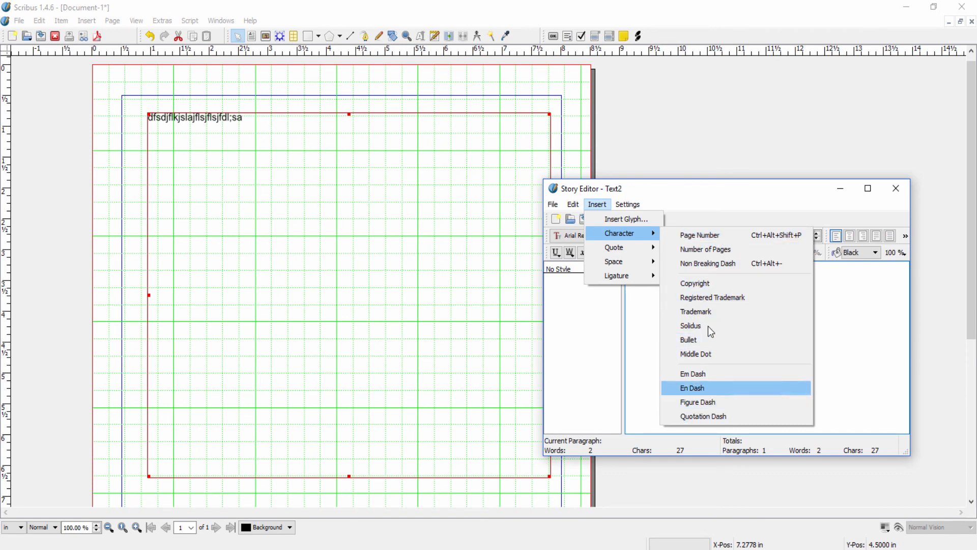
{"action": "mouse_move", "coordinate": [714, 417]}
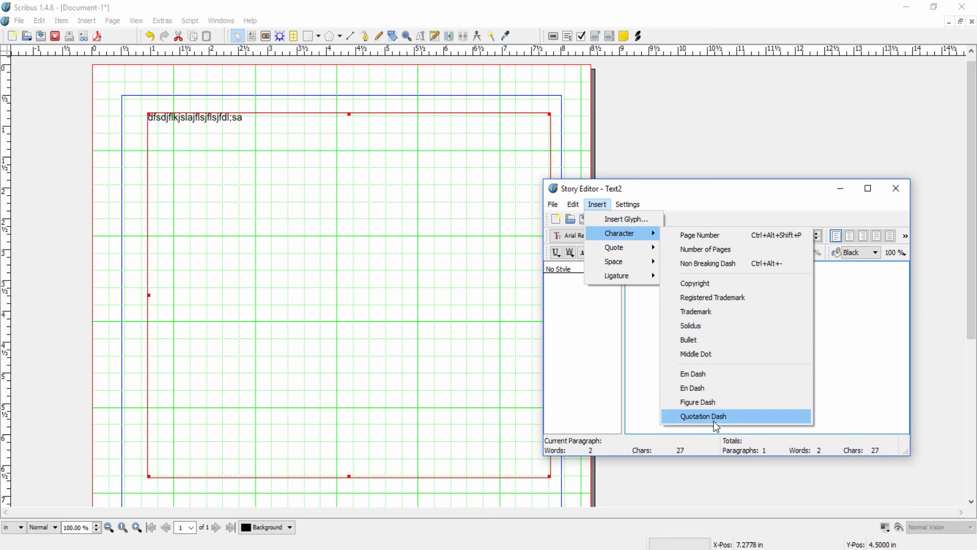
{"action": "mouse_move", "coordinate": [710, 421]}
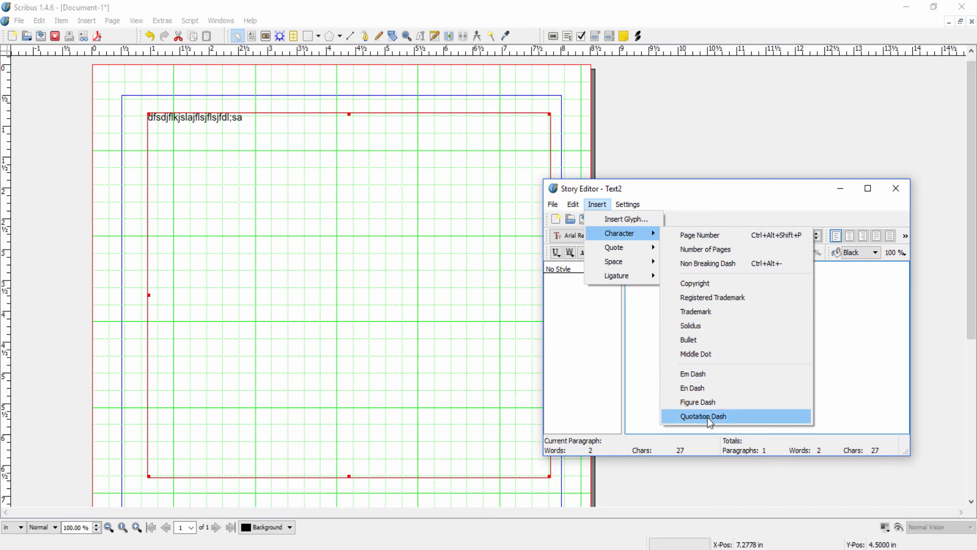
{"action": "mouse_move", "coordinate": [614, 247]}
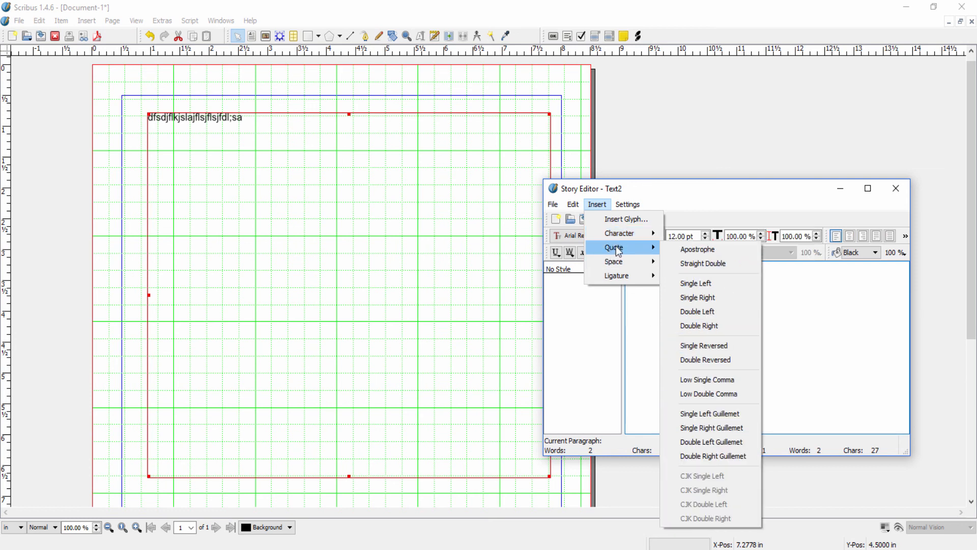
{"action": "mouse_move", "coordinate": [643, 261]}
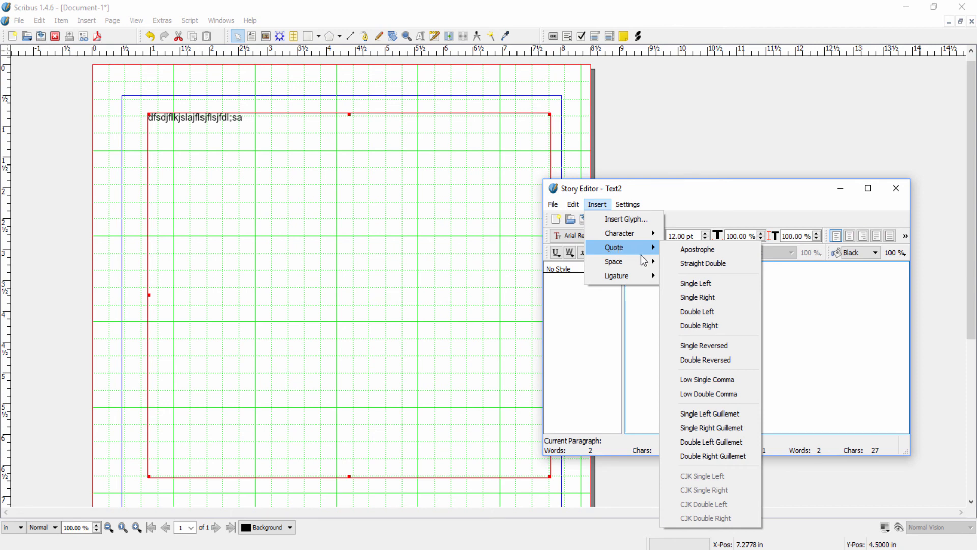
{"action": "mouse_move", "coordinate": [614, 261]}
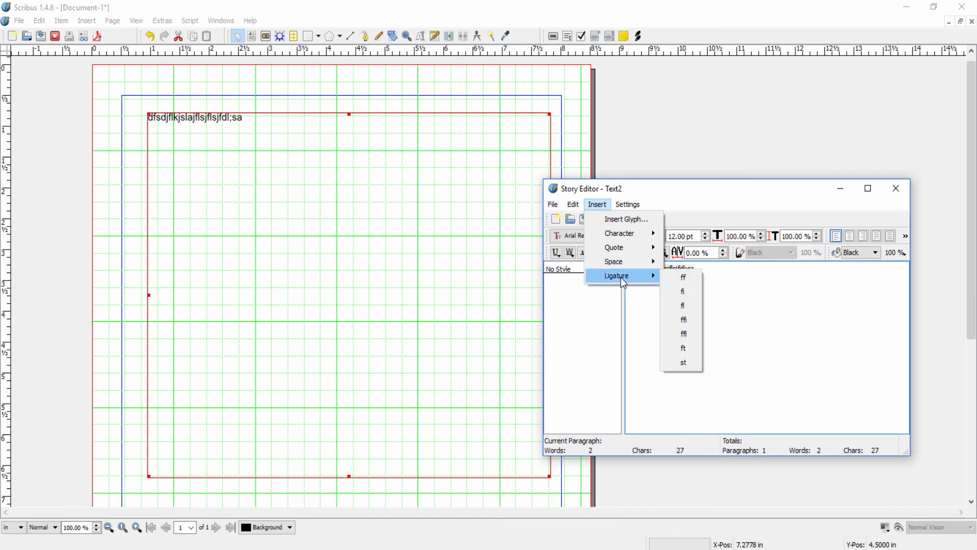
{"action": "mouse_move", "coordinate": [814, 371]}
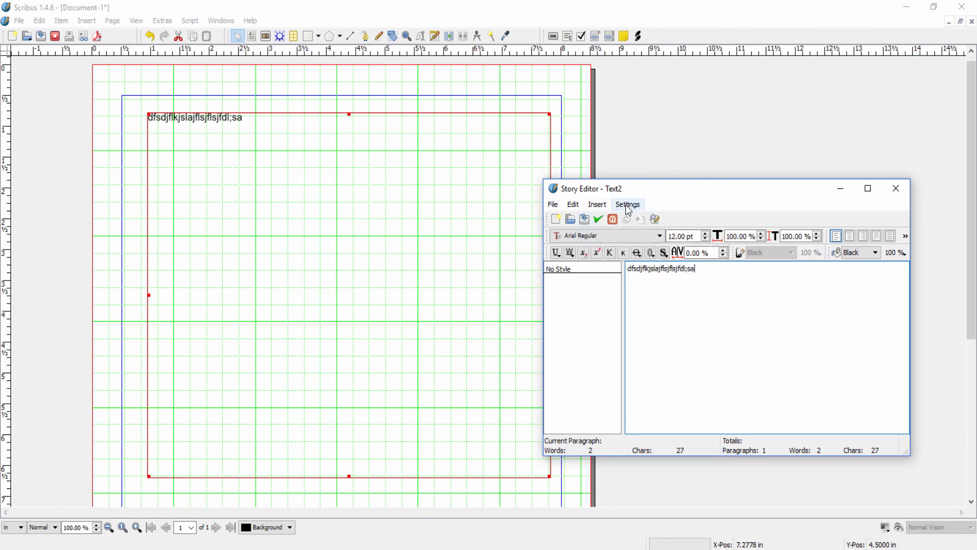
{"action": "left_click", "coordinate": [596, 204]}
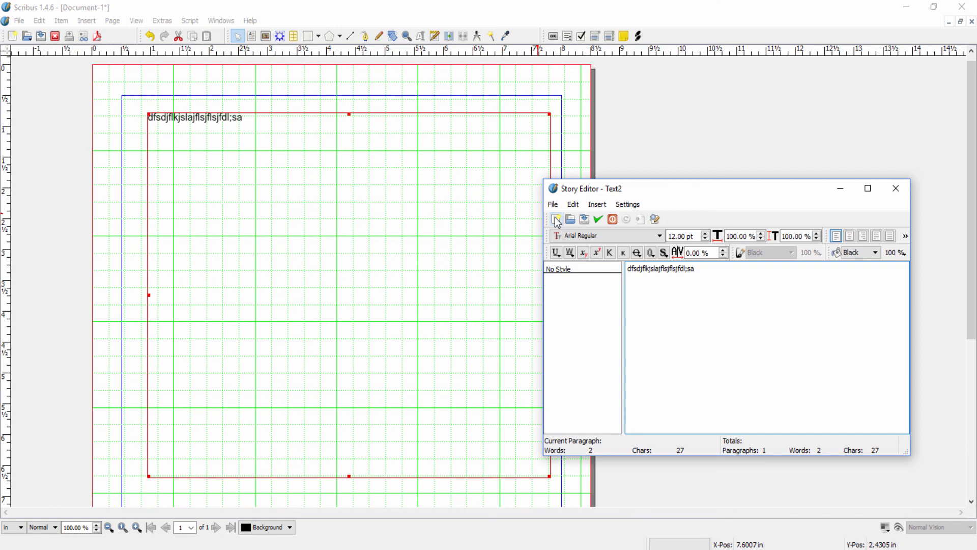
{"action": "mouse_move", "coordinate": [555, 219]}
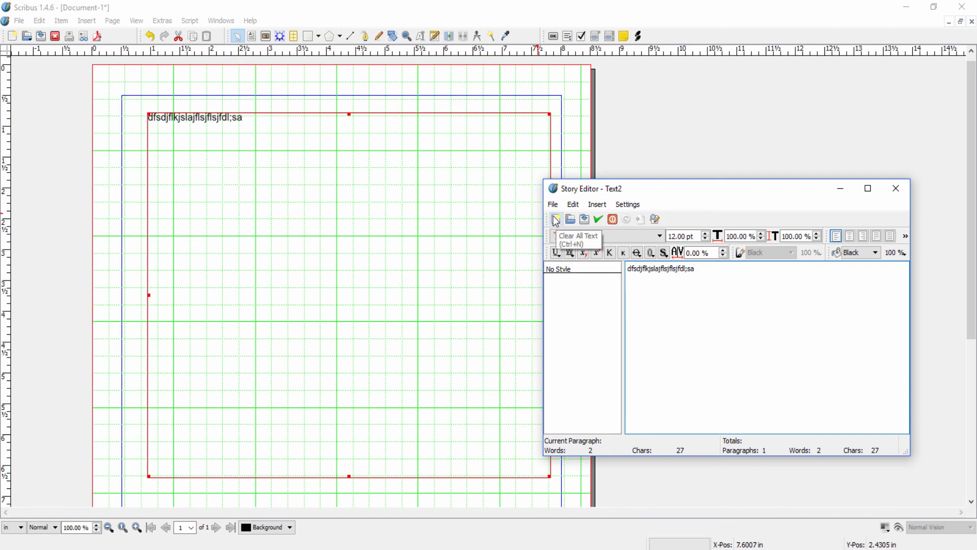
{"action": "mouse_move", "coordinate": [570, 222]}
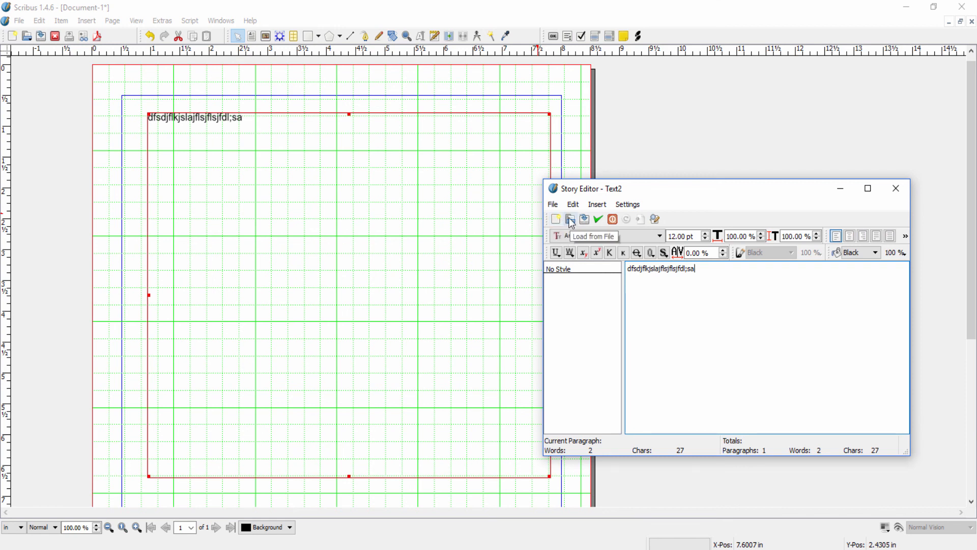
{"action": "mouse_move", "coordinate": [585, 219]}
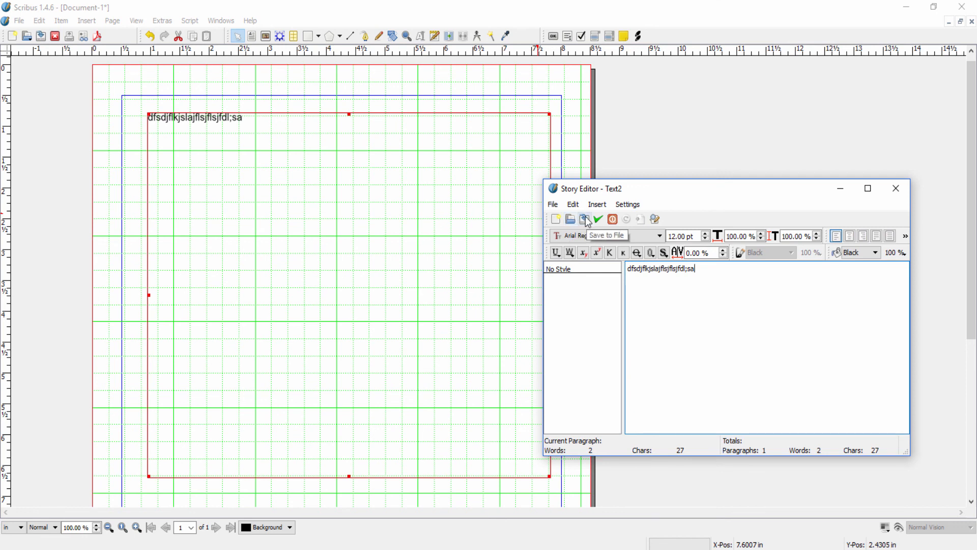
{"action": "mouse_move", "coordinate": [597, 219]}
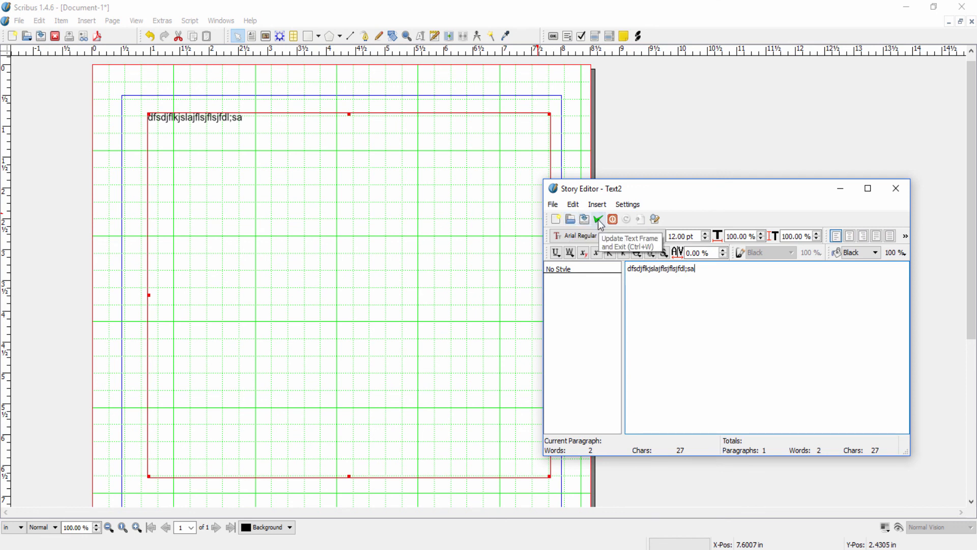
{"action": "mouse_move", "coordinate": [612, 222]}
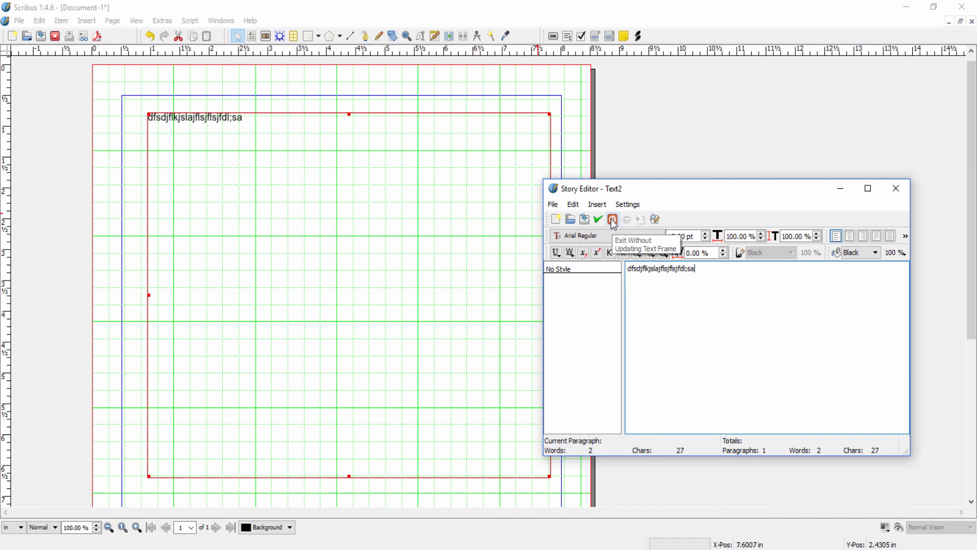
{"action": "mouse_move", "coordinate": [630, 224]}
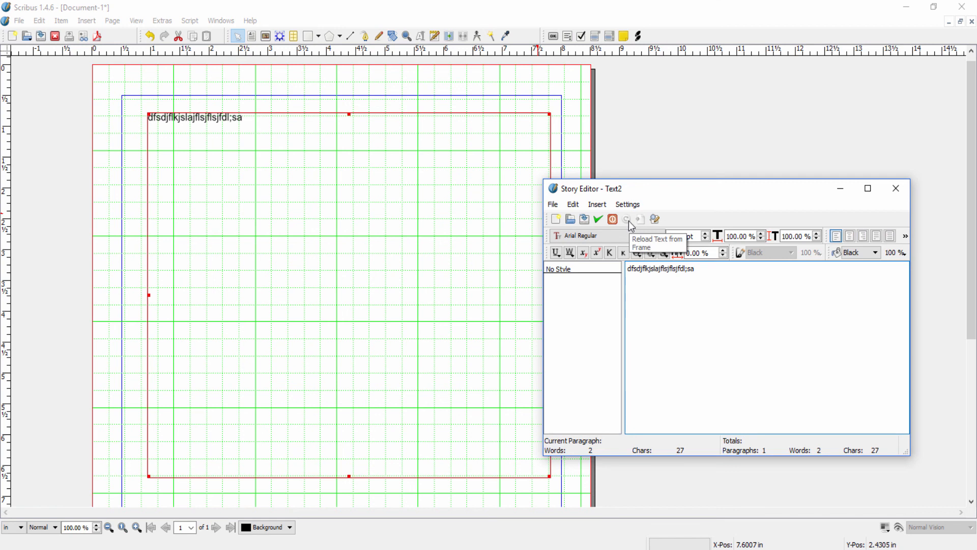
{"action": "mouse_move", "coordinate": [655, 218]}
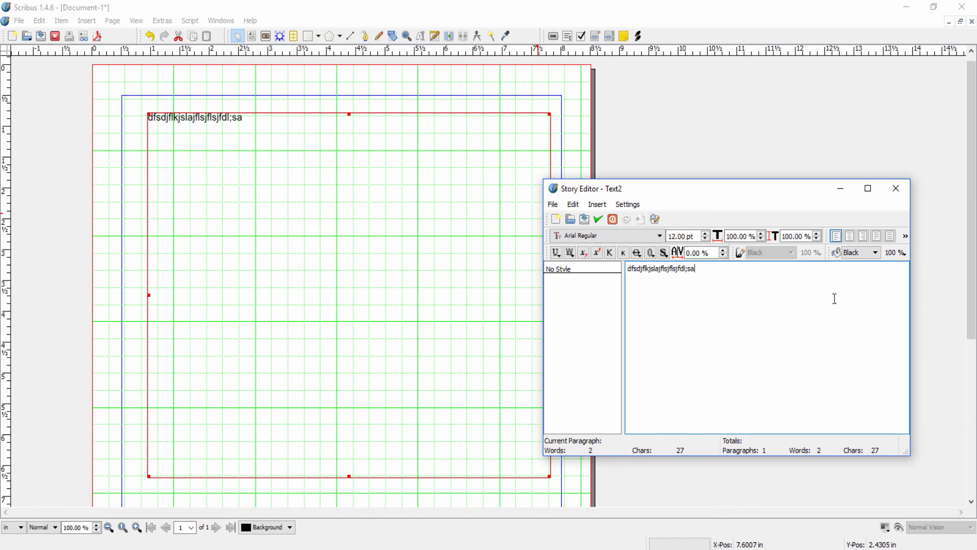
{"action": "mouse_move", "coordinate": [821, 351]}
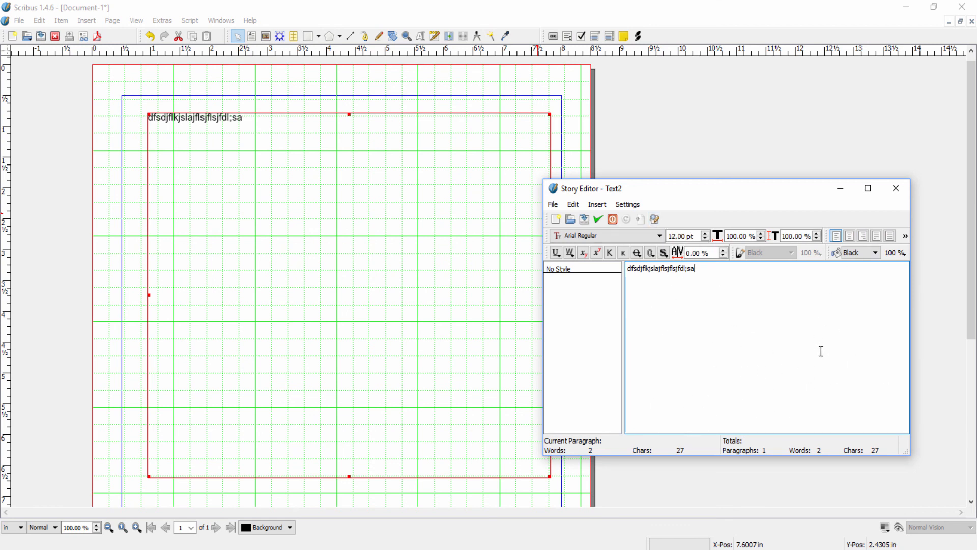